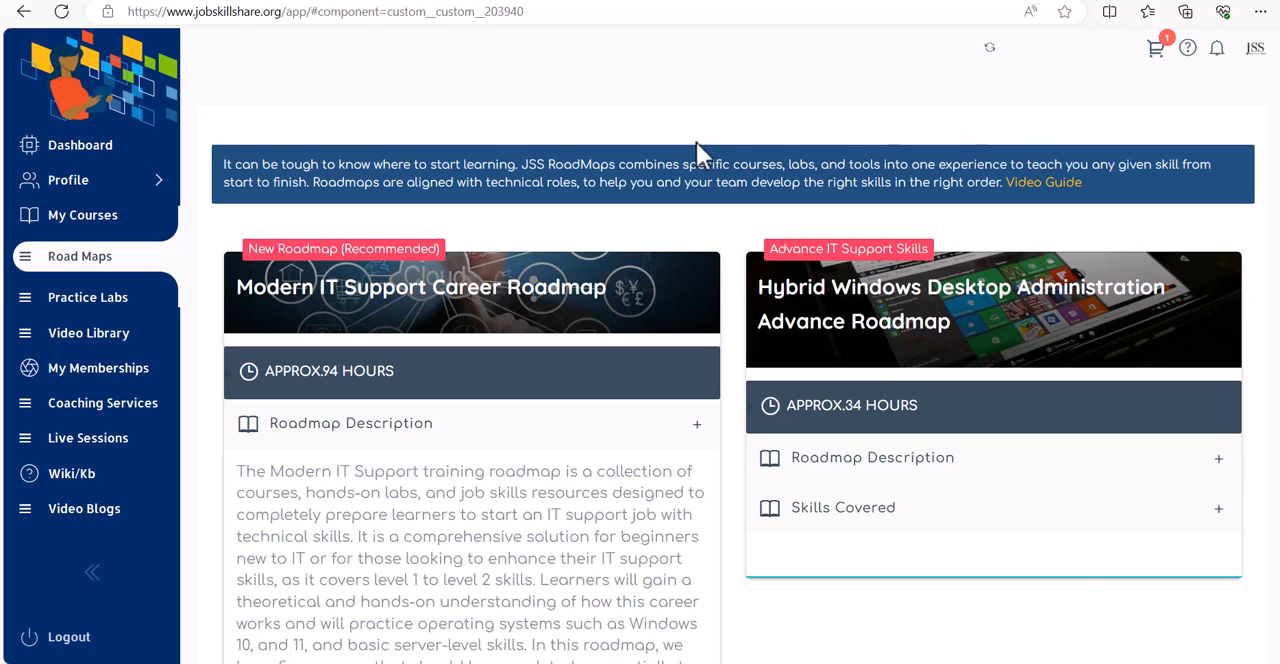
mouse_move(268, 252)
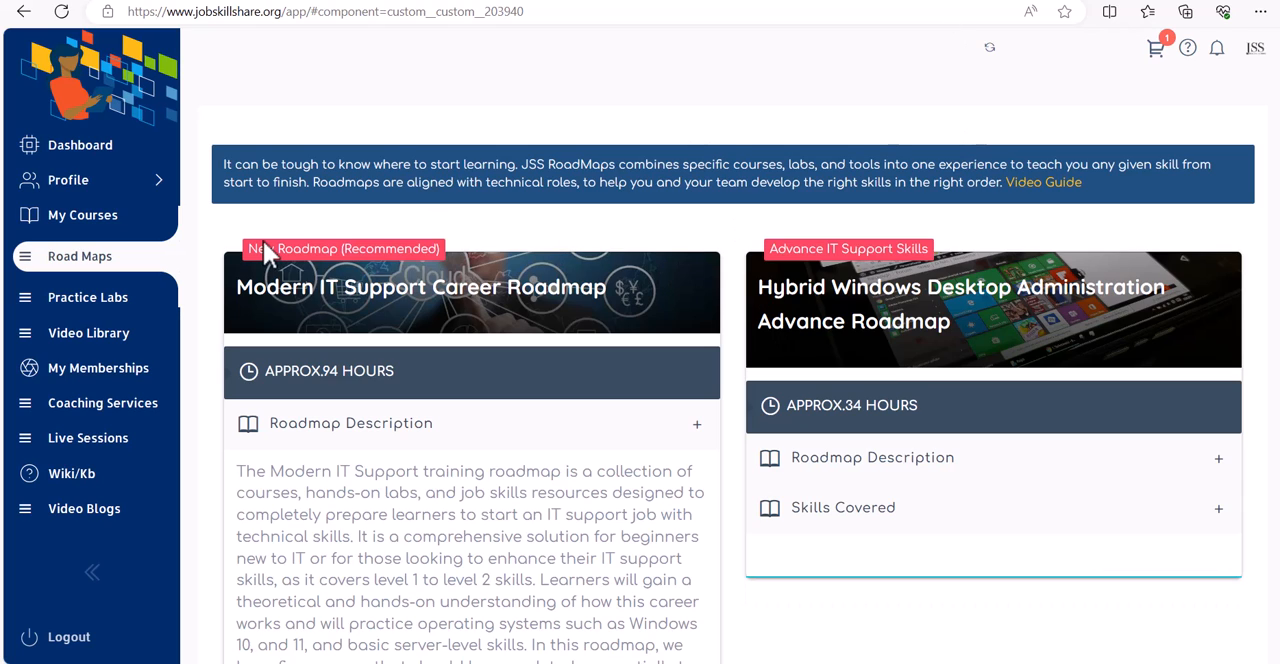
mouse_move(204, 256)
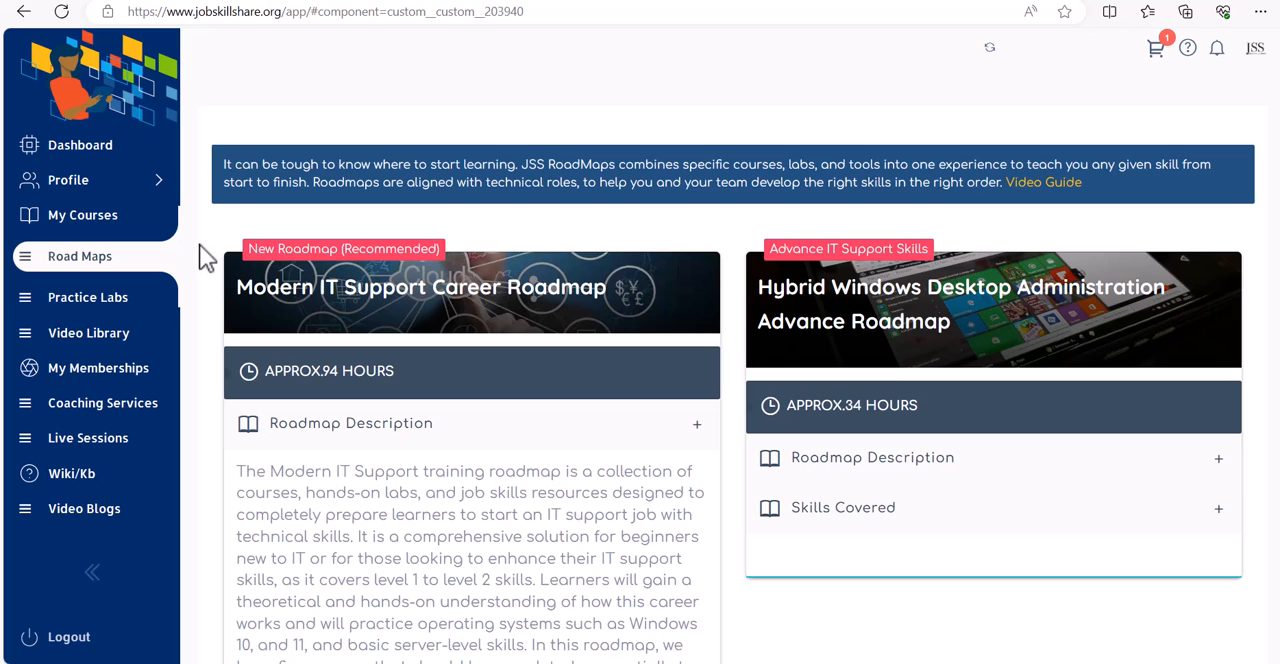
mouse_move(238, 298)
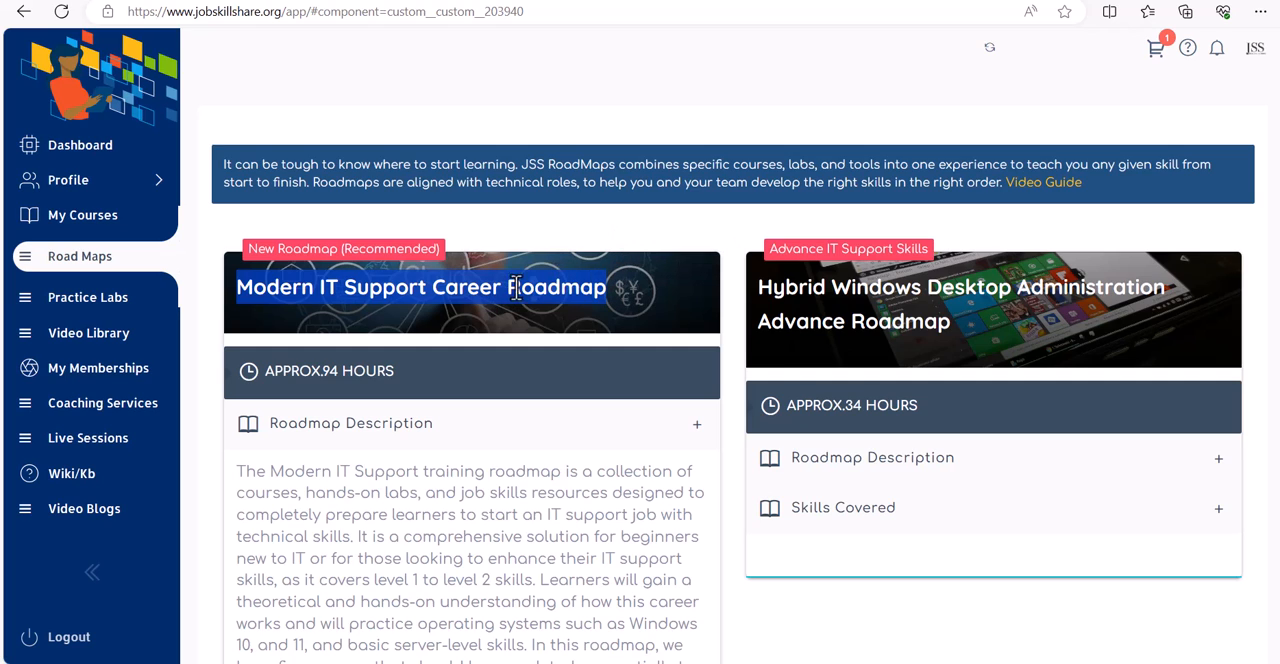
mouse_move(762, 304)
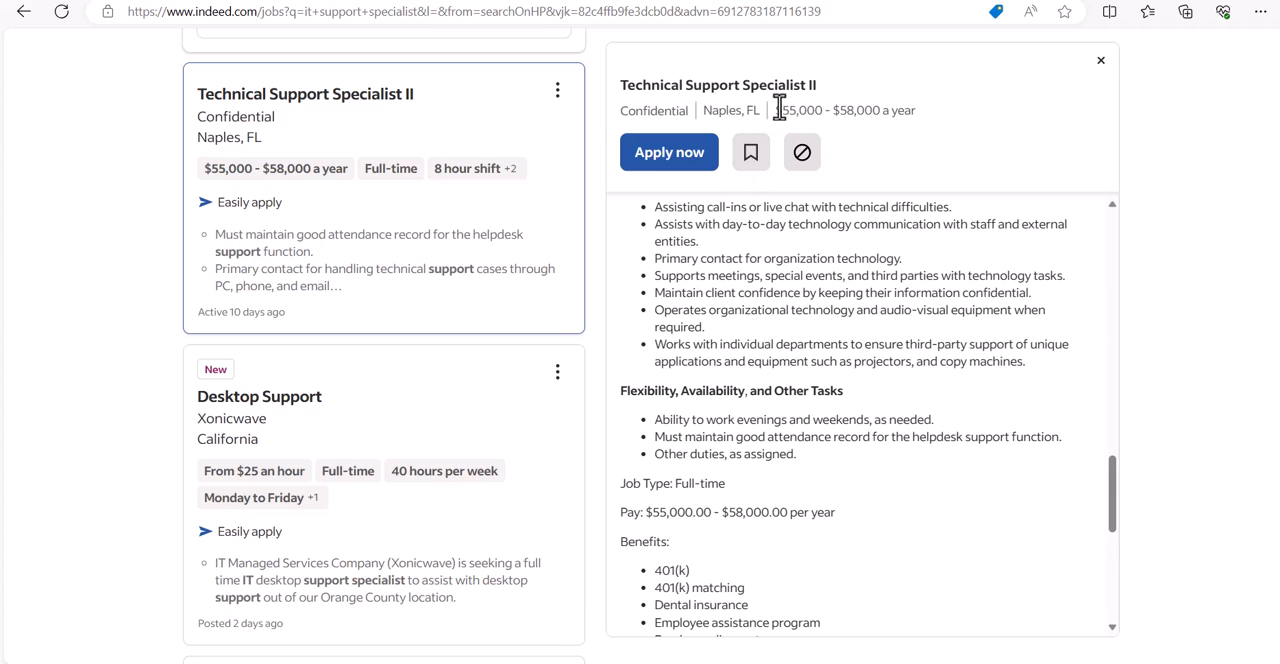
mouse_move(940, 176)
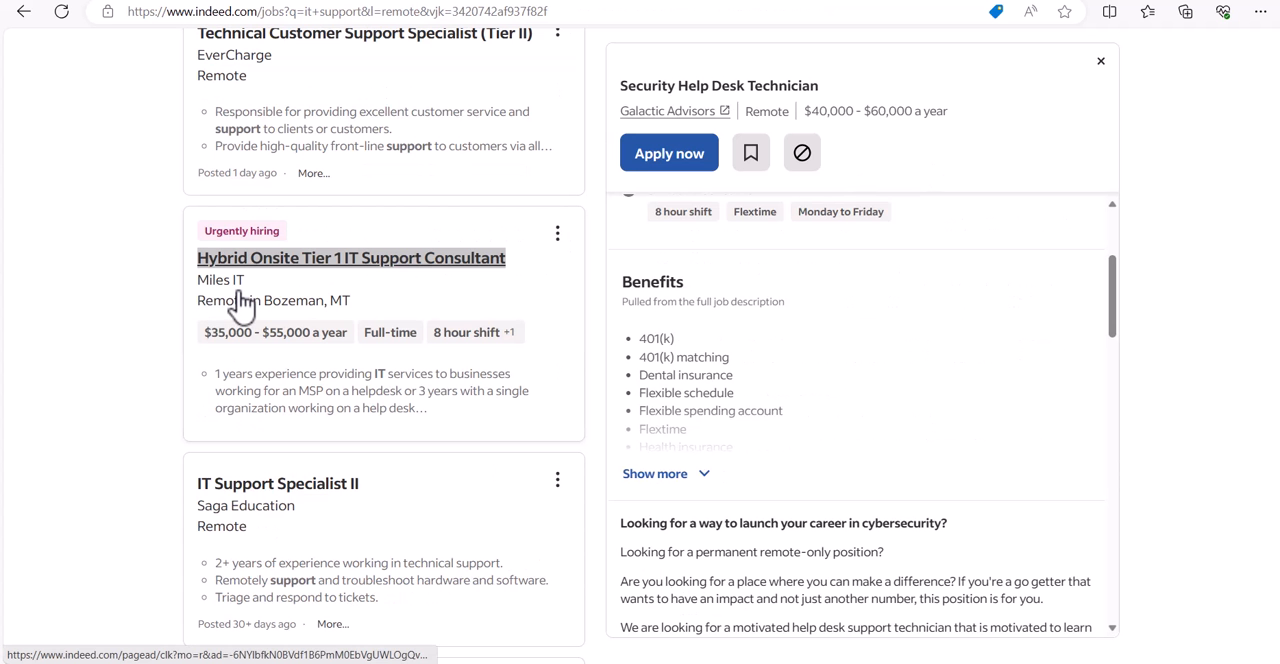
mouse_move(156, 280)
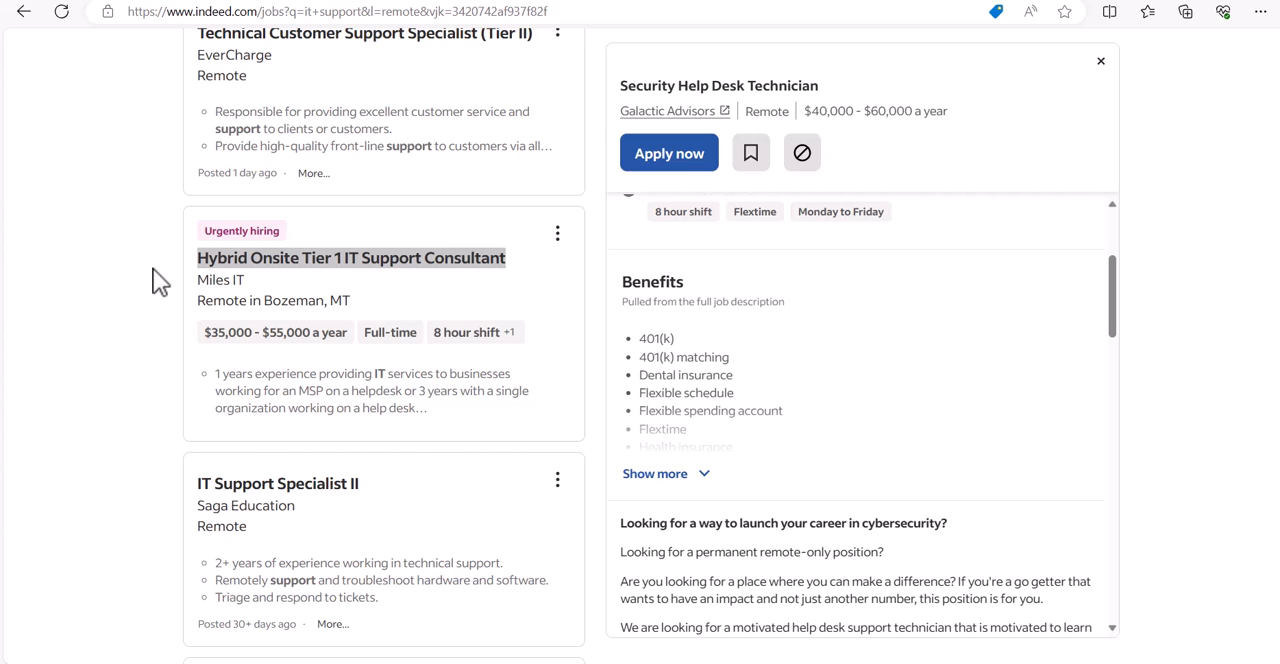
mouse_move(638, 120)
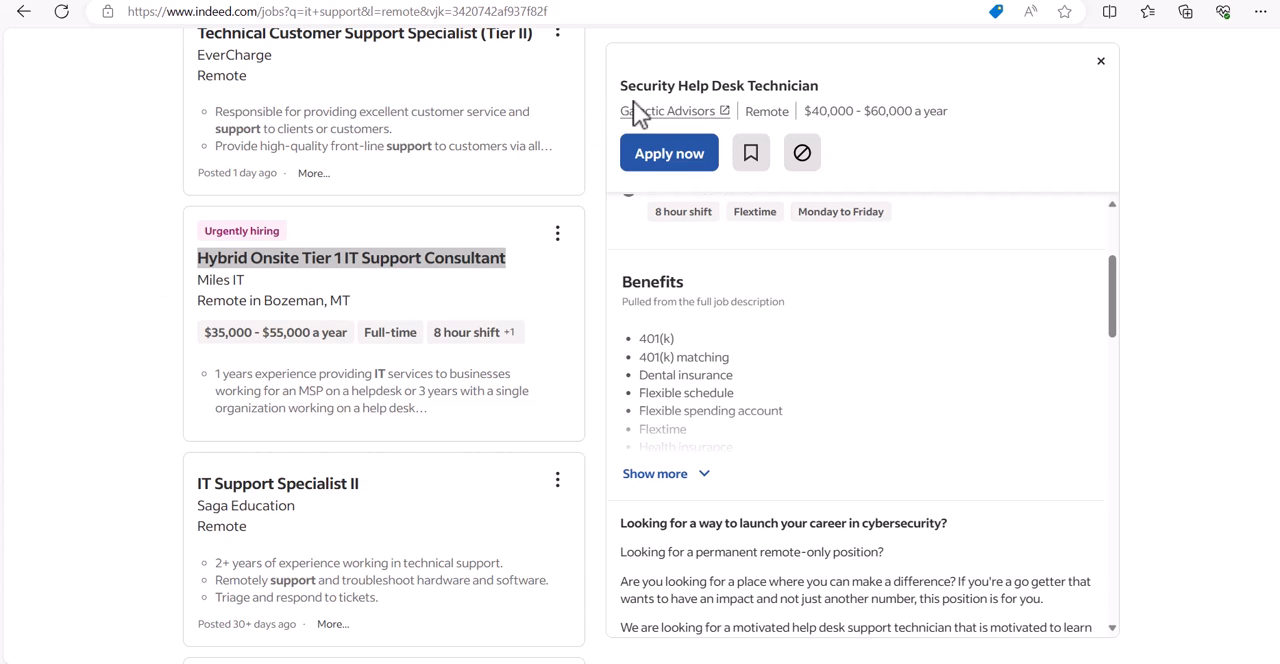
mouse_move(624, 84)
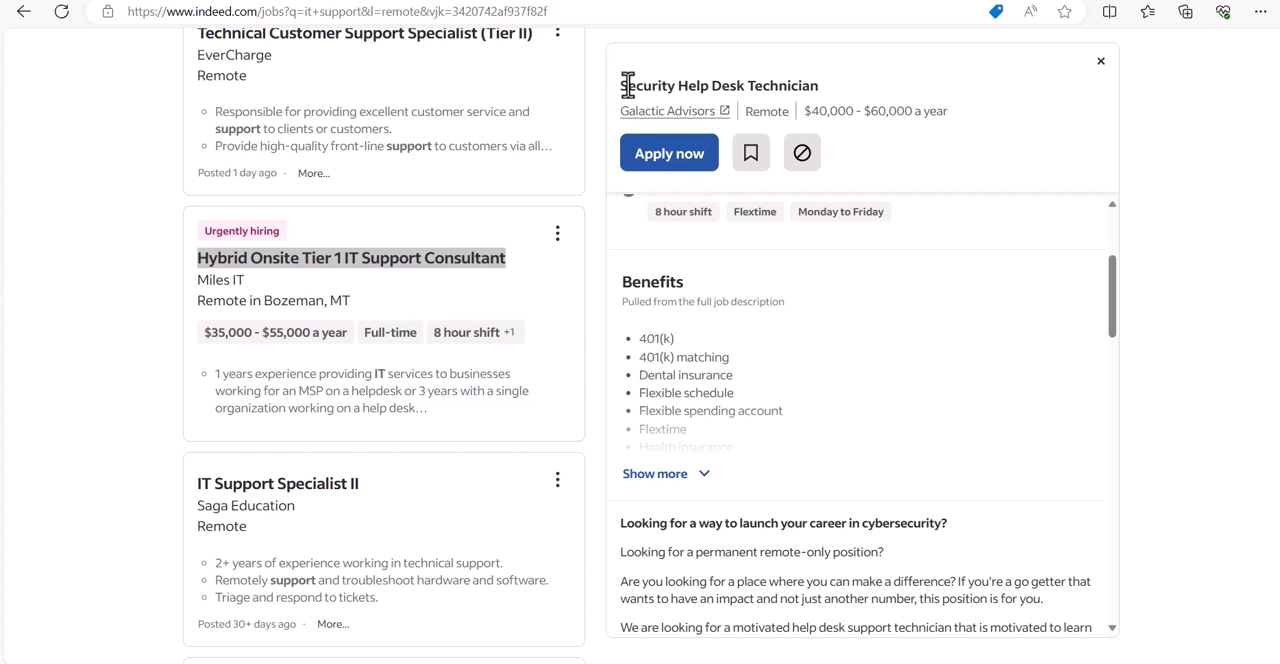
mouse_move(630, 110)
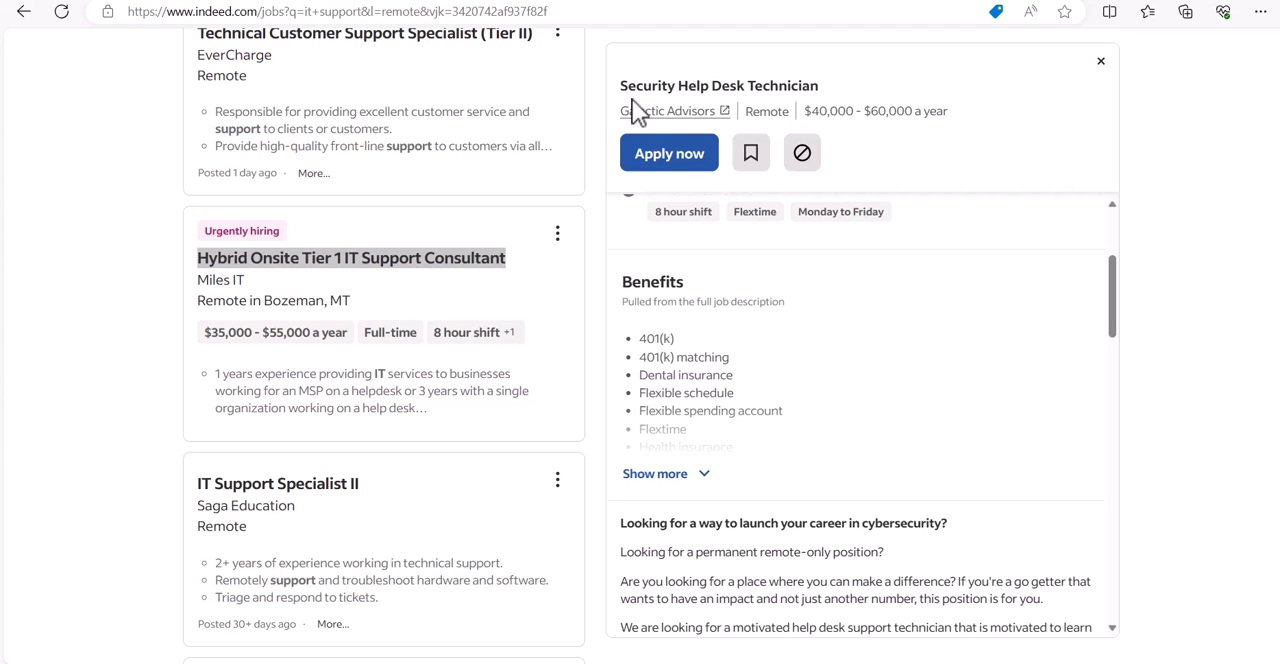
mouse_move(802, 150)
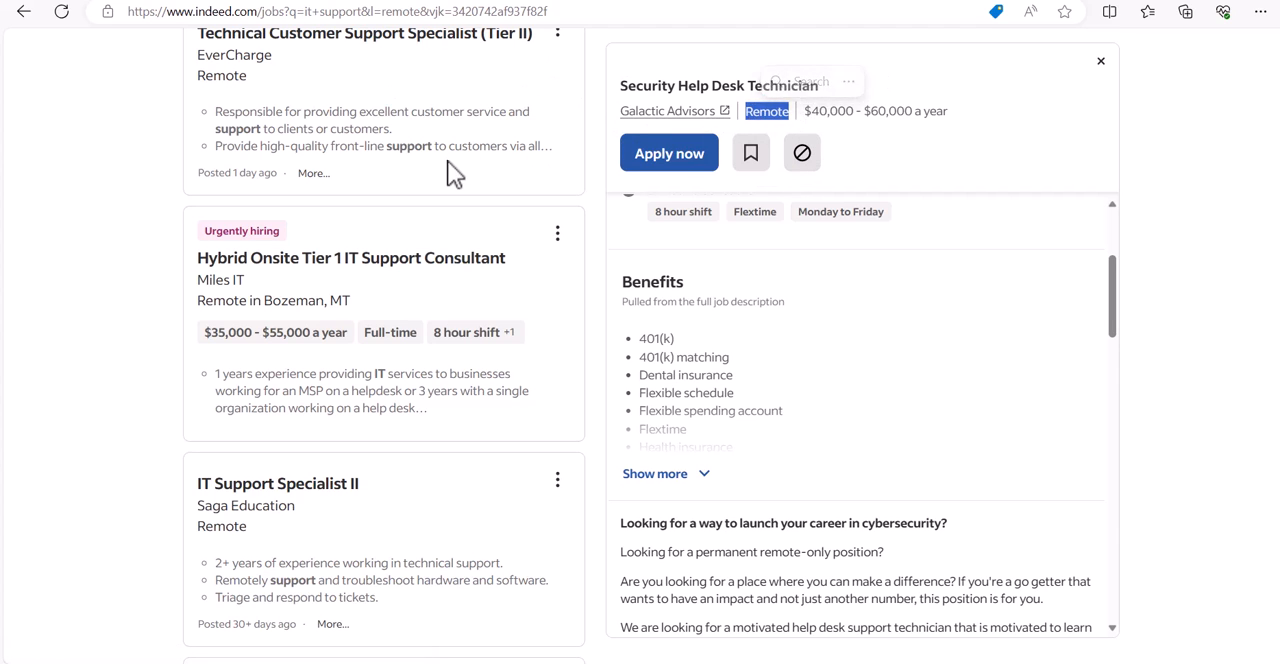
mouse_move(124, 308)
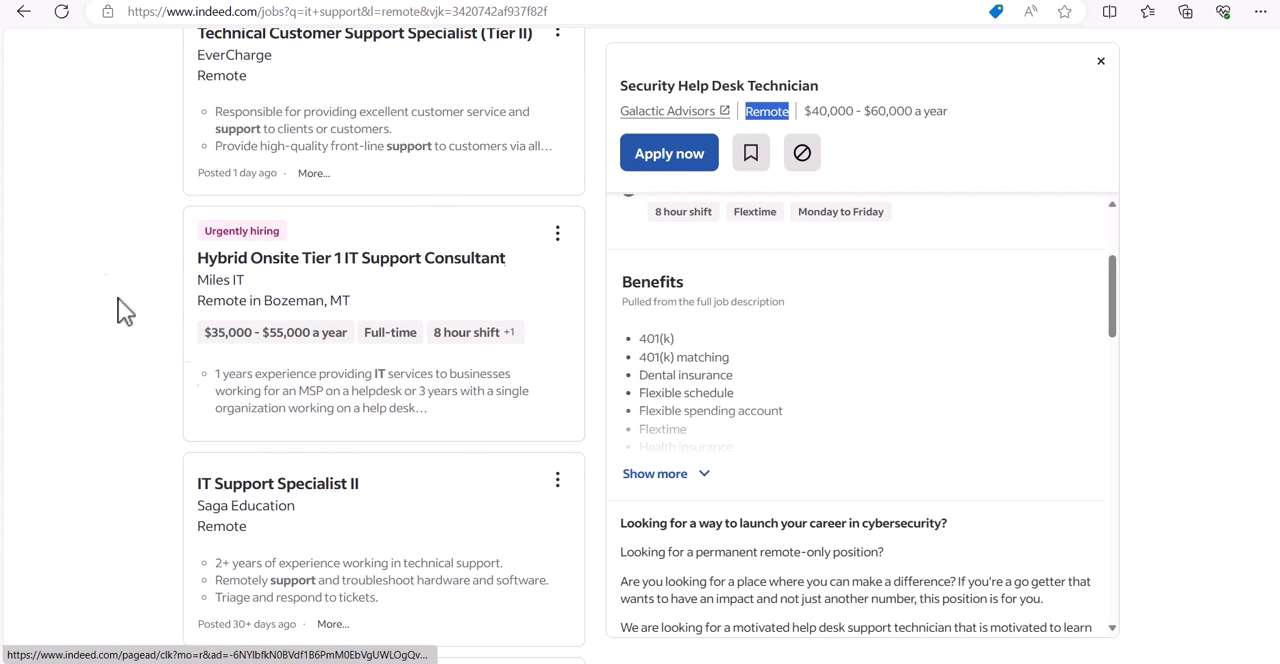
Scroll down through Indeed's remote IT support job results past the Security Help Desk Technician posting.
scroll(down, 3)
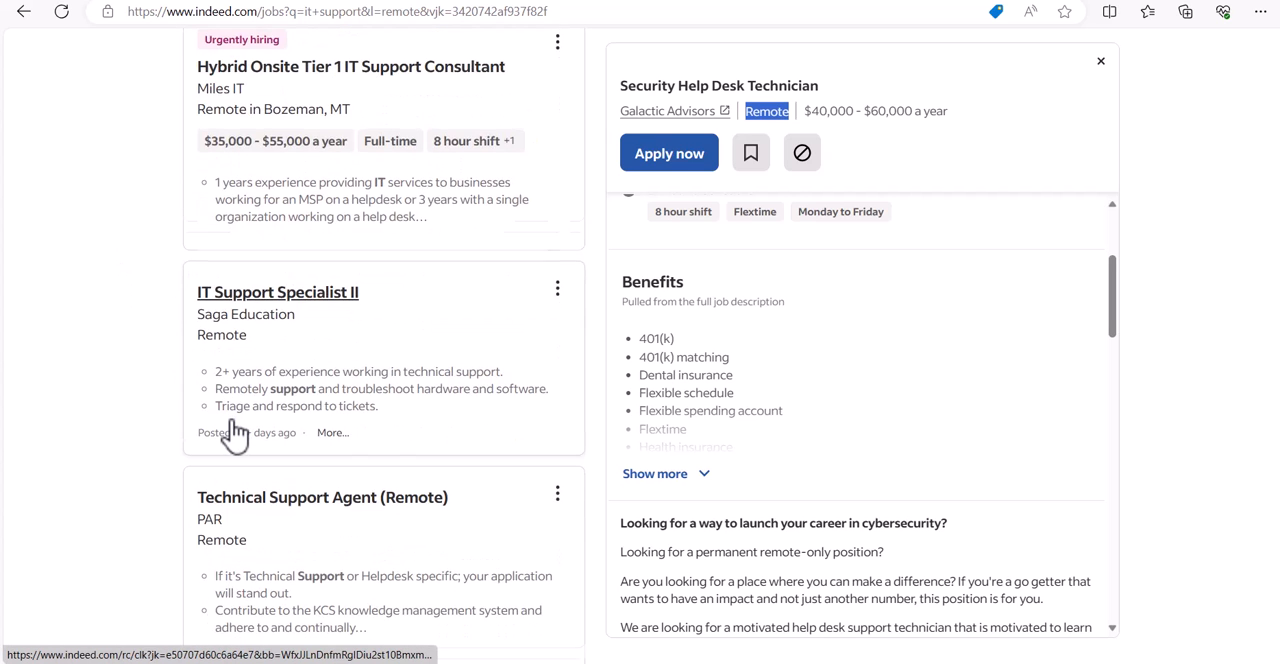
scroll(down, 3)
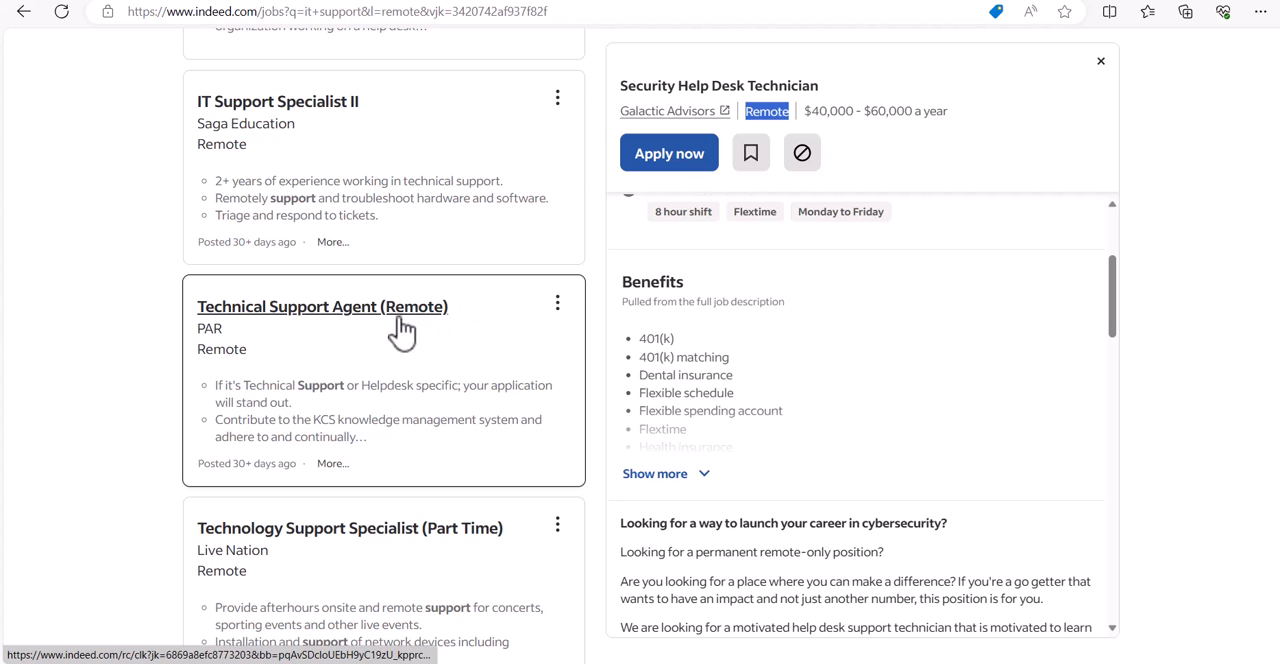
scroll(down, 3)
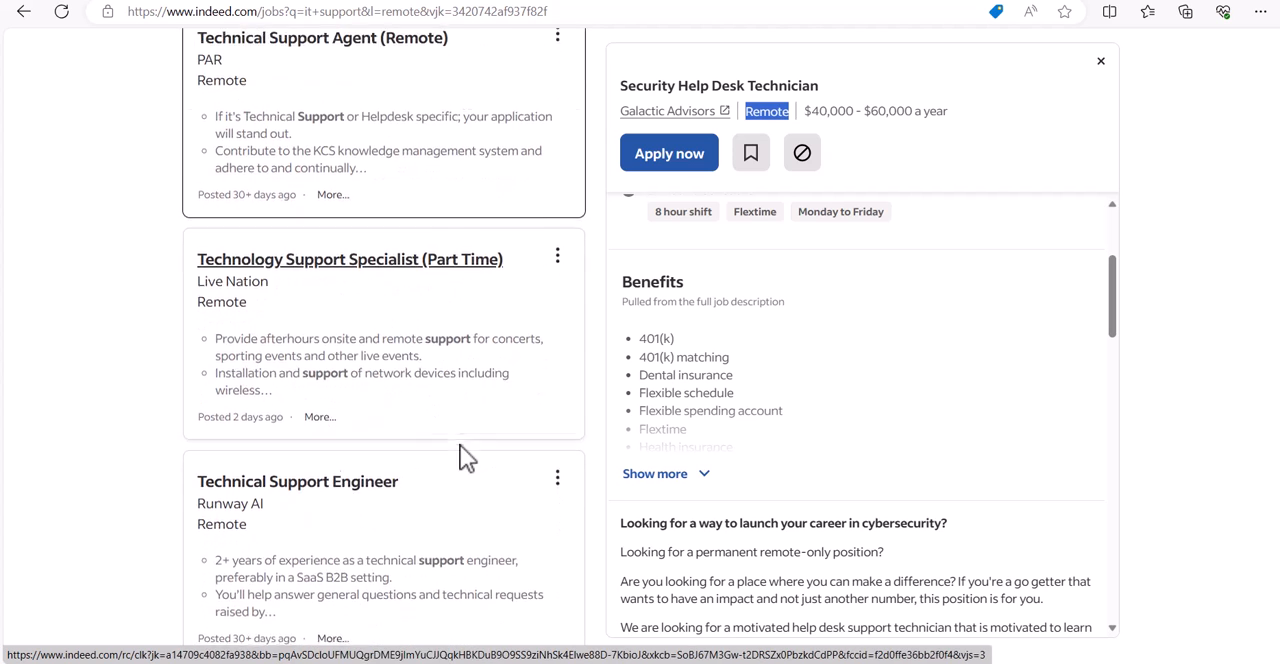
scroll(down, 3)
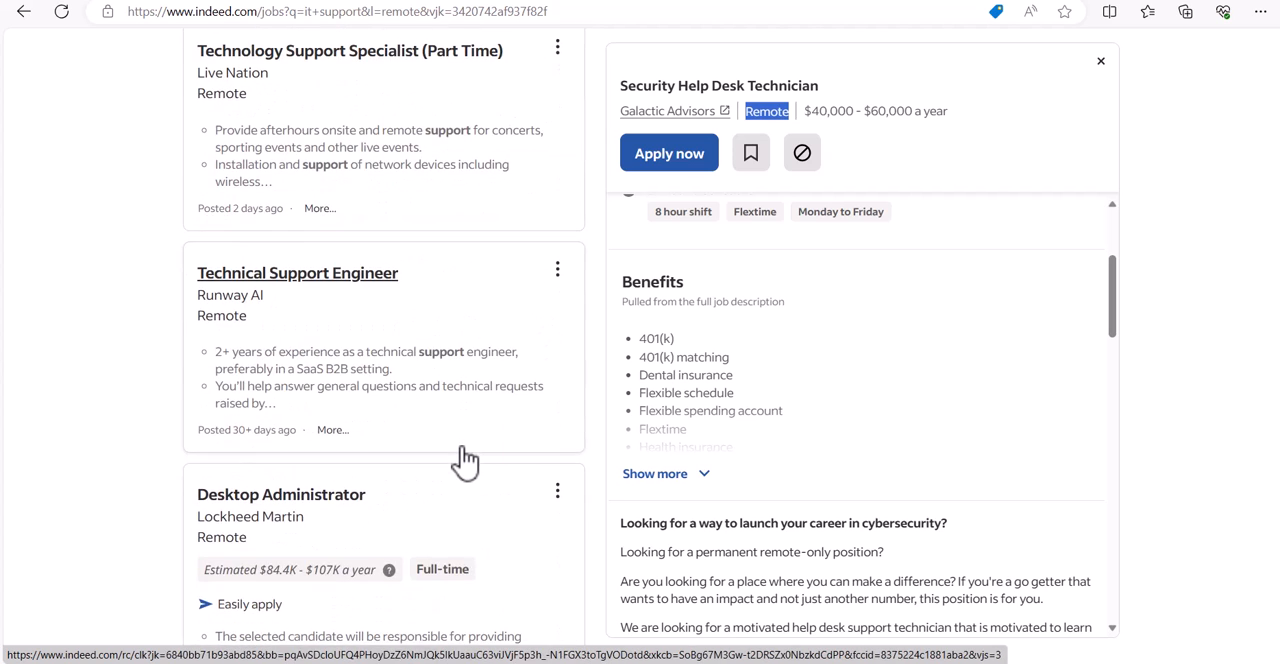
scroll(down, 3)
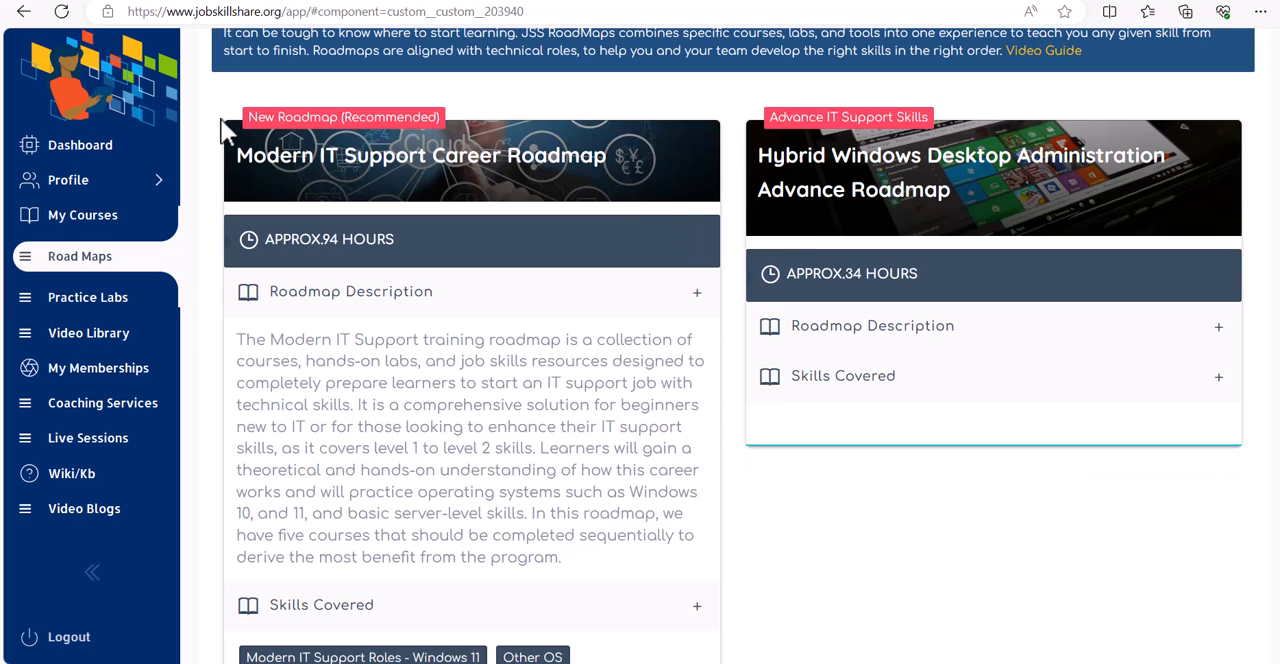
mouse_move(244, 160)
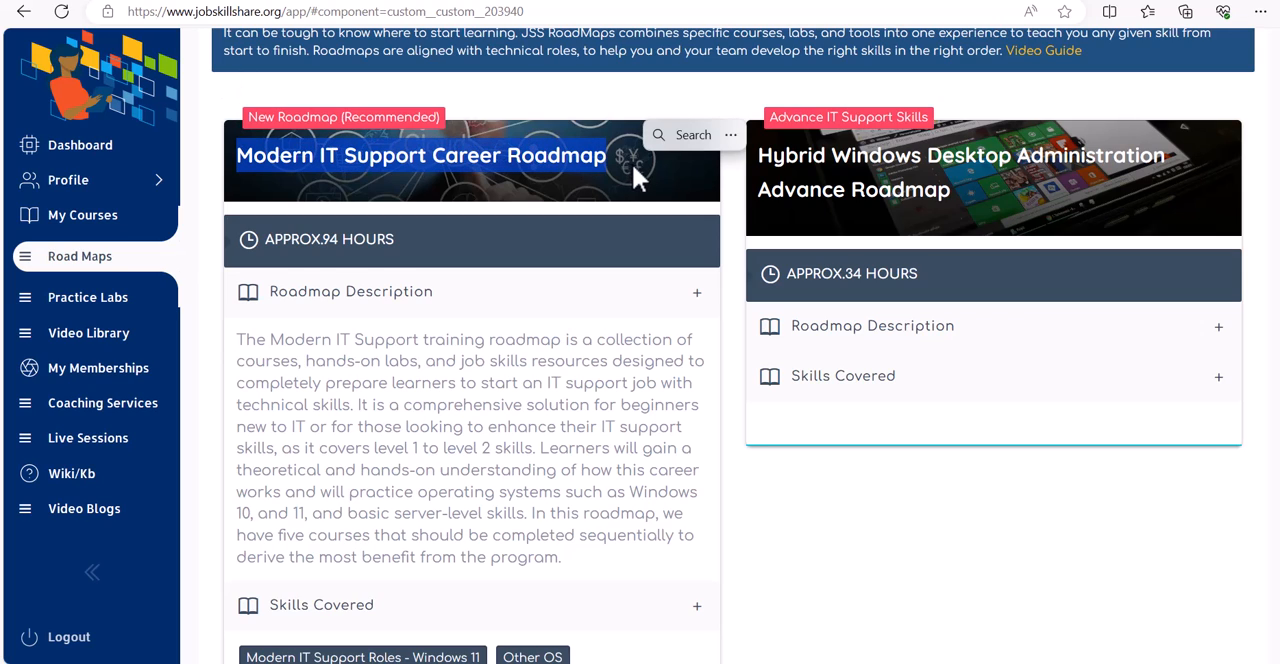
mouse_move(496, 178)
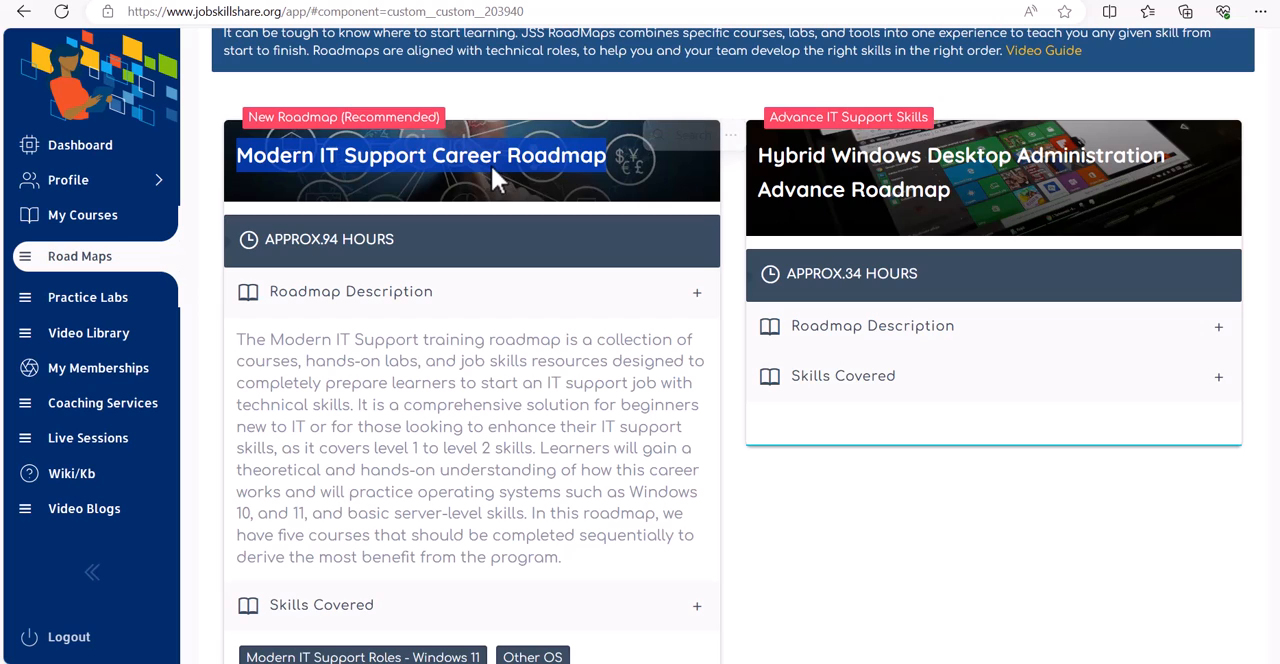
mouse_move(576, 198)
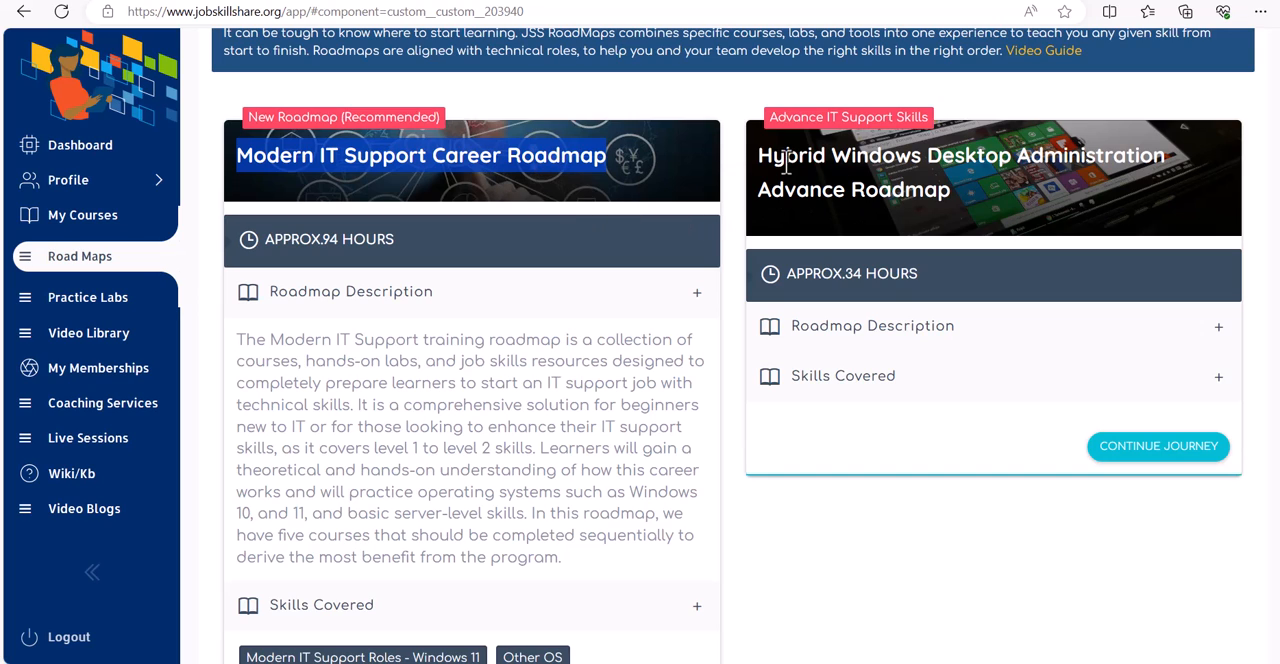
mouse_move(1048, 264)
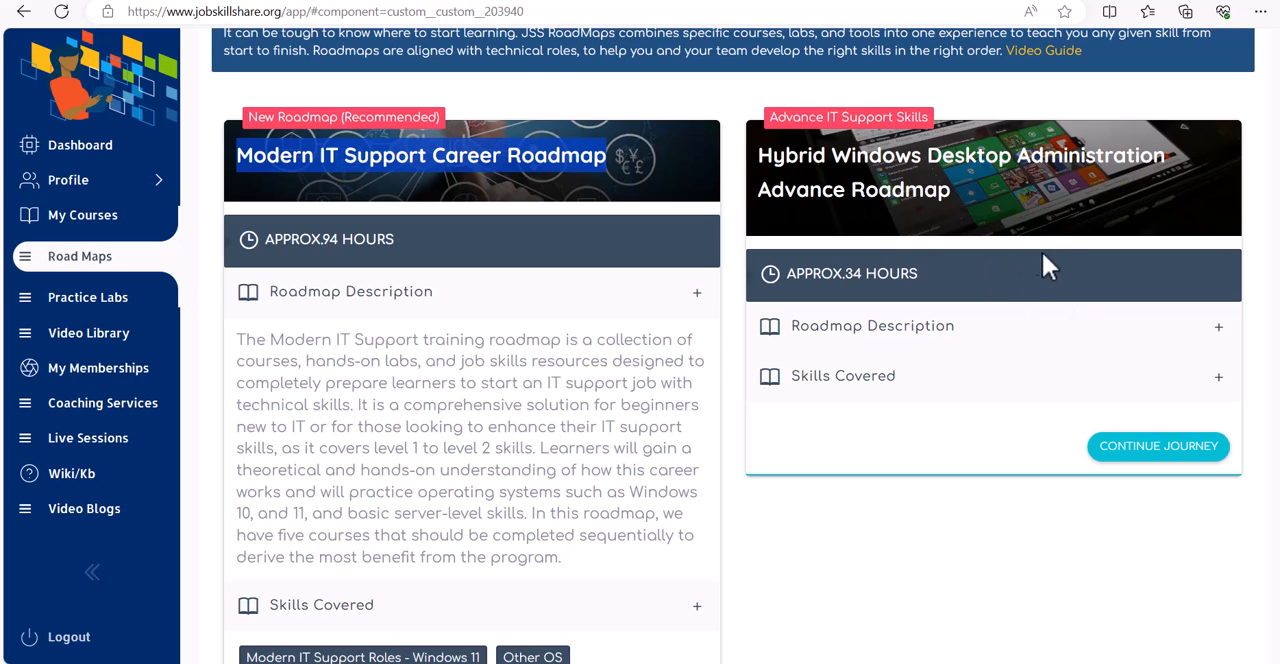
mouse_move(1078, 376)
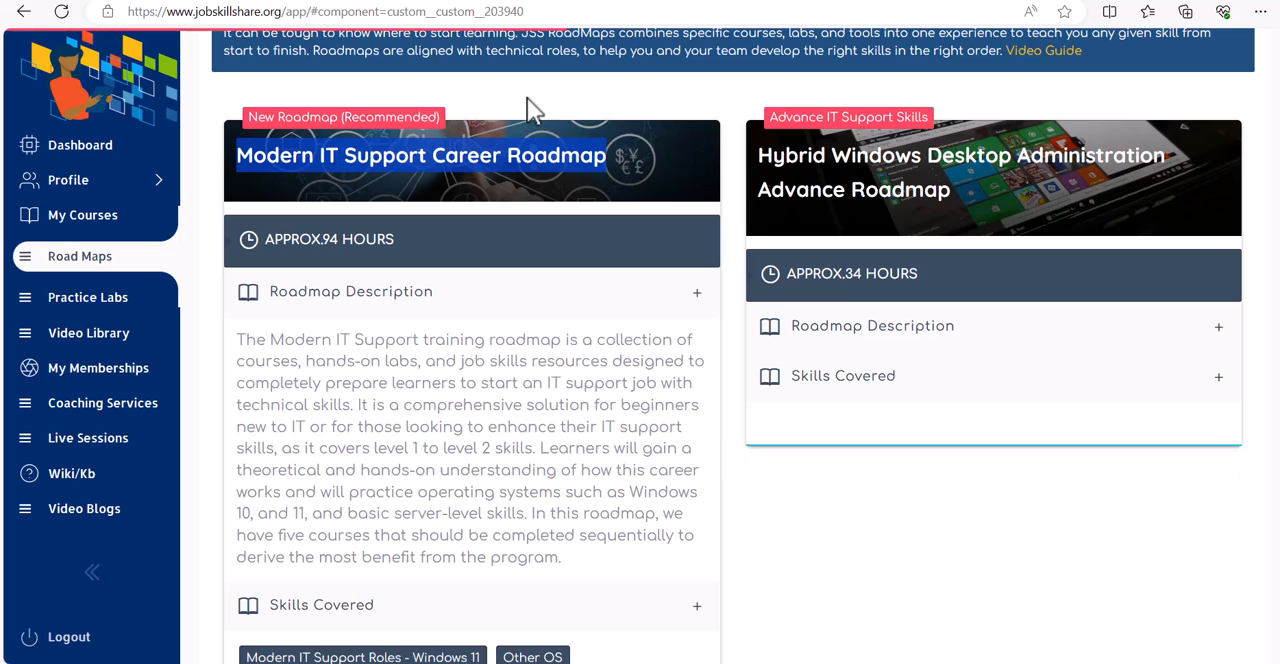
Open MD-100 Windows 10 from the roadmap and start the Modern Desktop Administrator course.
click(992, 176)
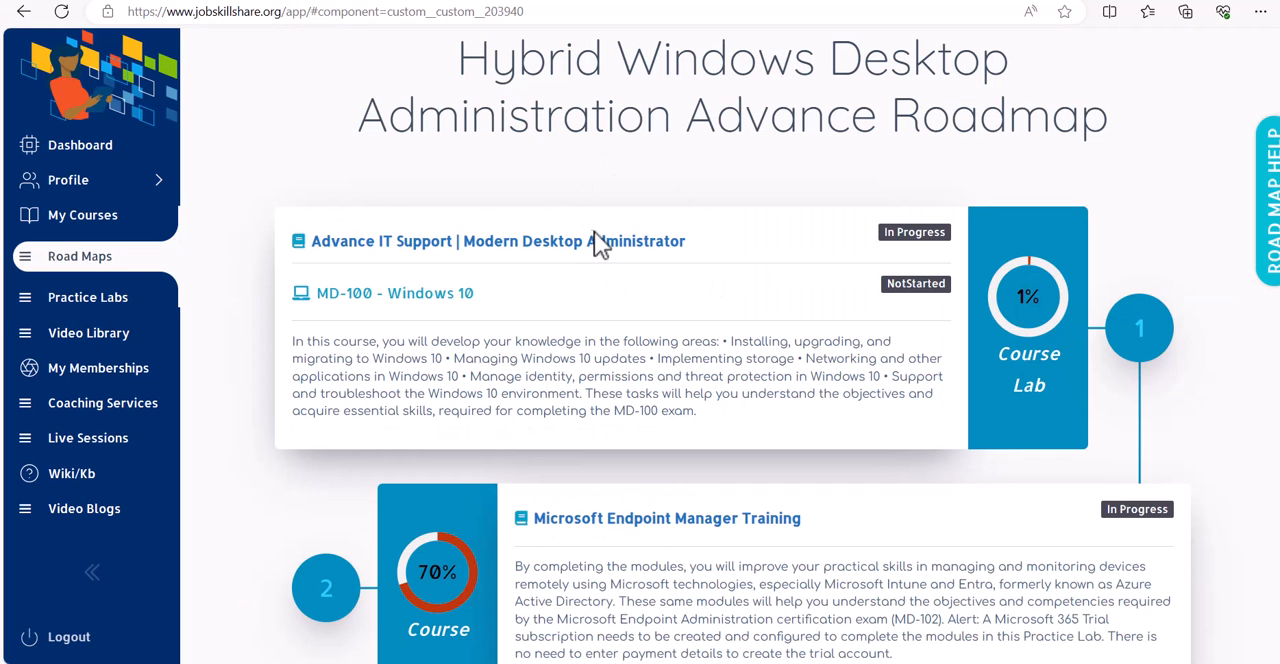
mouse_move(852, 176)
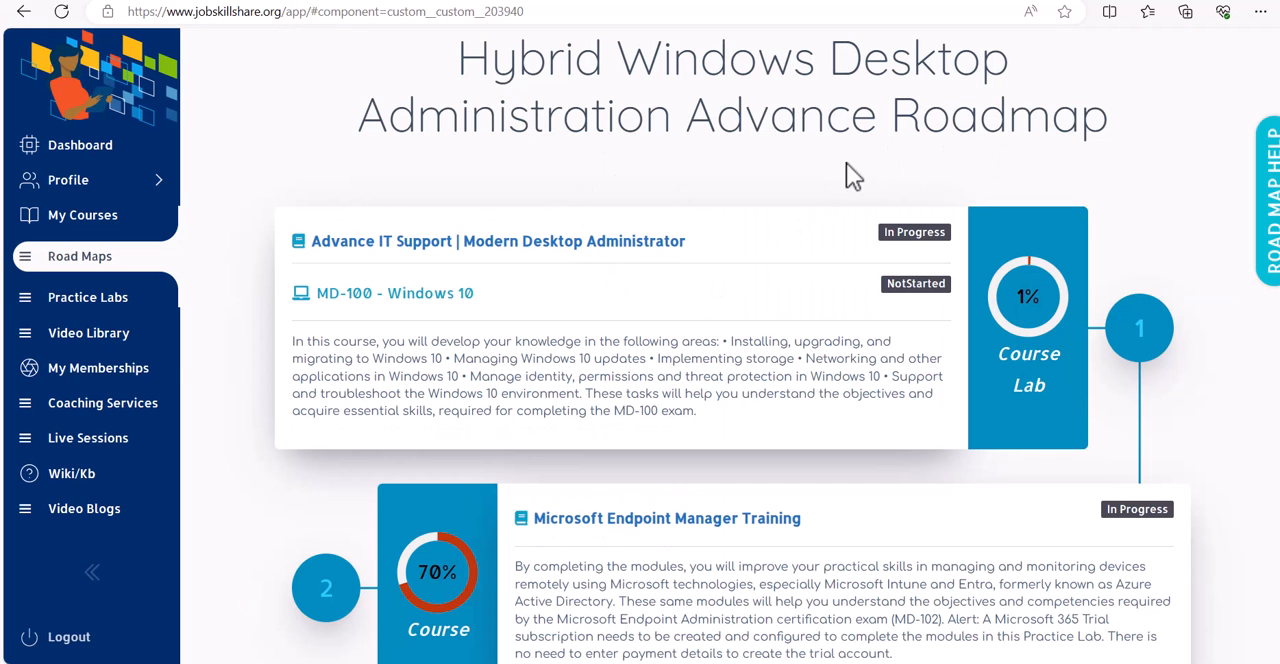
mouse_move(418, 258)
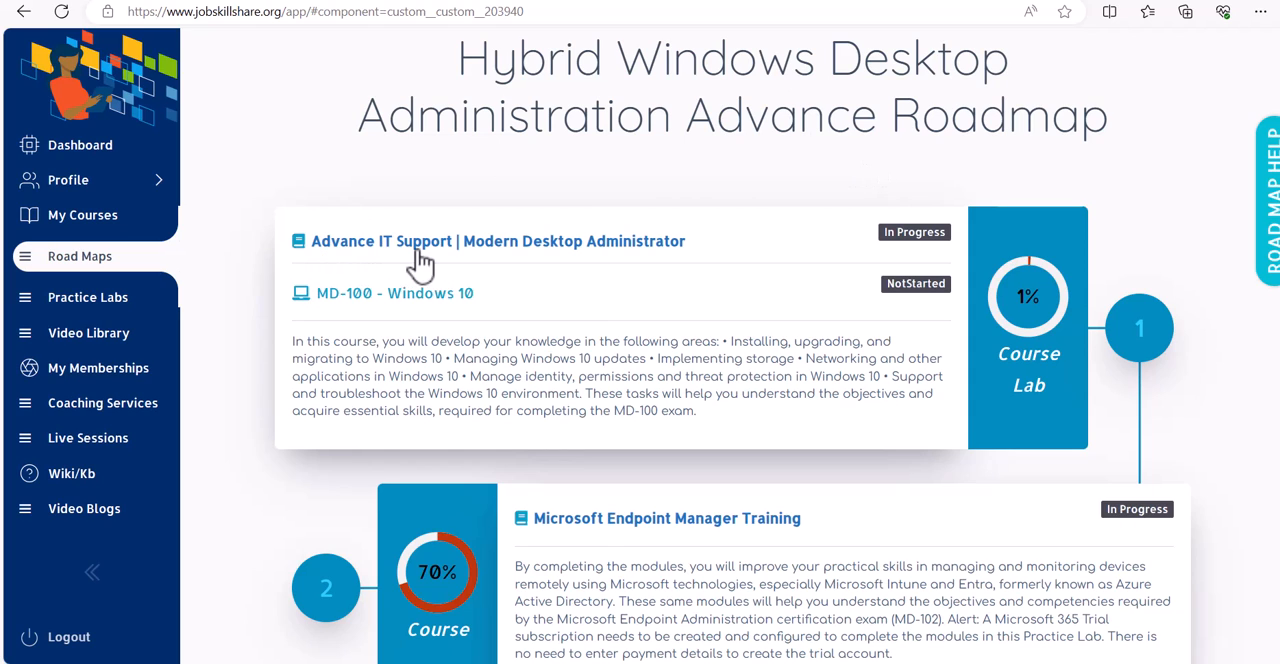
mouse_move(620, 270)
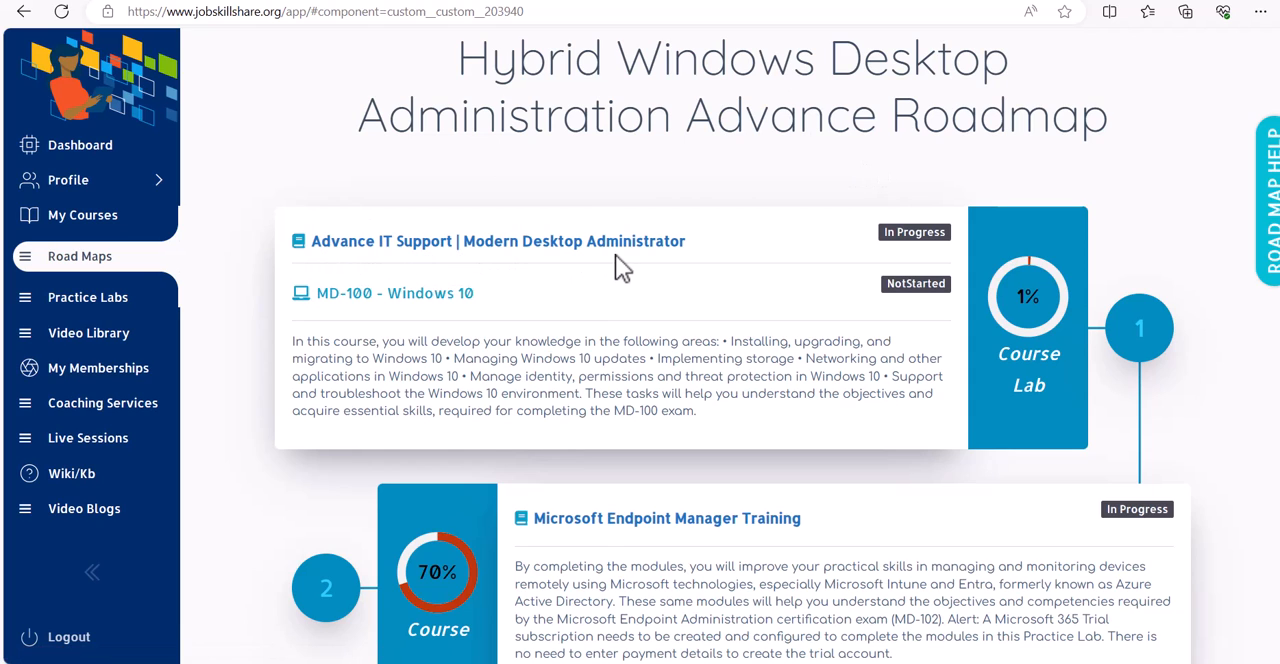
mouse_move(336, 312)
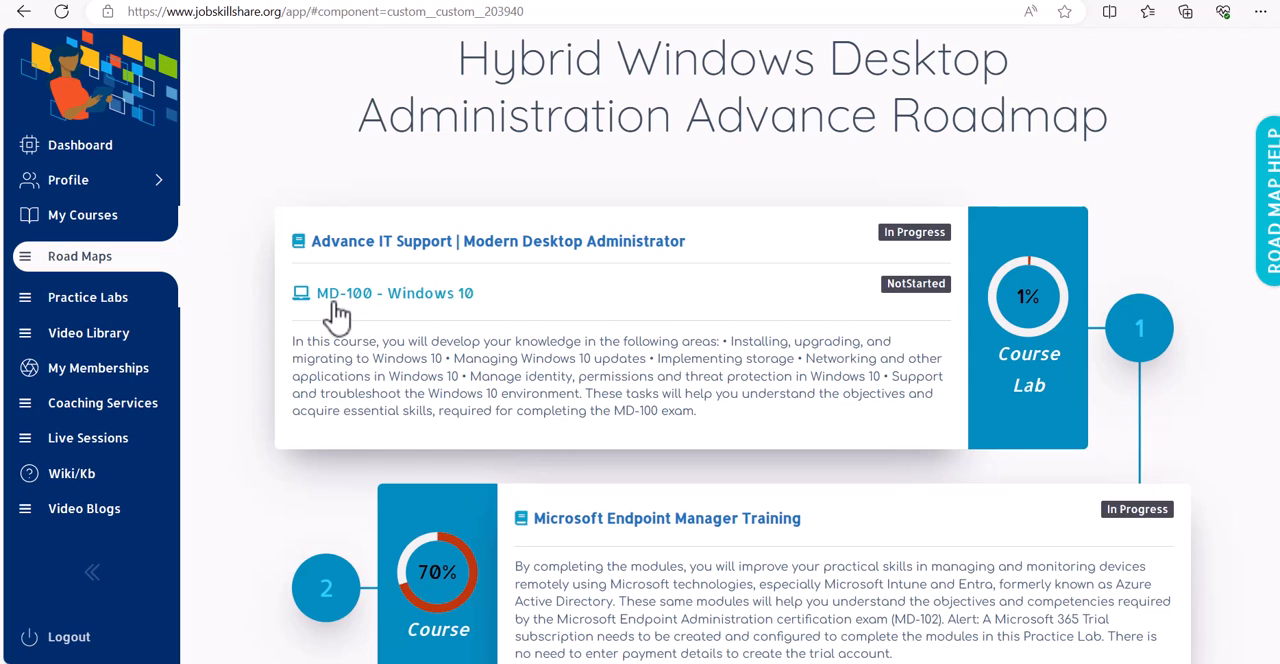
mouse_move(380, 312)
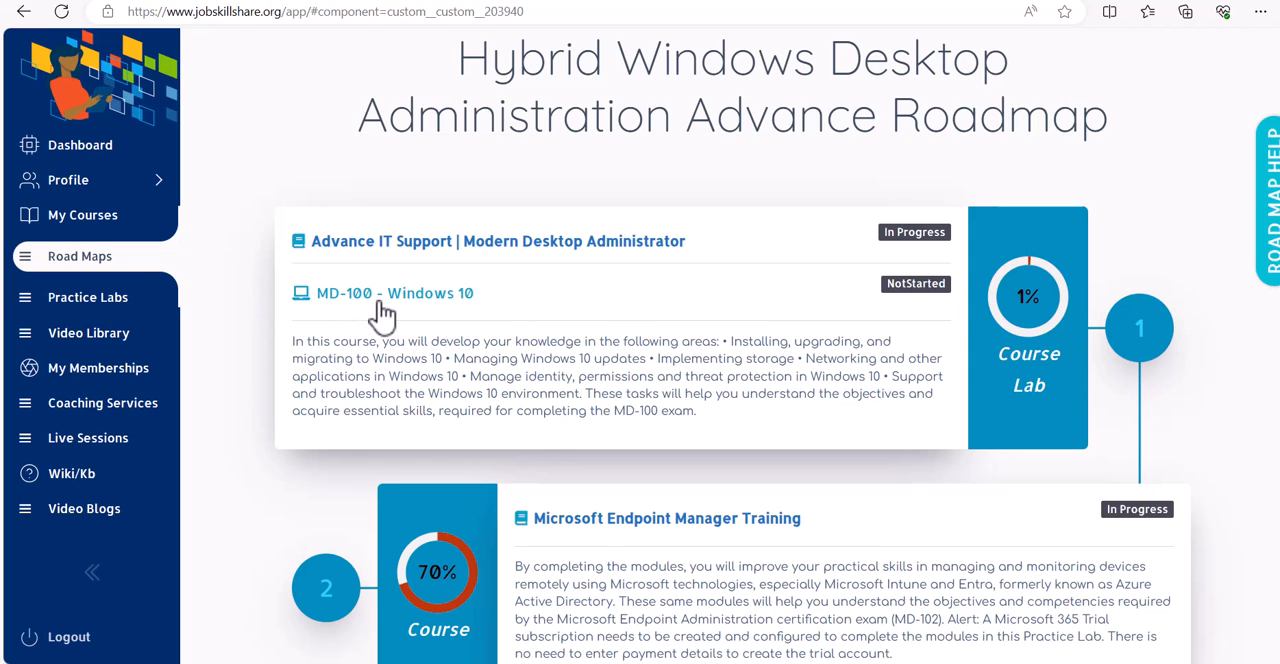
mouse_move(332, 308)
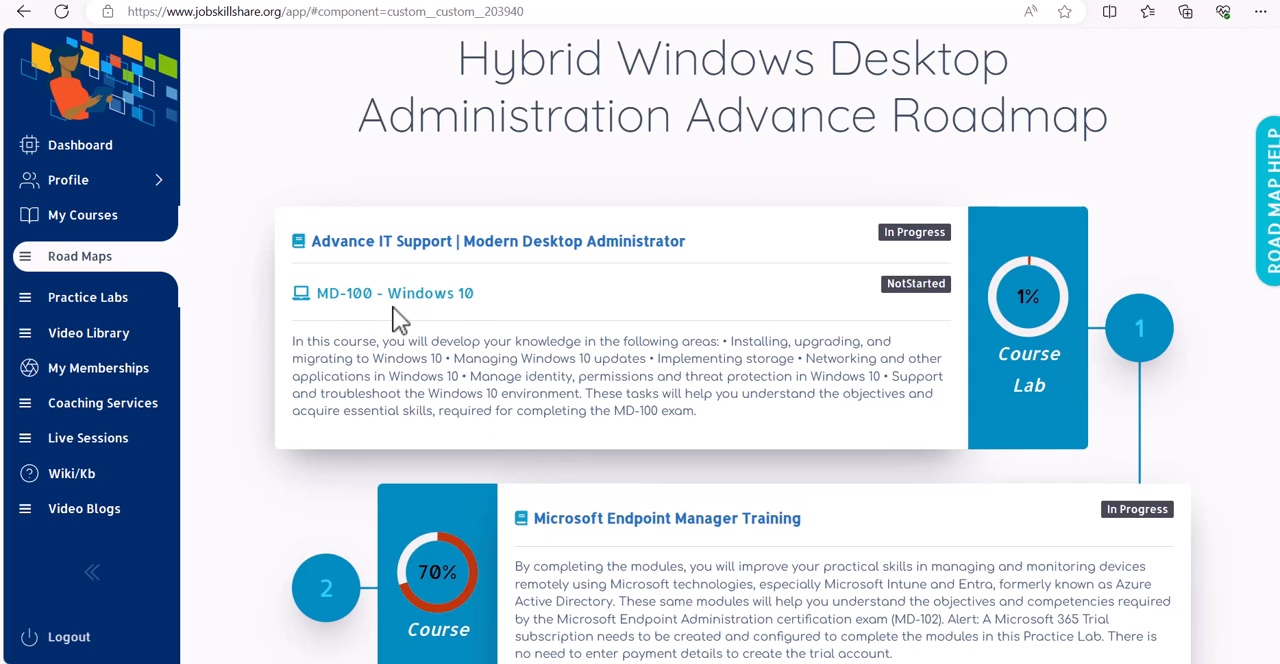
mouse_move(556, 388)
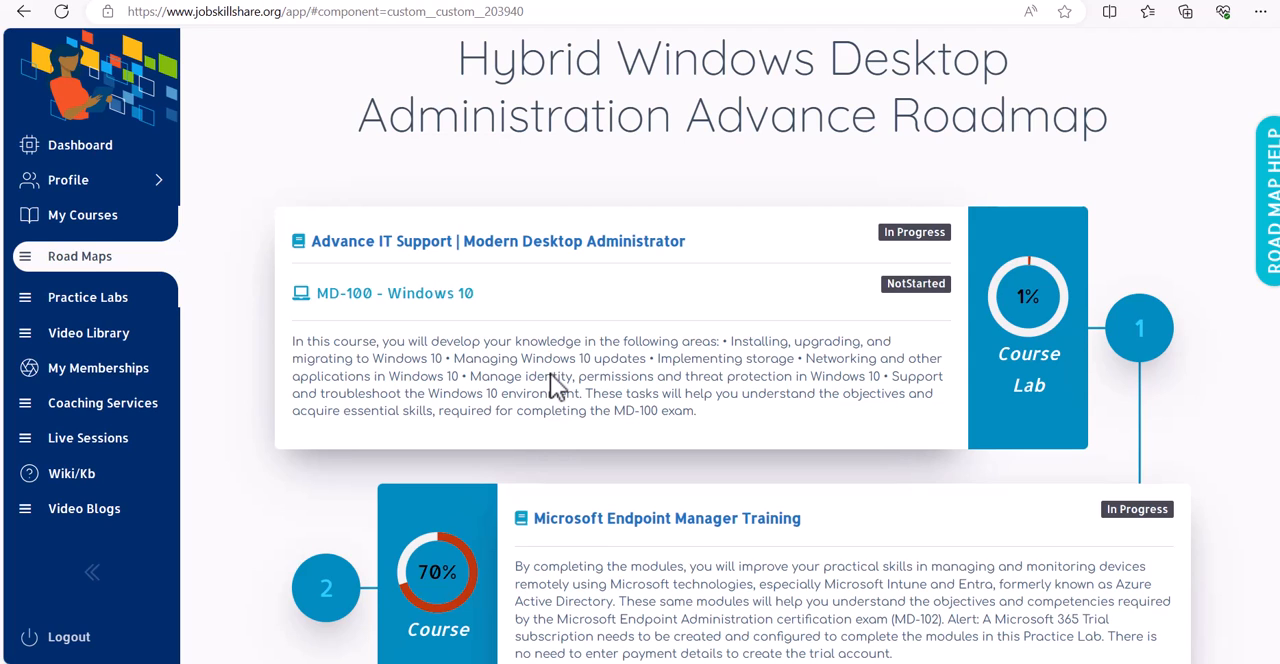
mouse_move(404, 304)
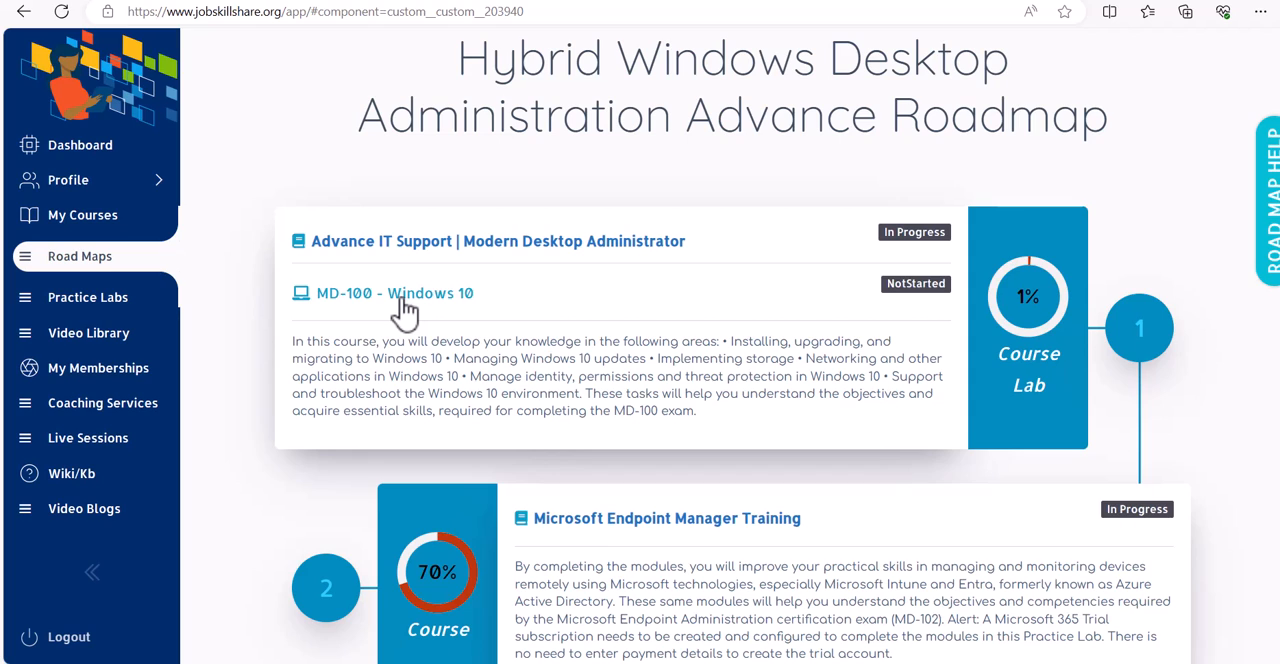
mouse_move(398, 368)
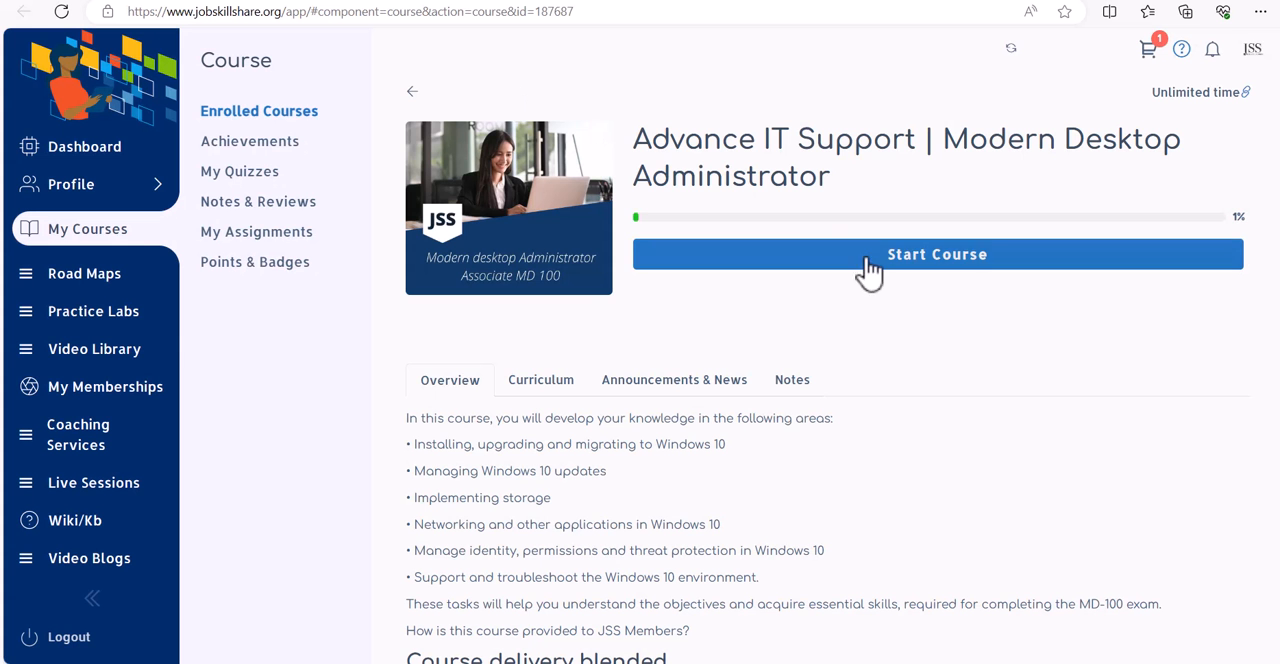
click(936, 254)
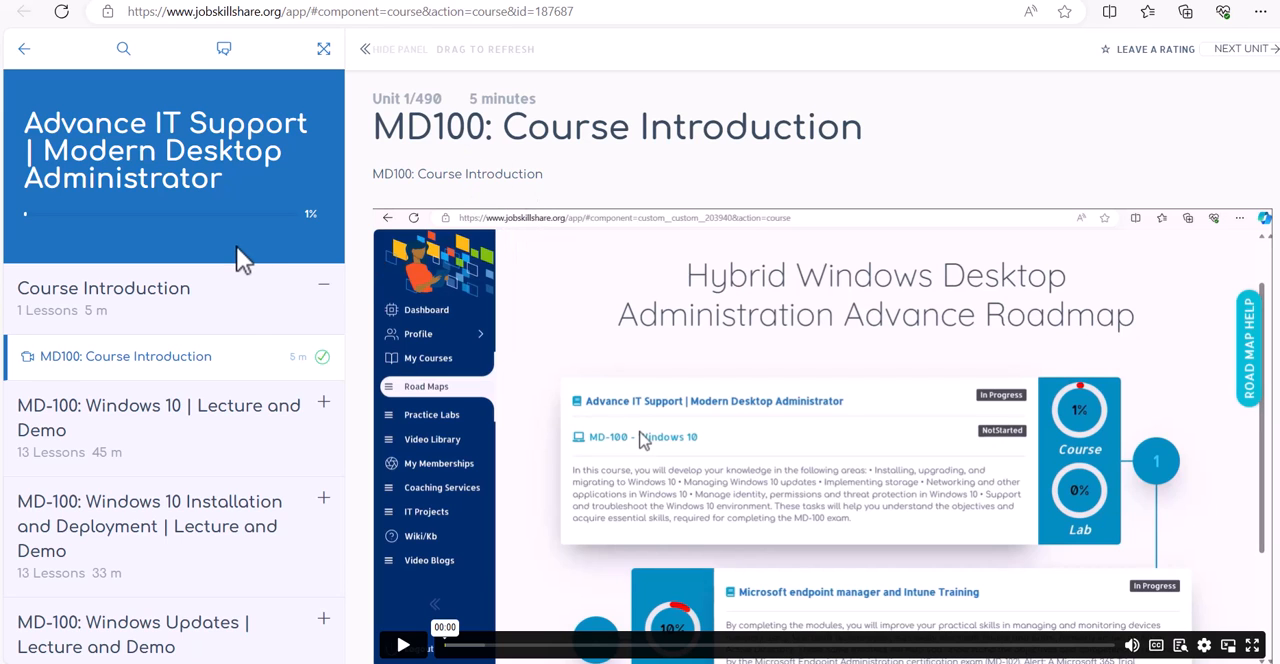
Scroll the MD-100 curriculum sidebar and expand the Windows 10 section to show its lessons.
scroll(down, 3)
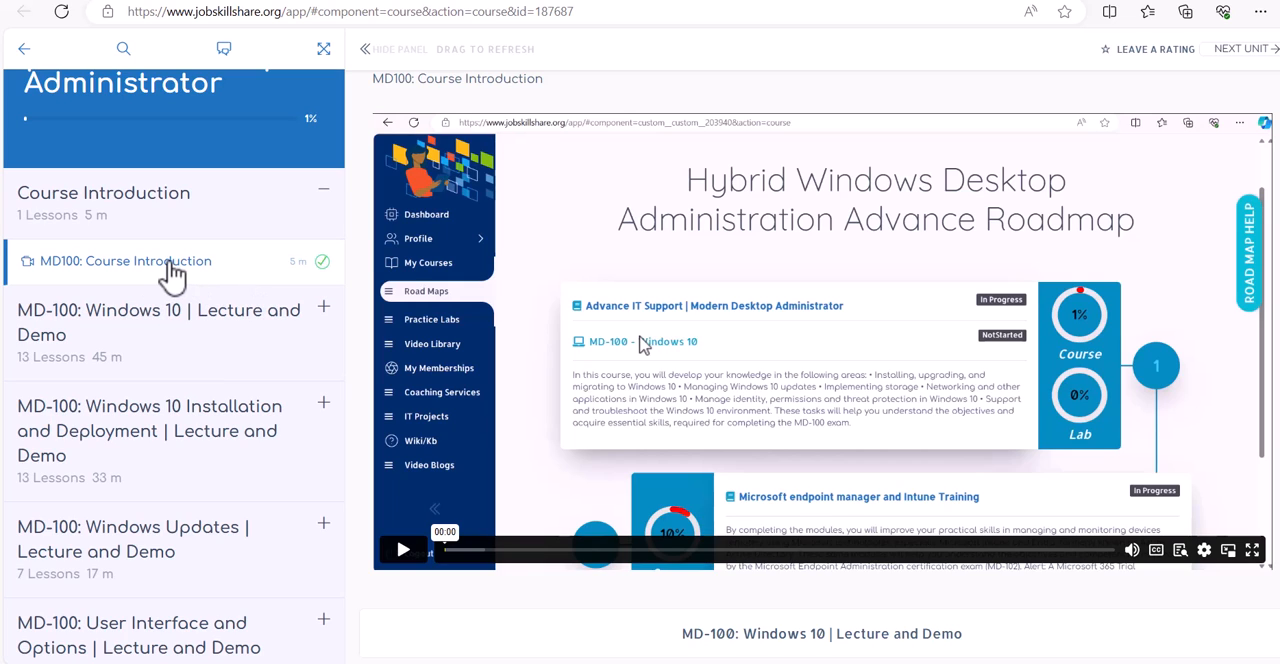
mouse_move(168, 316)
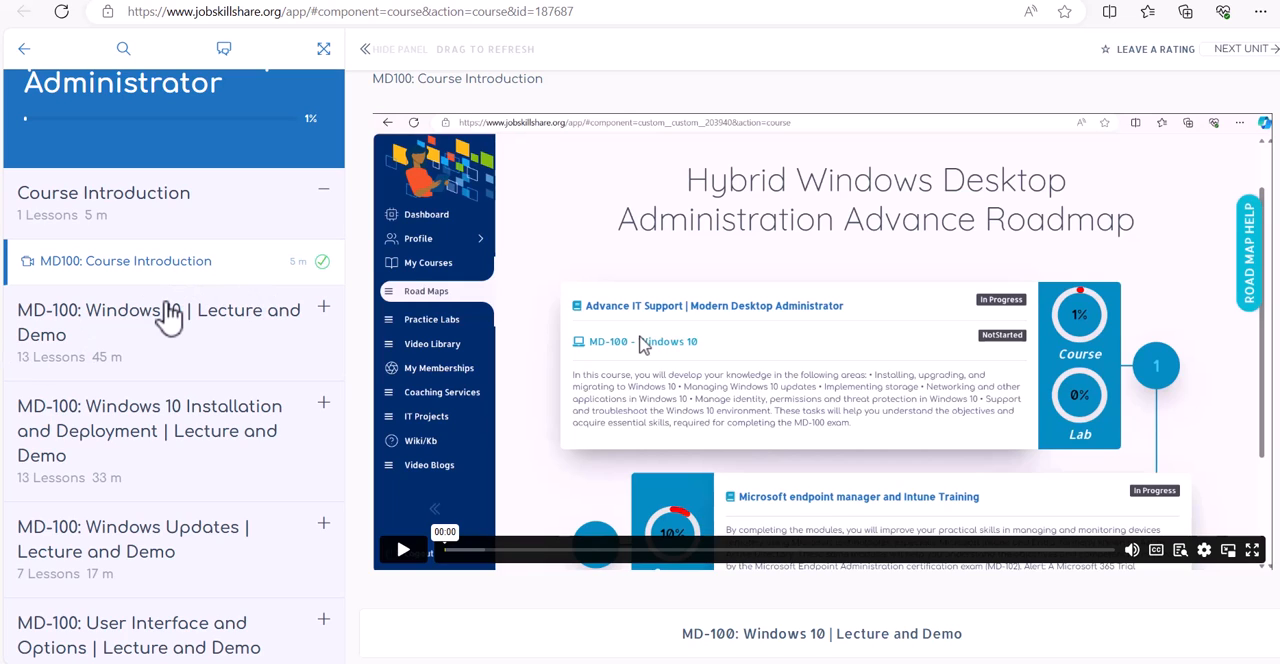
mouse_move(198, 330)
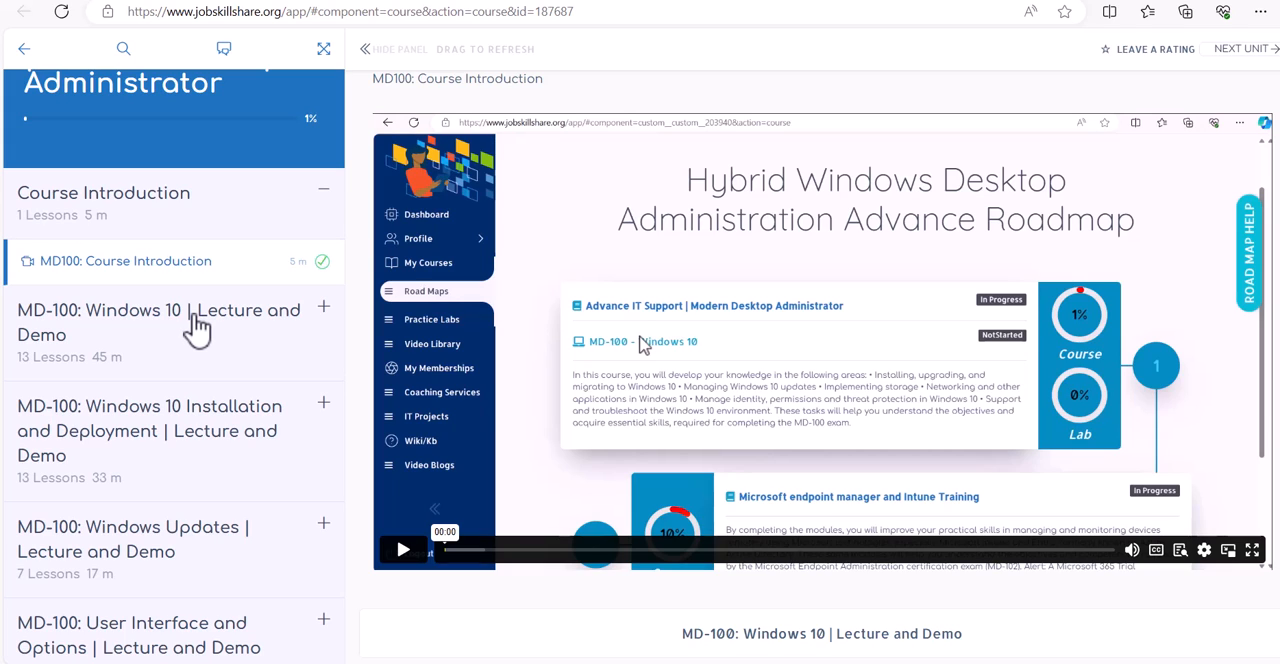
scroll(down, 3)
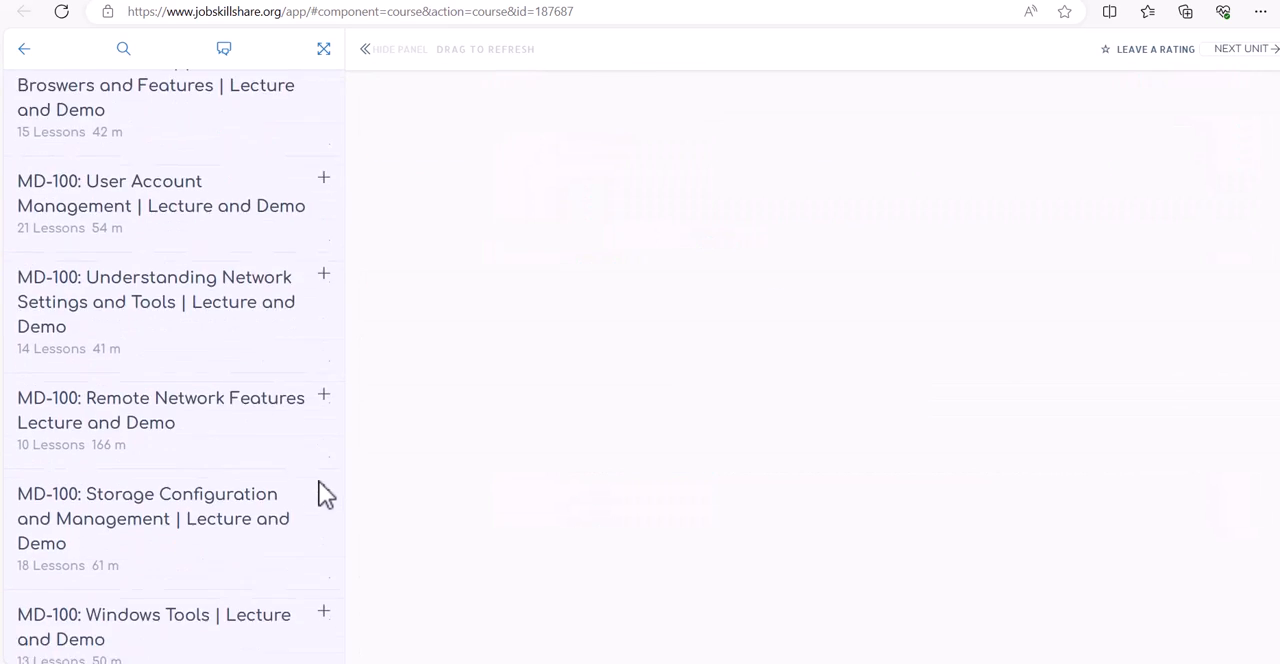
scroll(down, 3)
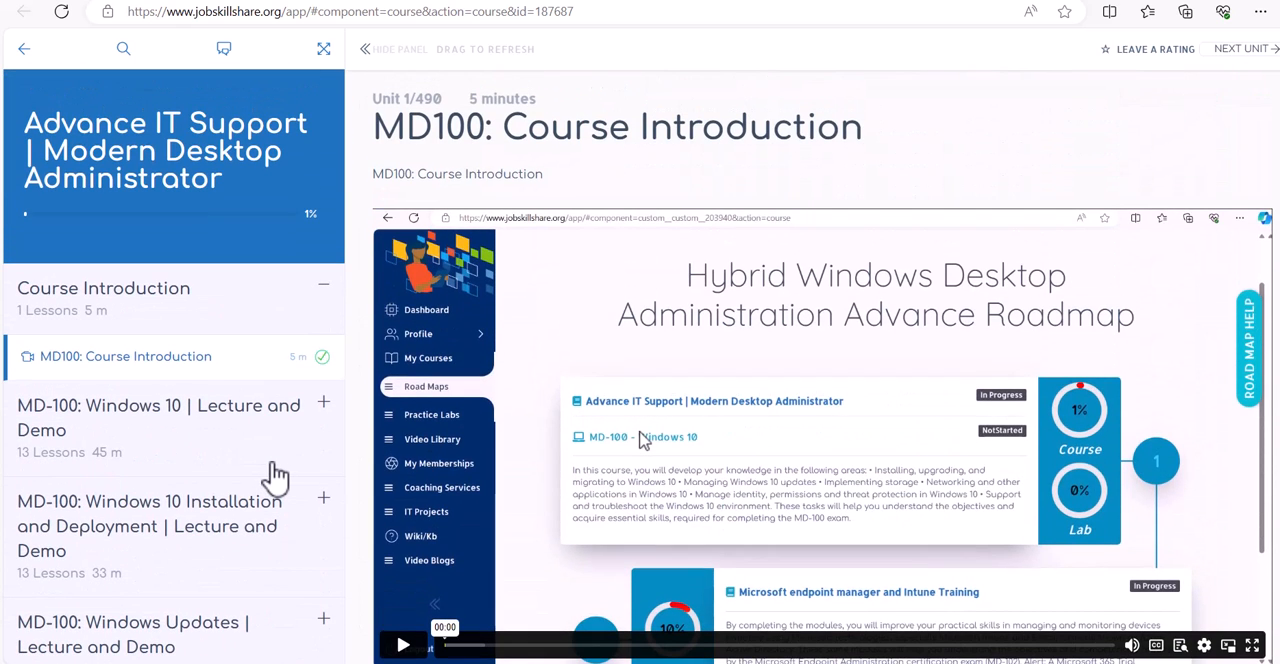
mouse_move(208, 356)
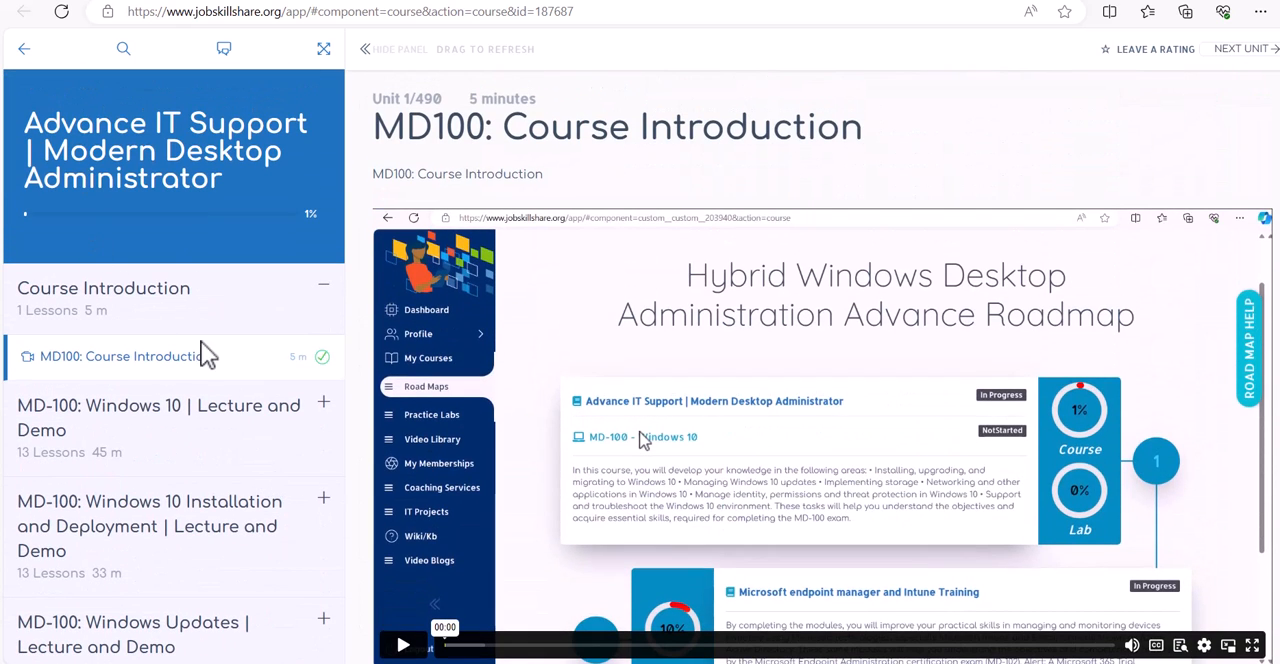
scroll(down, 3)
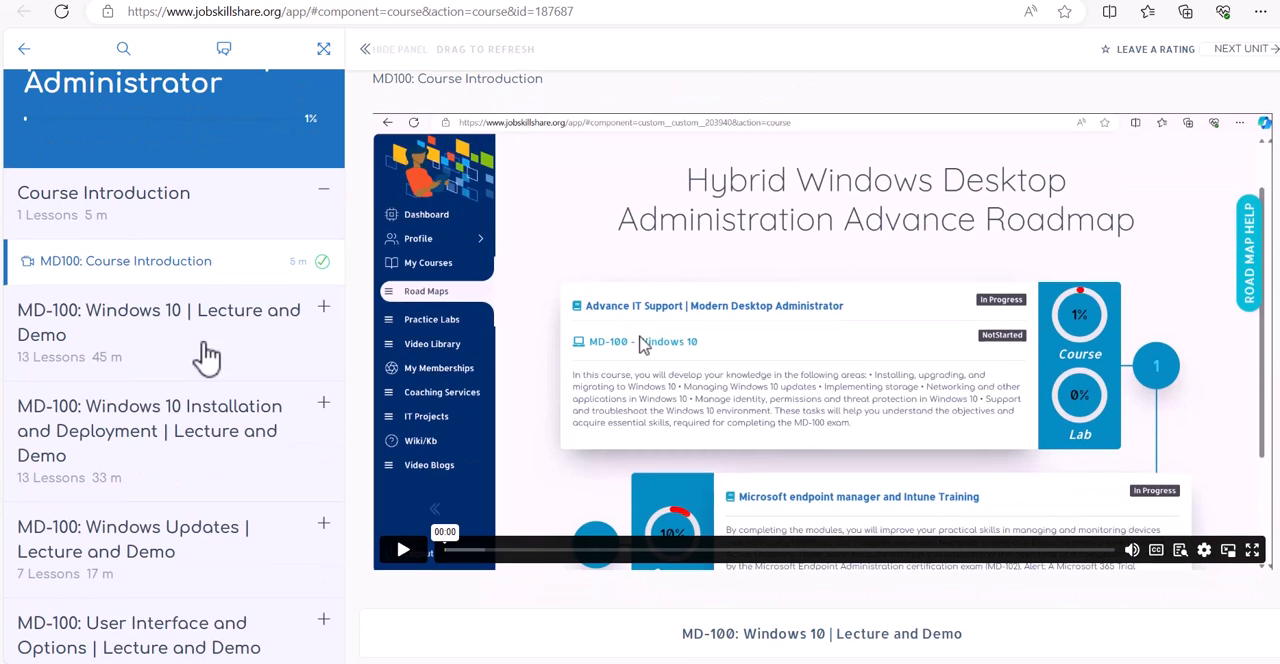
mouse_move(288, 302)
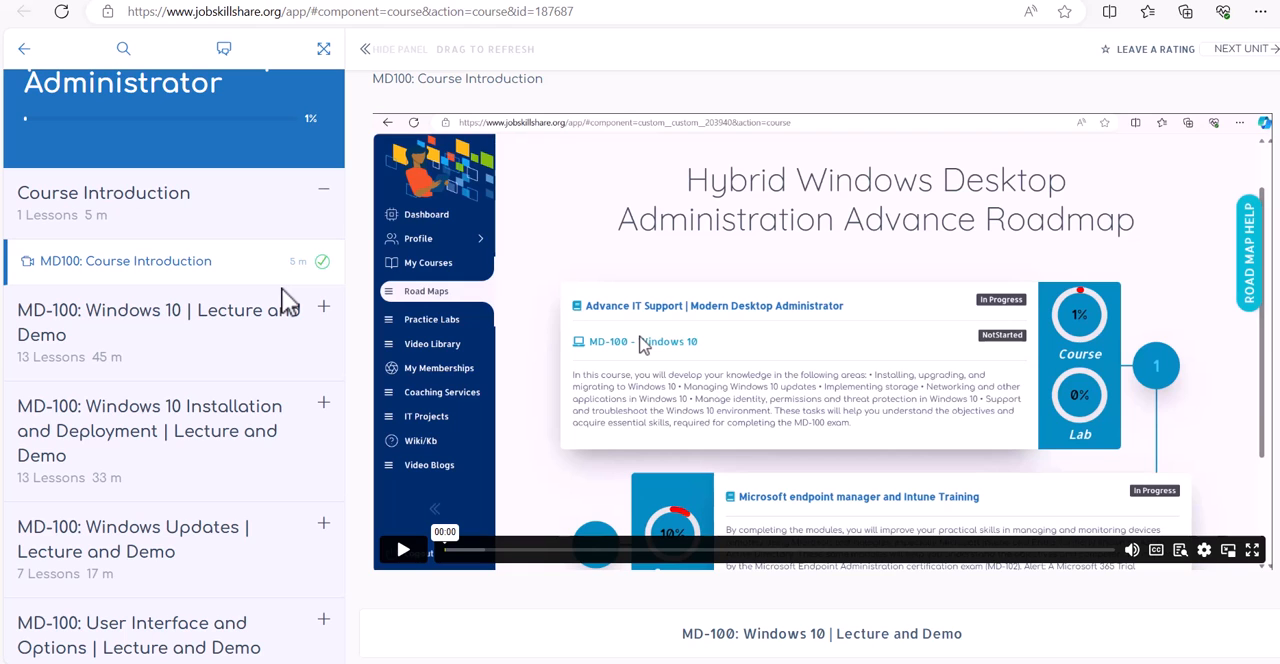
scroll(down, 3)
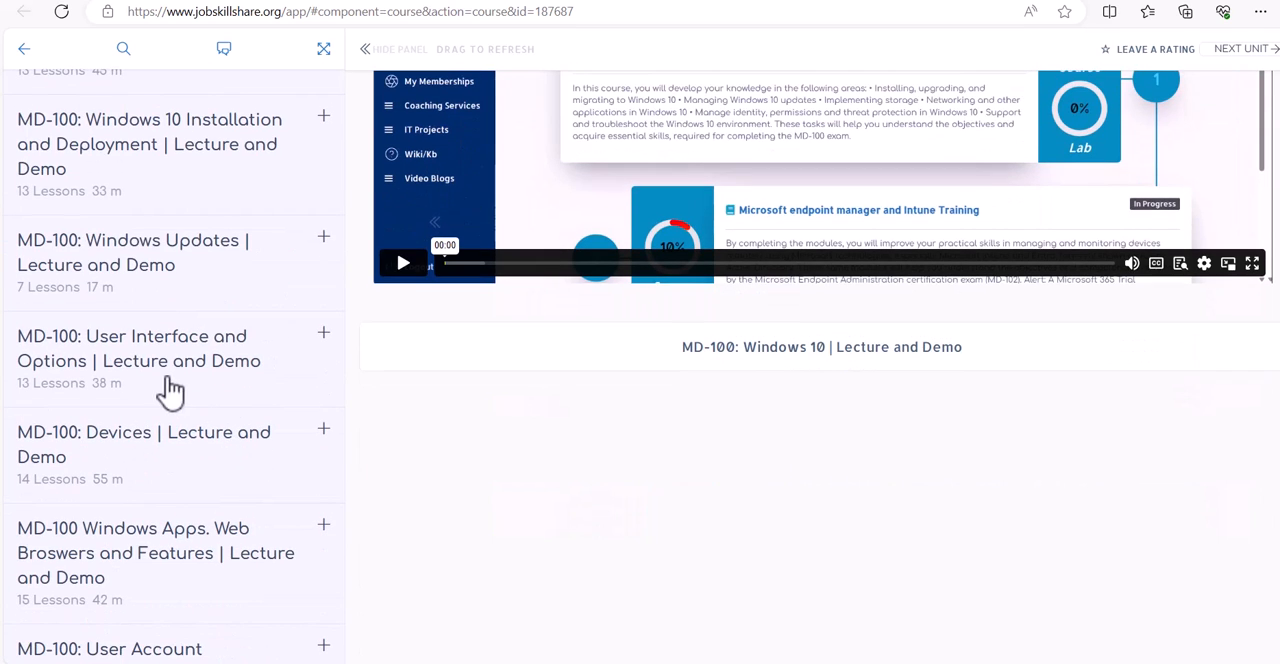
scroll(down, 3)
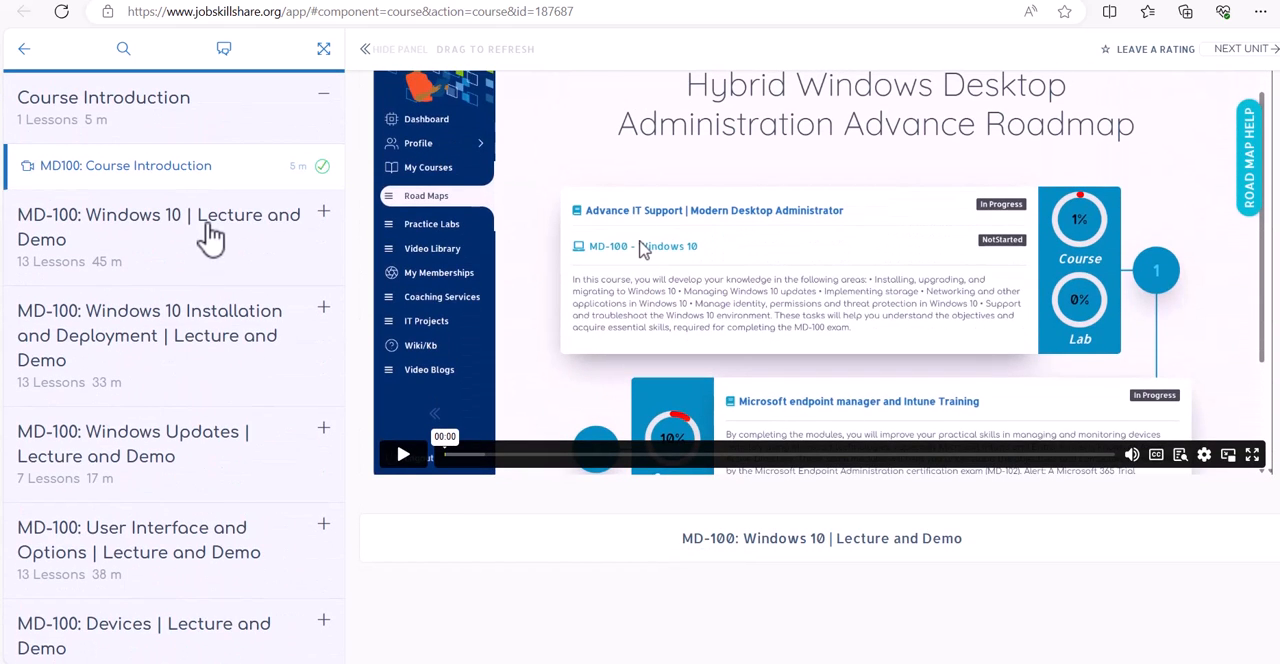
click(160, 226)
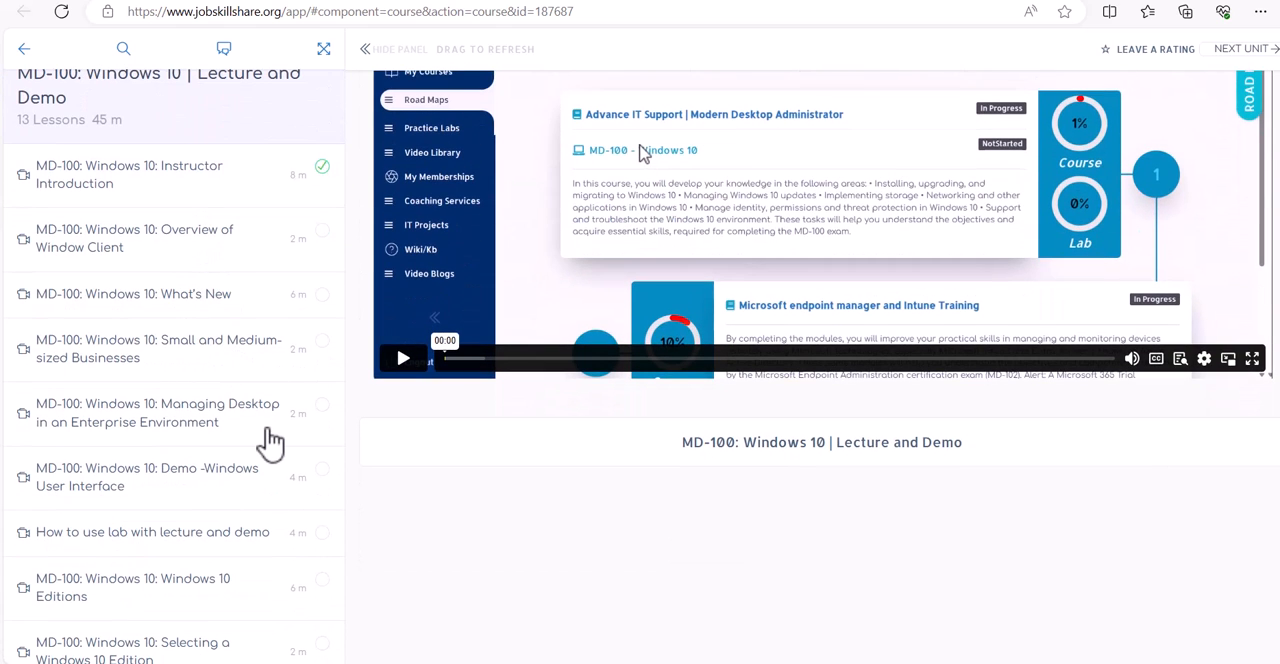
Expand the Windows Updates section and continue to the Network Settings, Storage and Windows Tools modules.
scroll(down, 3)
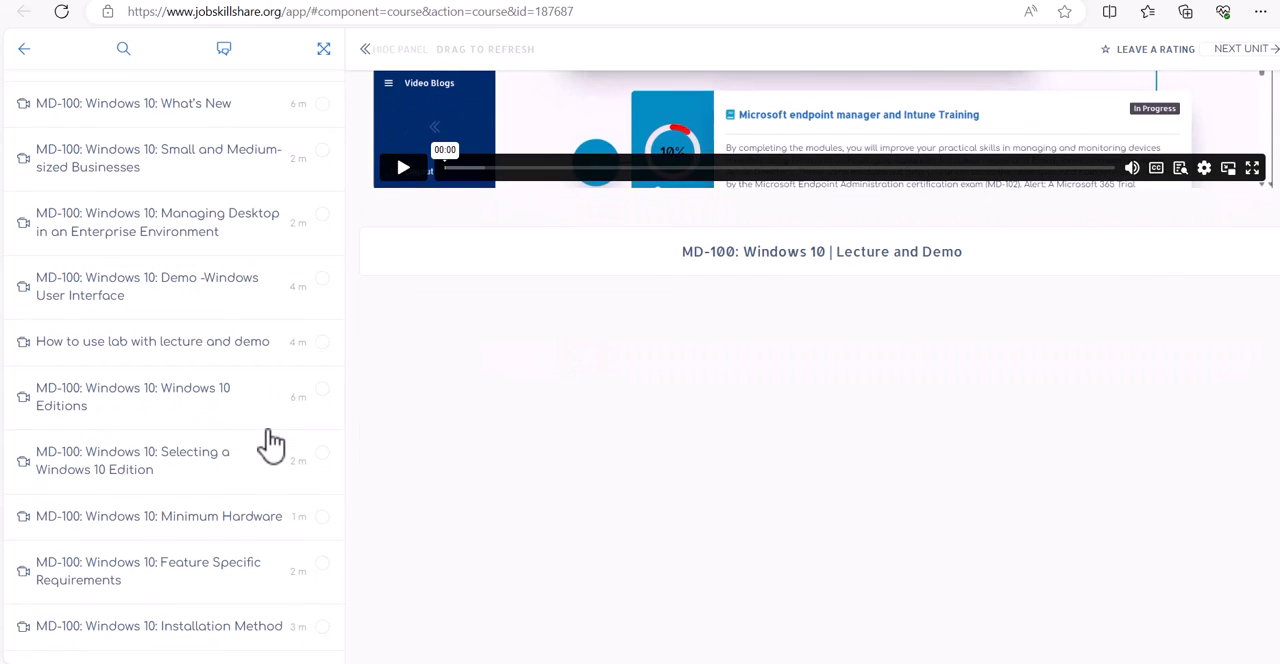
mouse_move(236, 288)
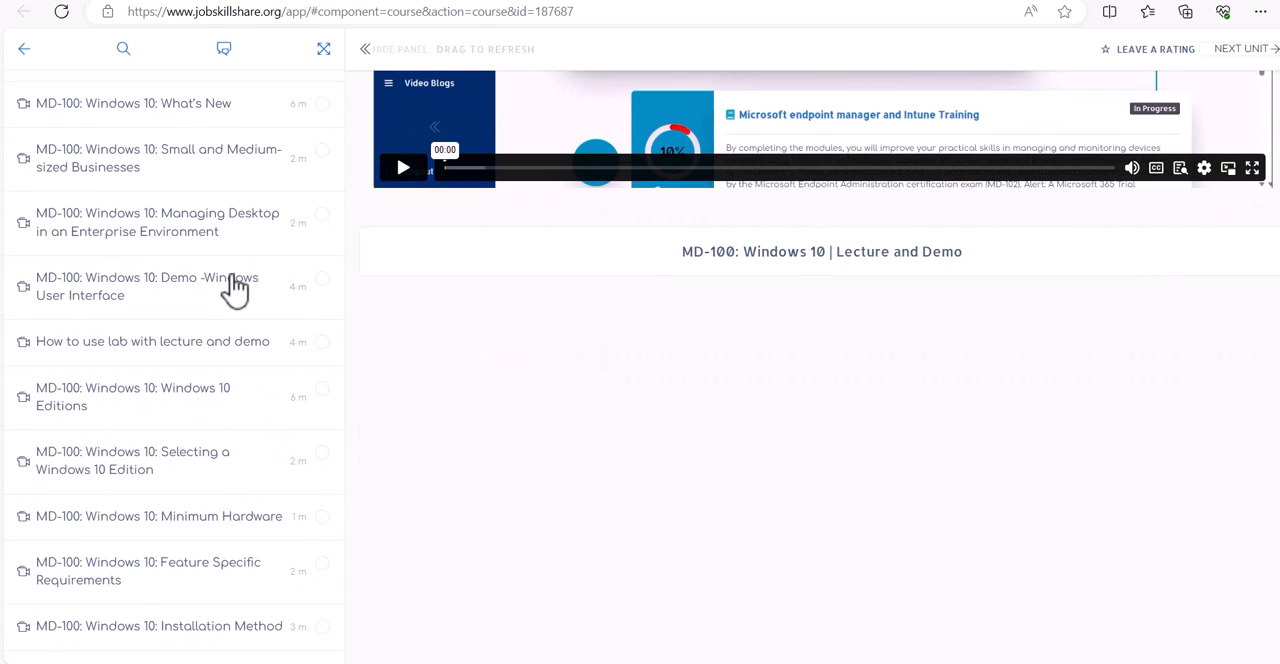
mouse_move(212, 232)
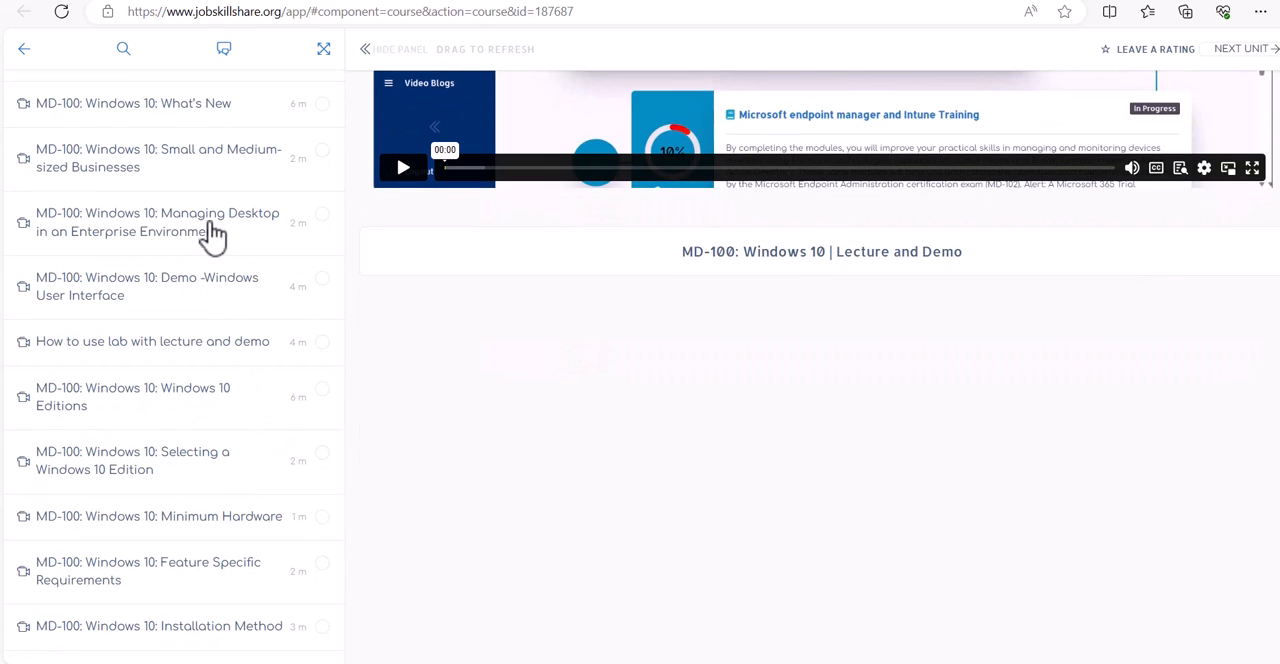
mouse_move(256, 430)
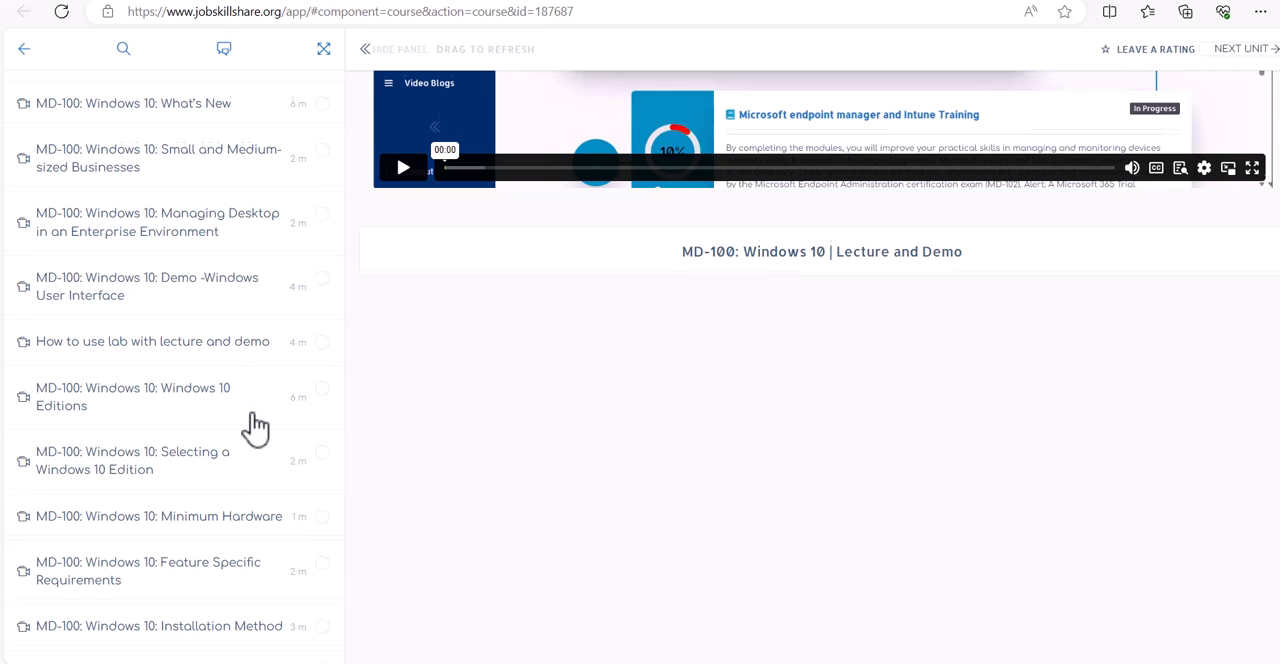
scroll(down, 3)
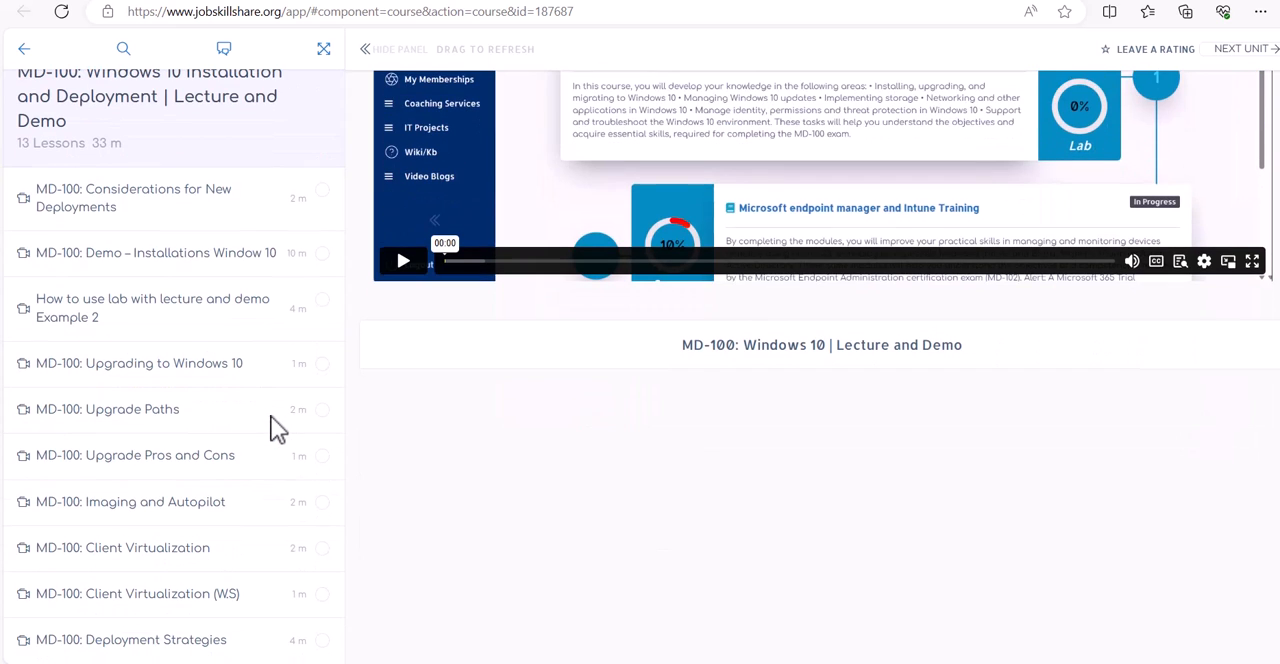
scroll(down, 3)
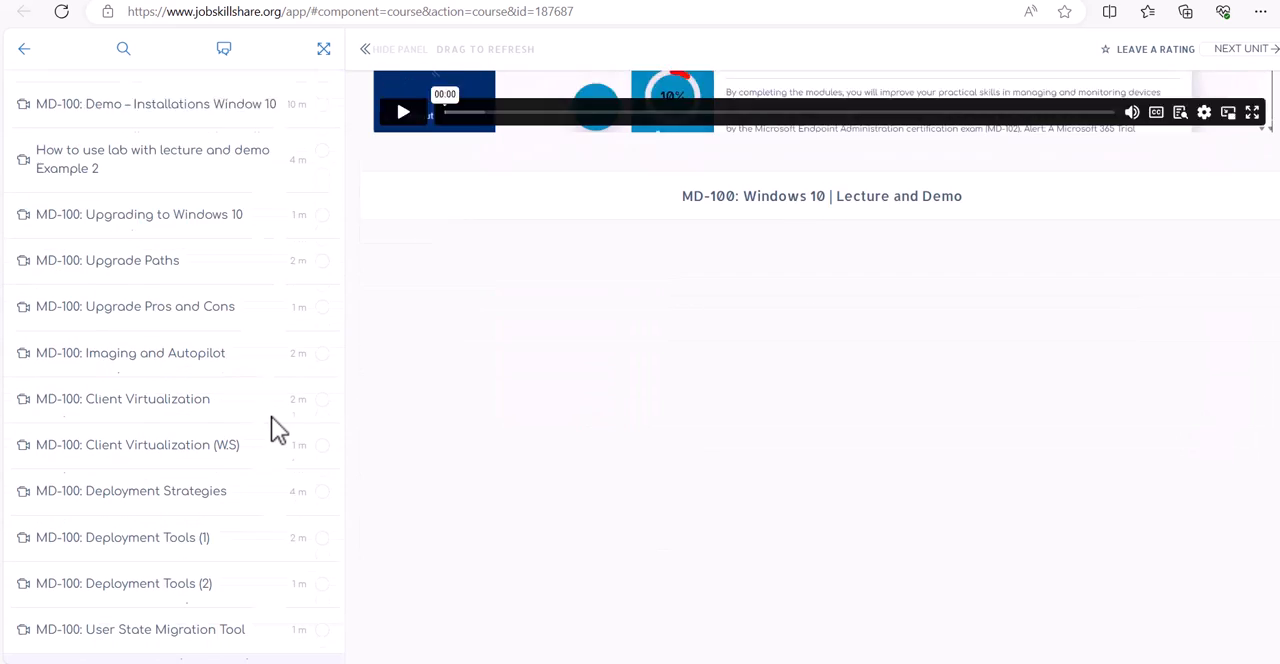
scroll(down, 3)
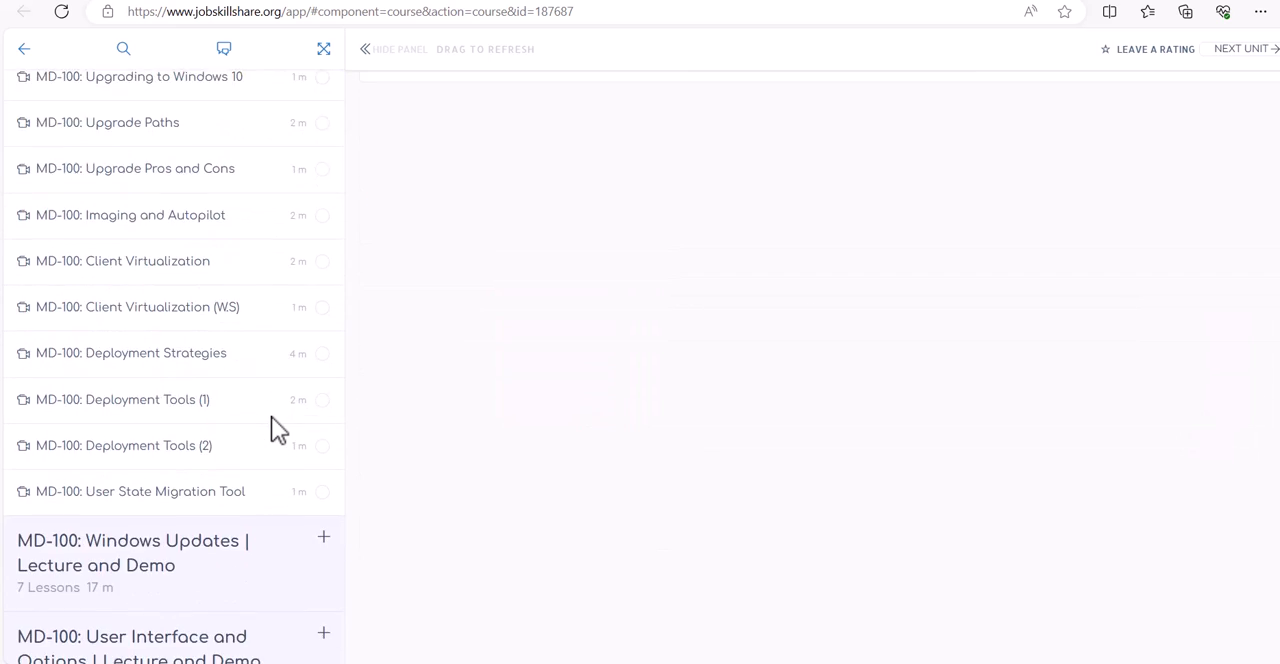
scroll(down, 3)
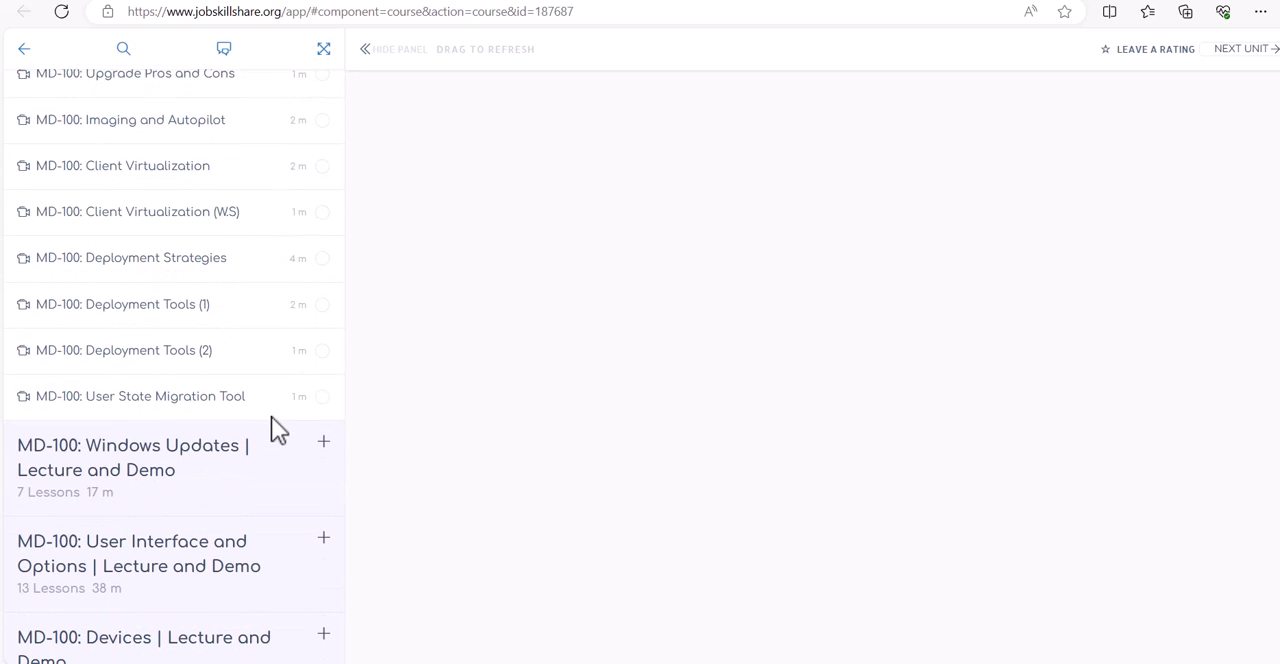
scroll(down, 3)
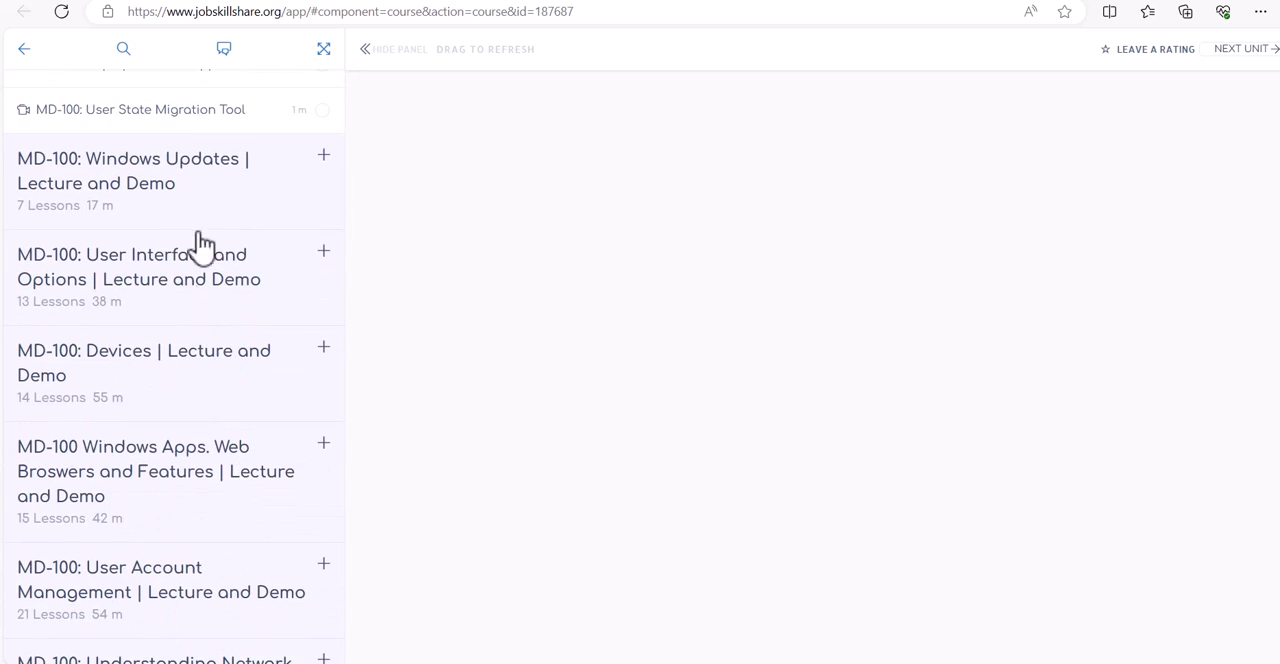
click(324, 156)
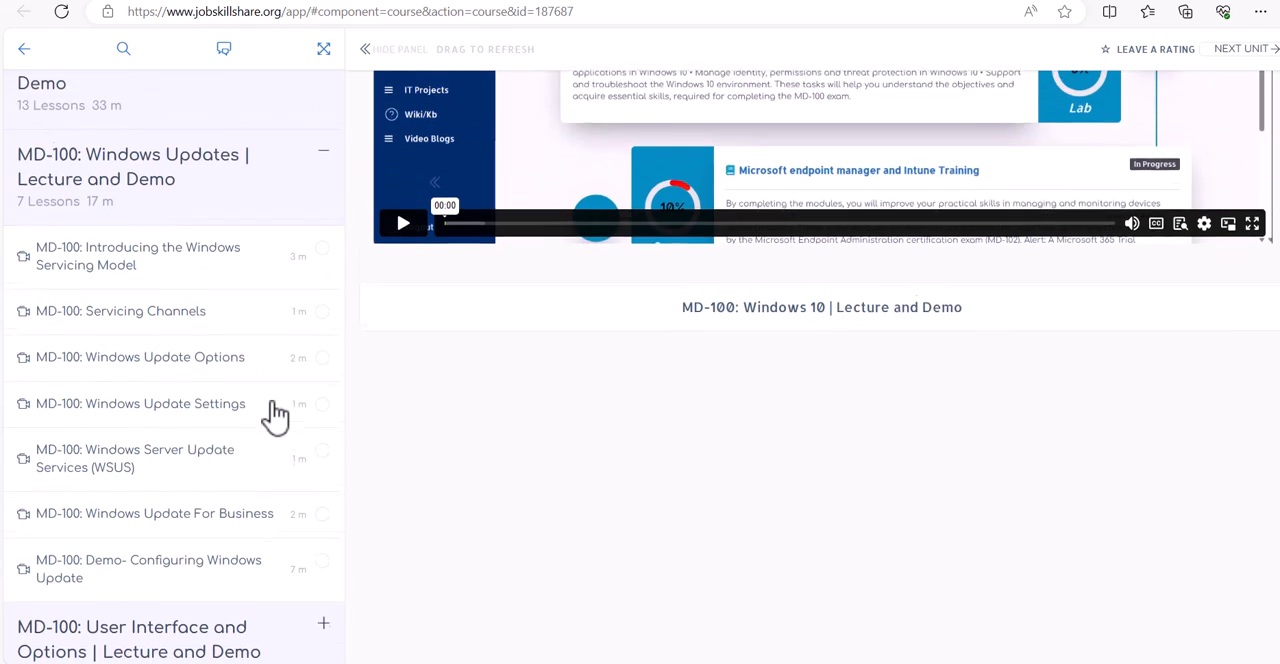
scroll(down, 3)
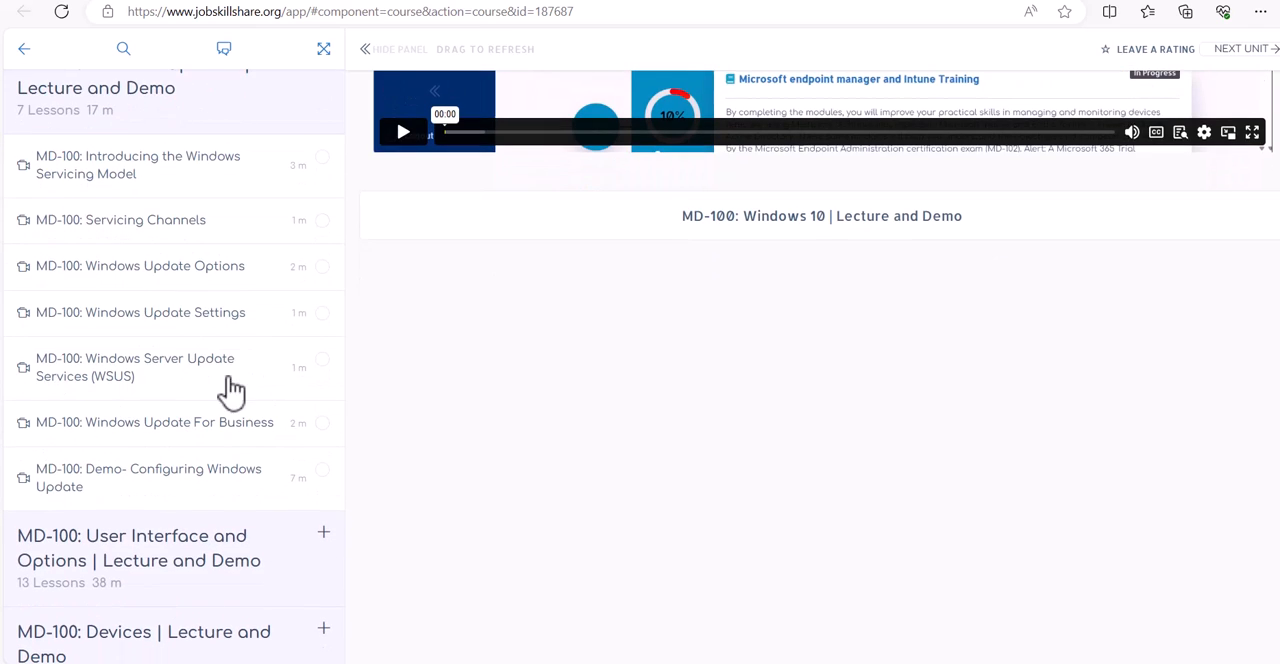
mouse_move(208, 382)
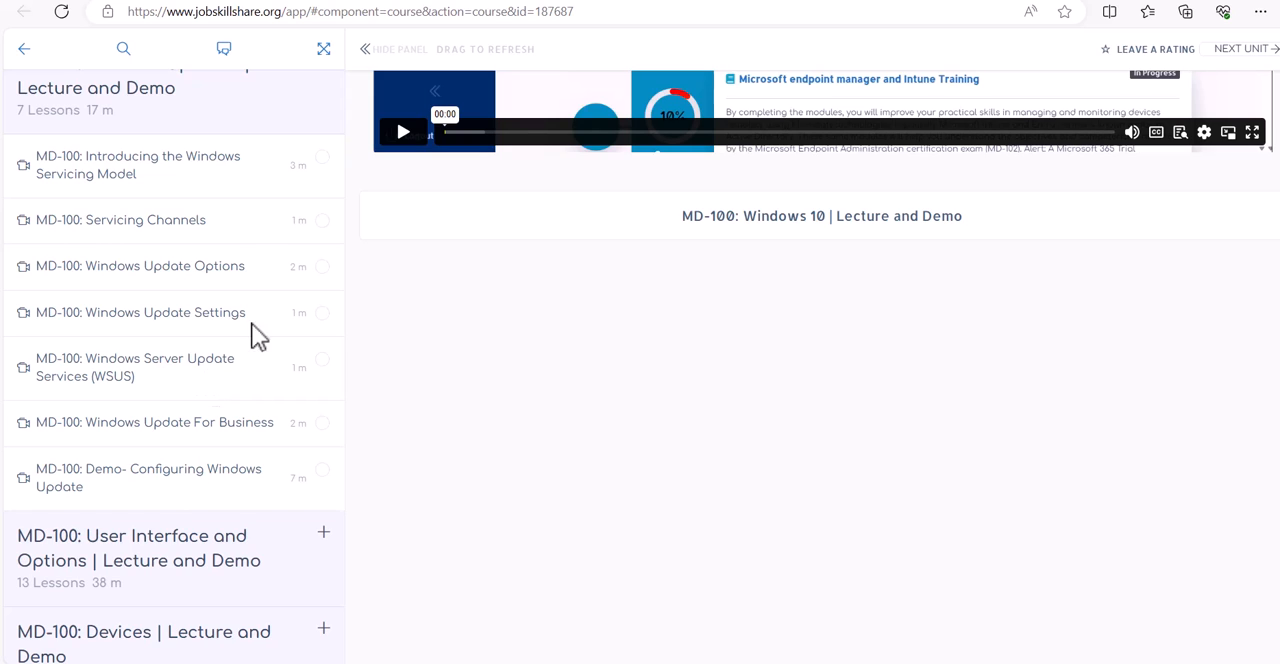
mouse_move(156, 404)
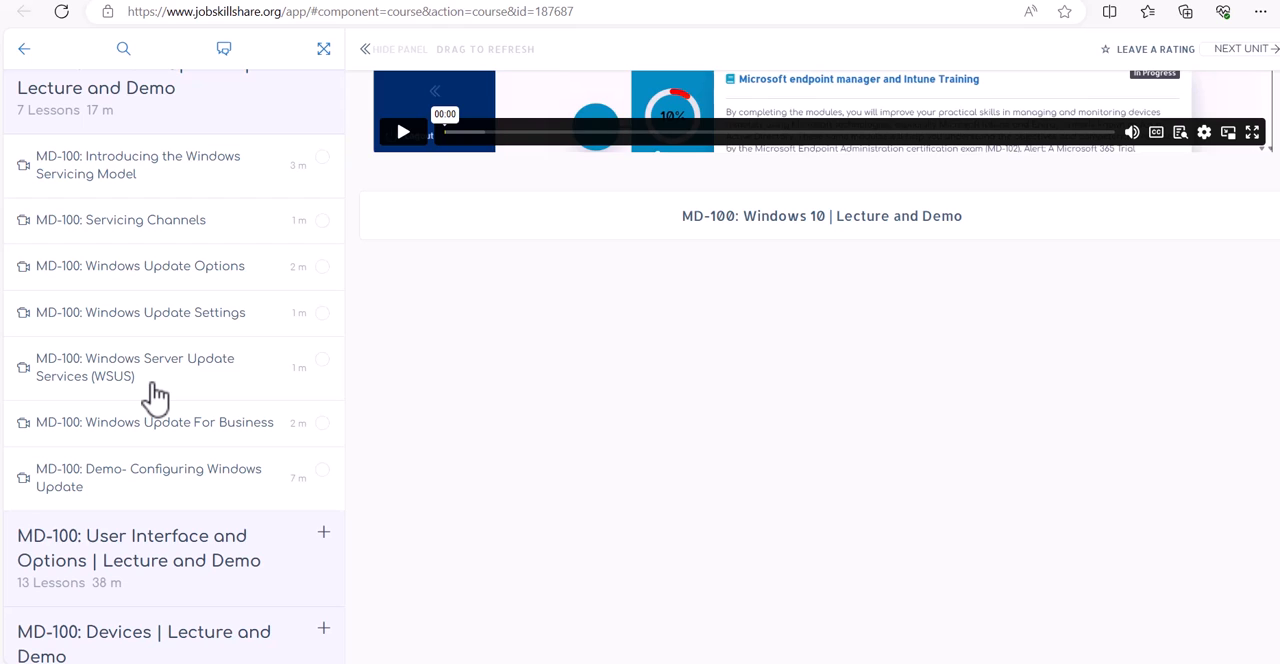
scroll(down, 3)
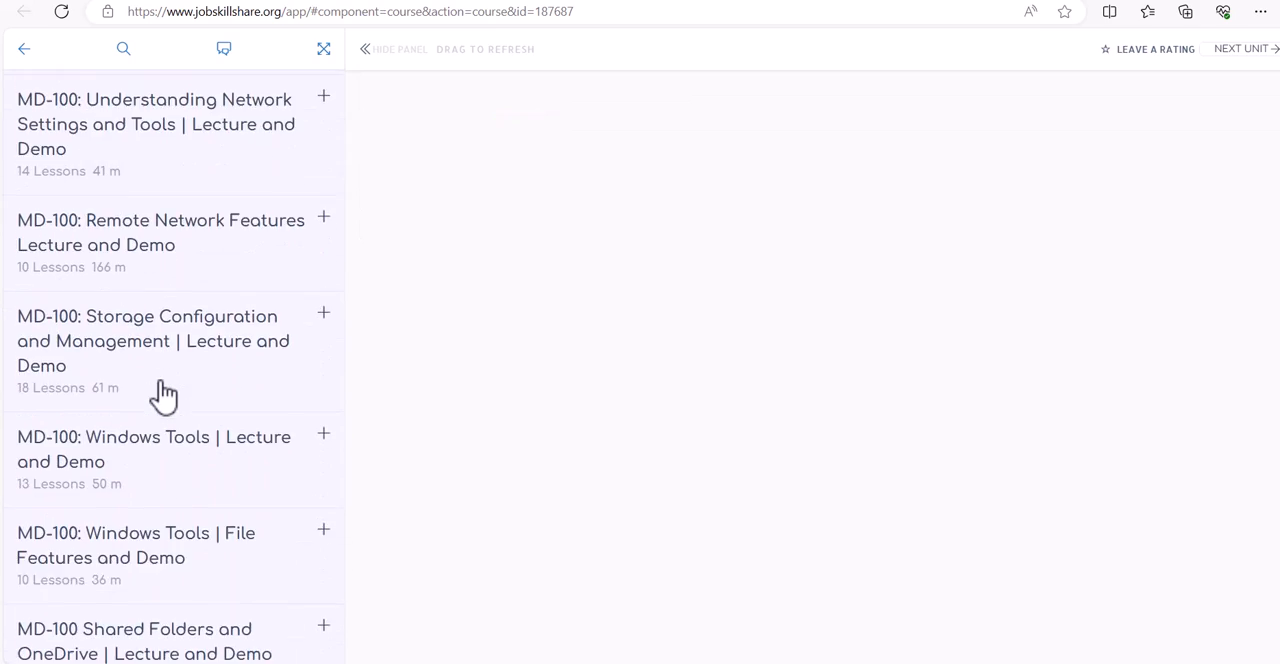
Expand Module 1: Install Windows 10 Language Pack to list its lab exercises, then head back to the roadmap.
scroll(down, 3)
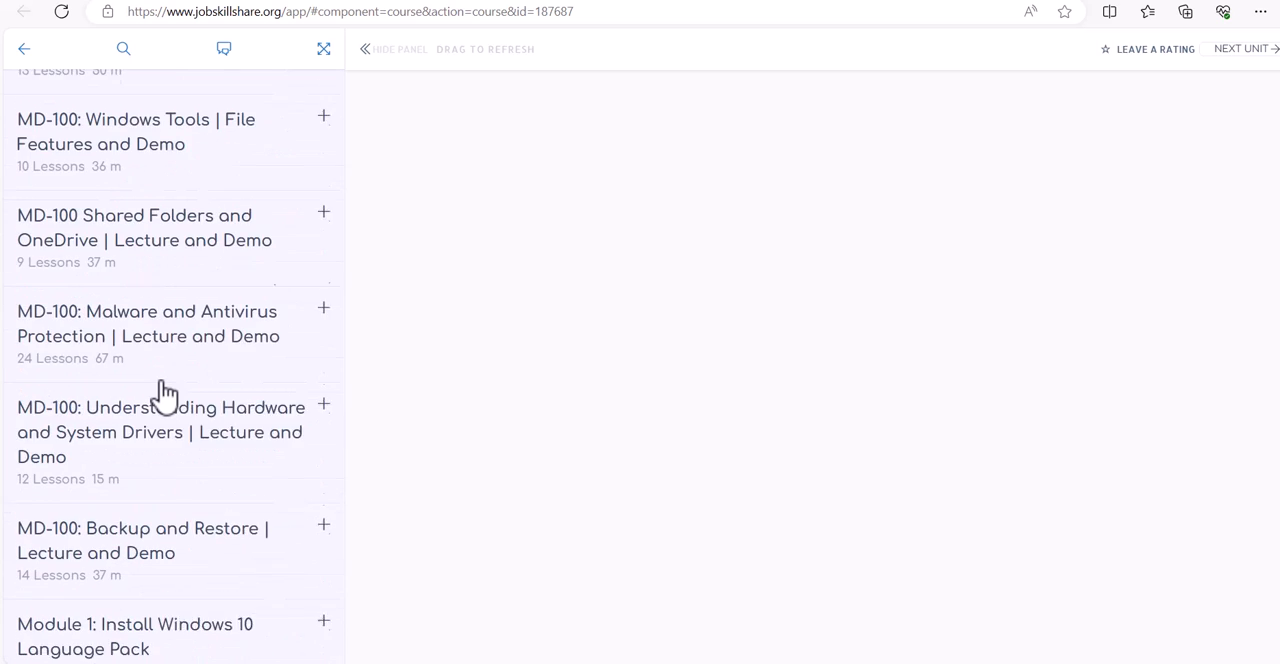
click(136, 636)
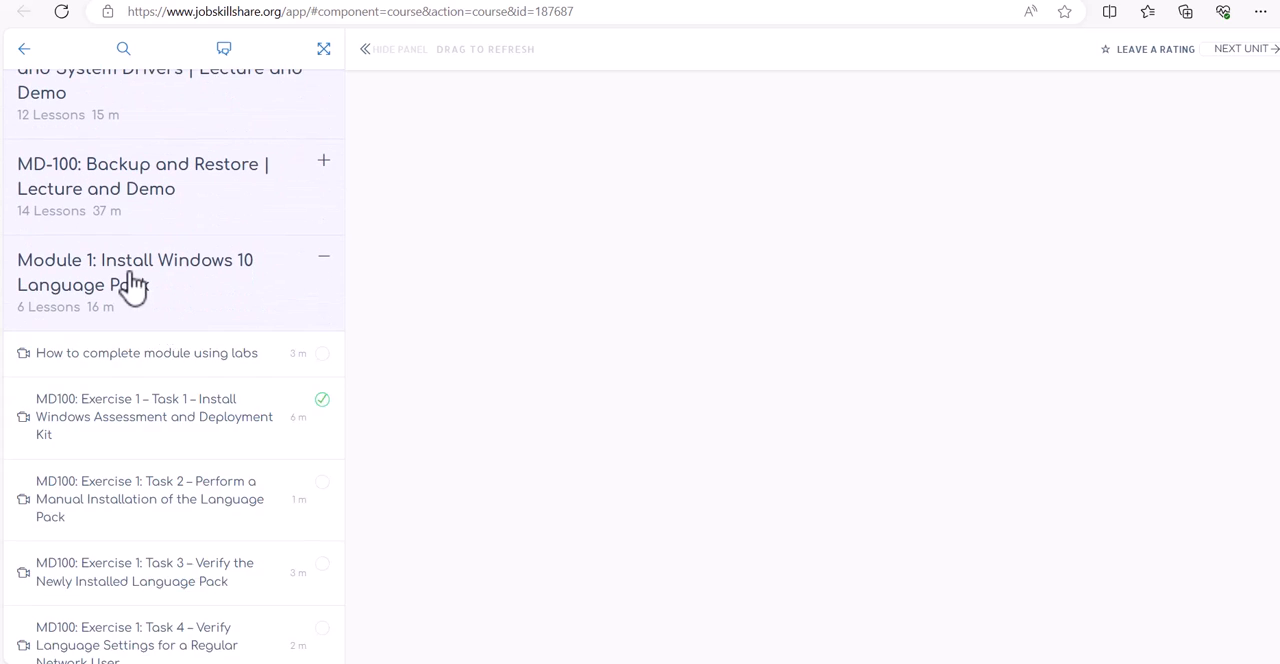
scroll(down, 3)
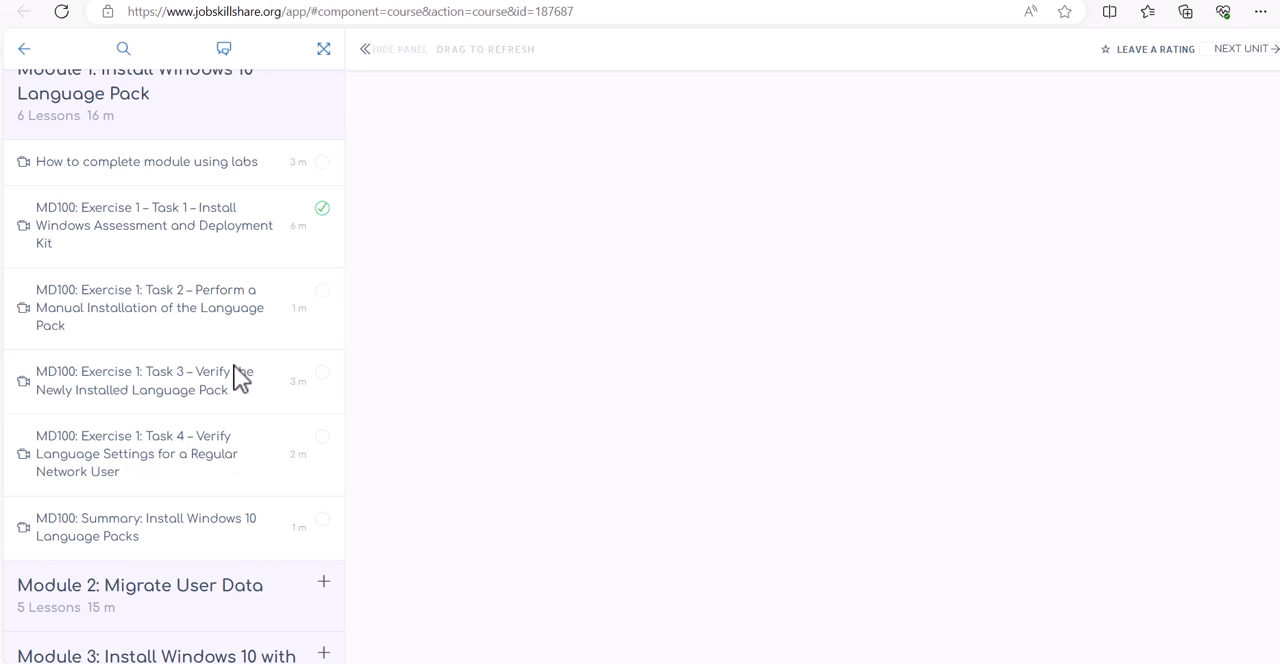
mouse_move(200, 420)
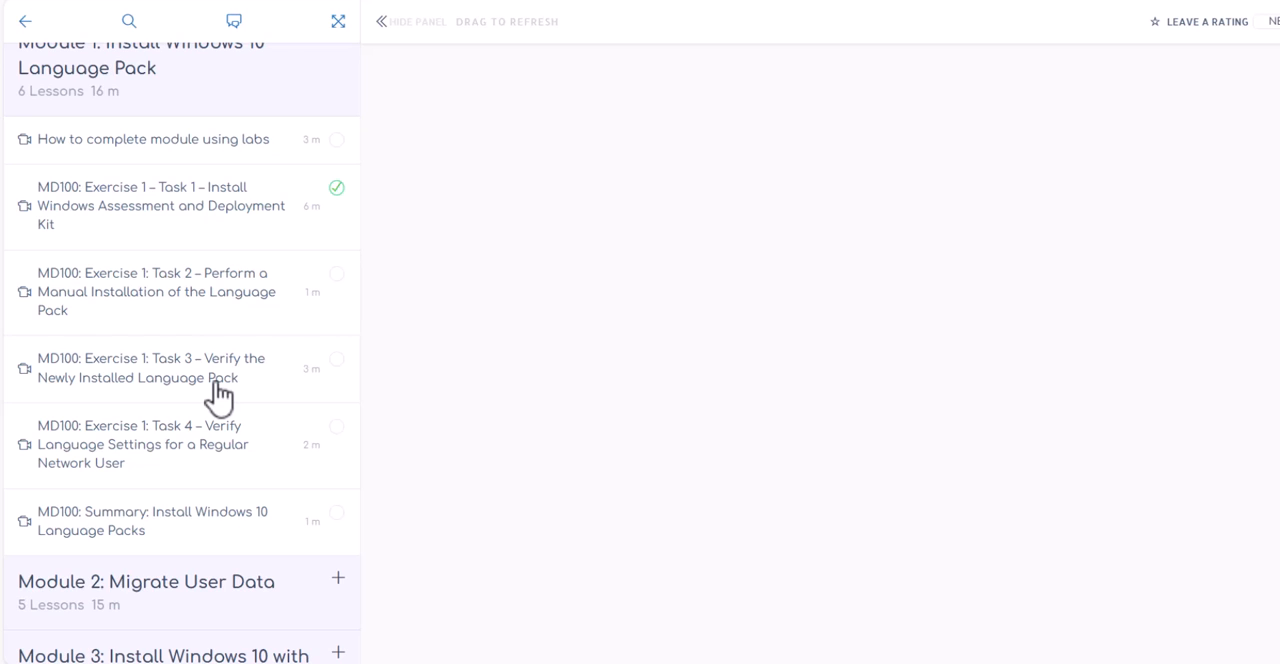
mouse_move(562, 80)
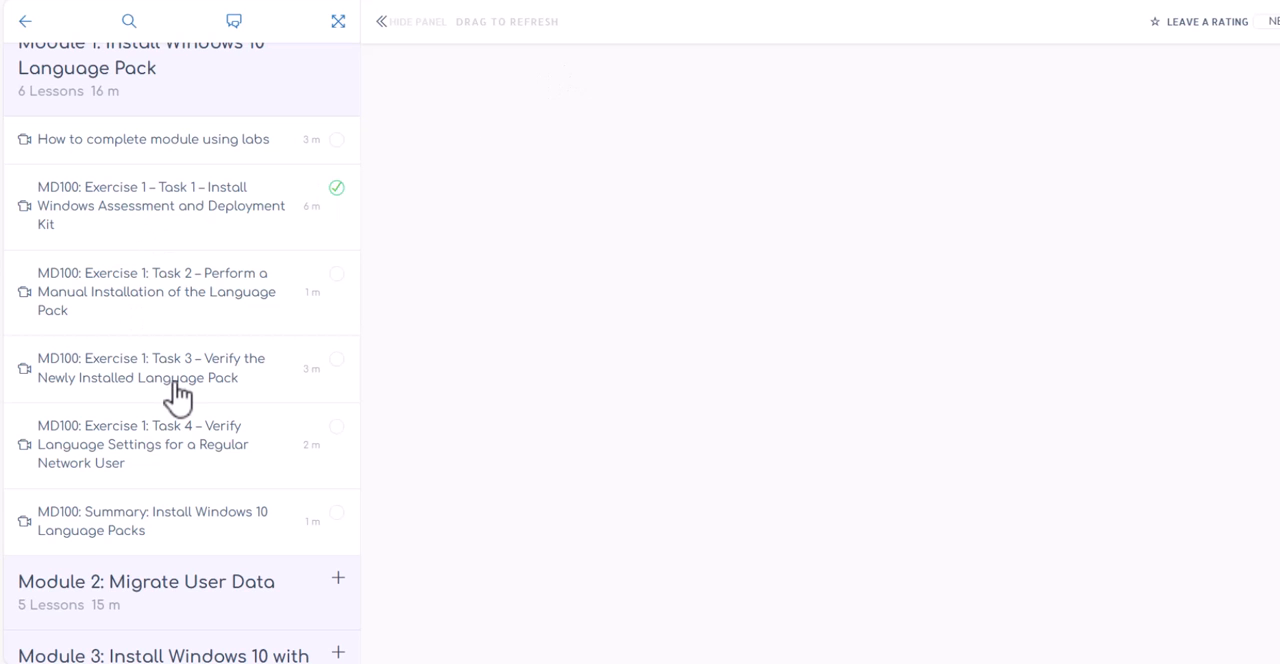
scroll(down, 3)
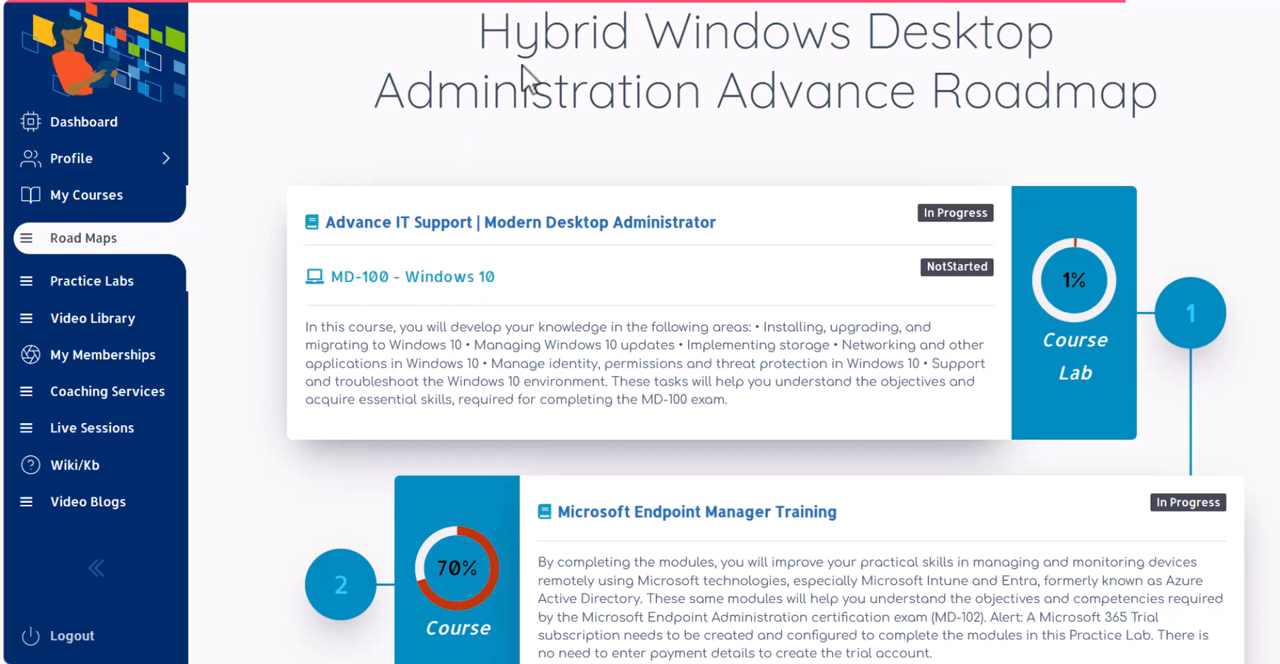
click(412, 276)
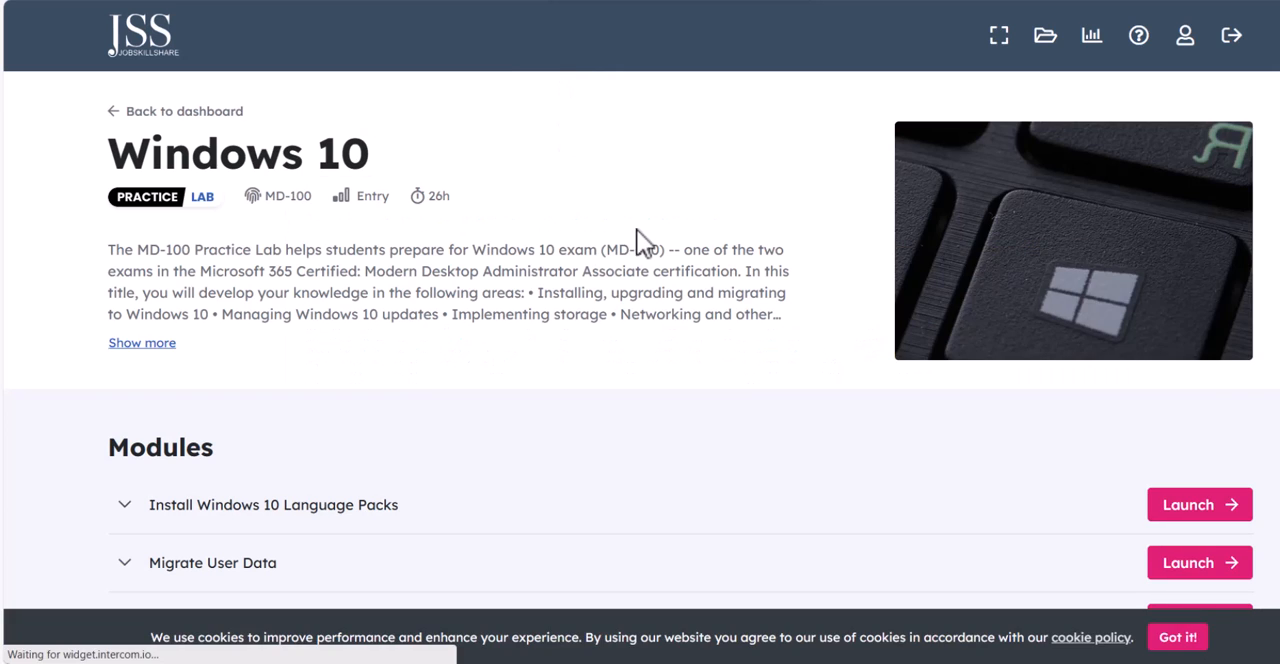
scroll(down, 3)
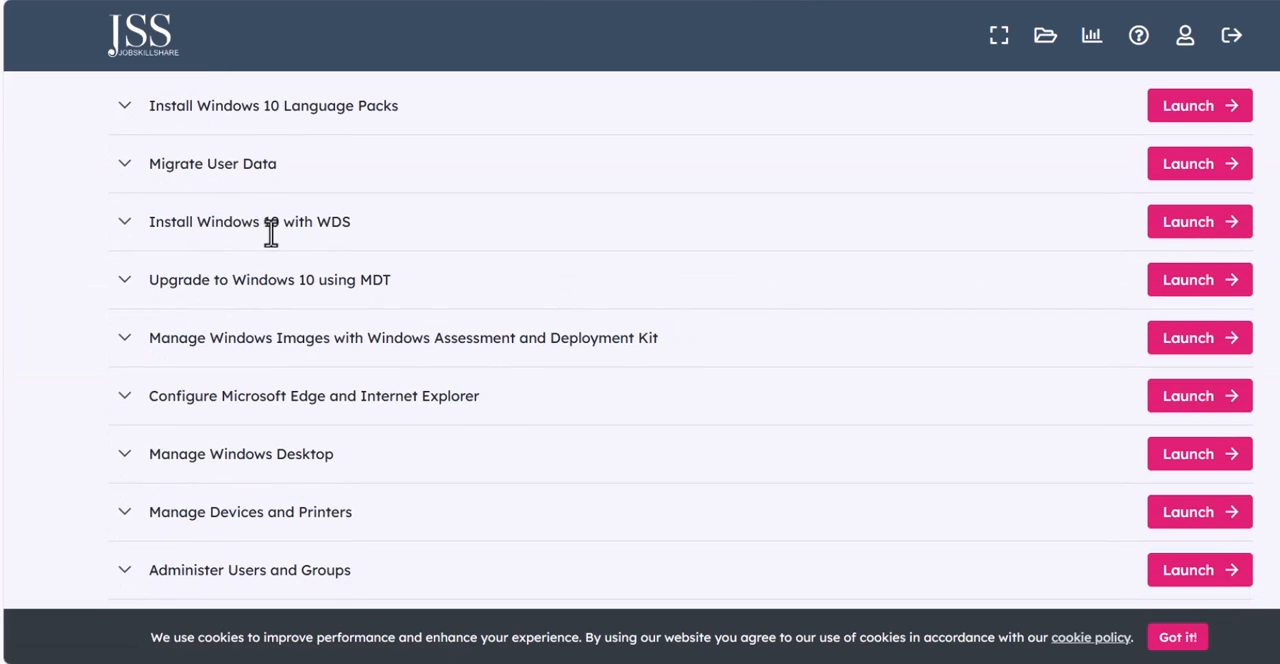
scroll(down, 3)
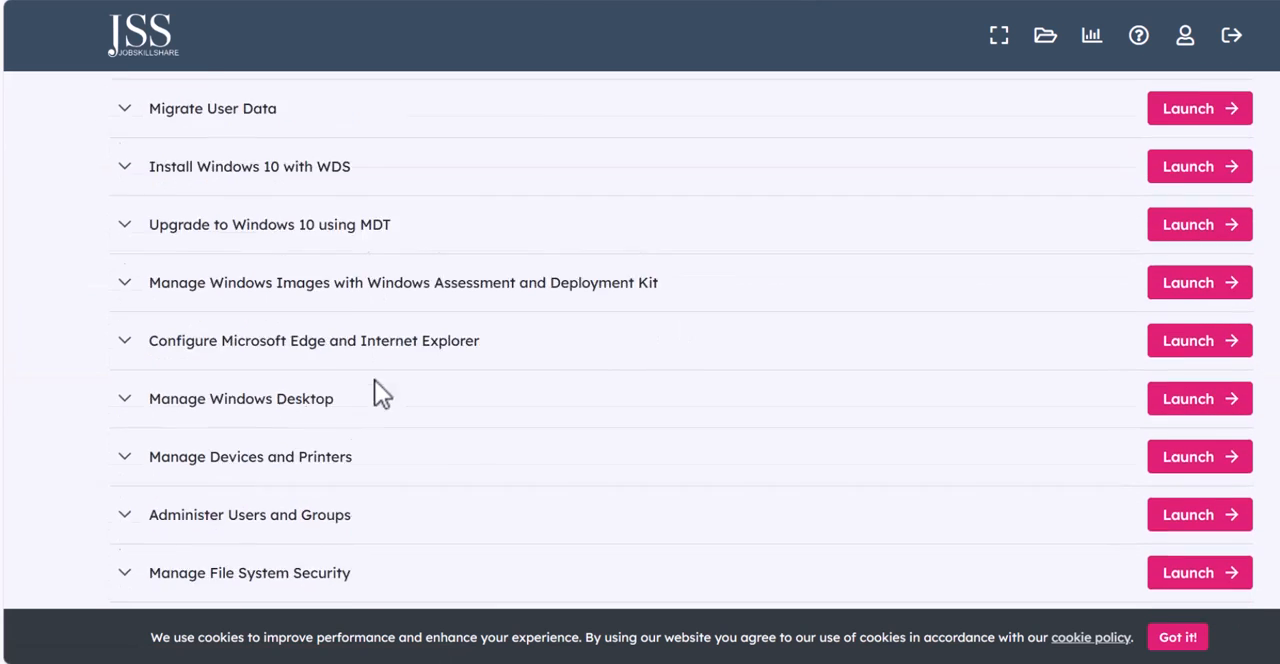
scroll(down, 3)
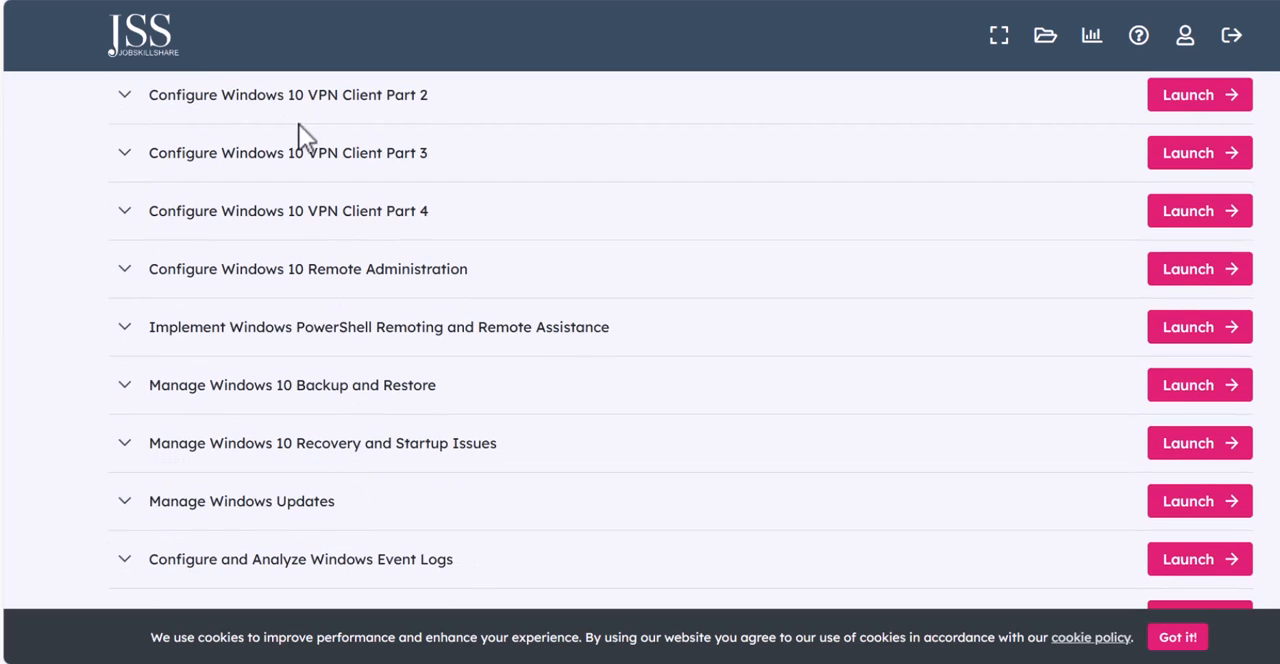
scroll(down, 3)
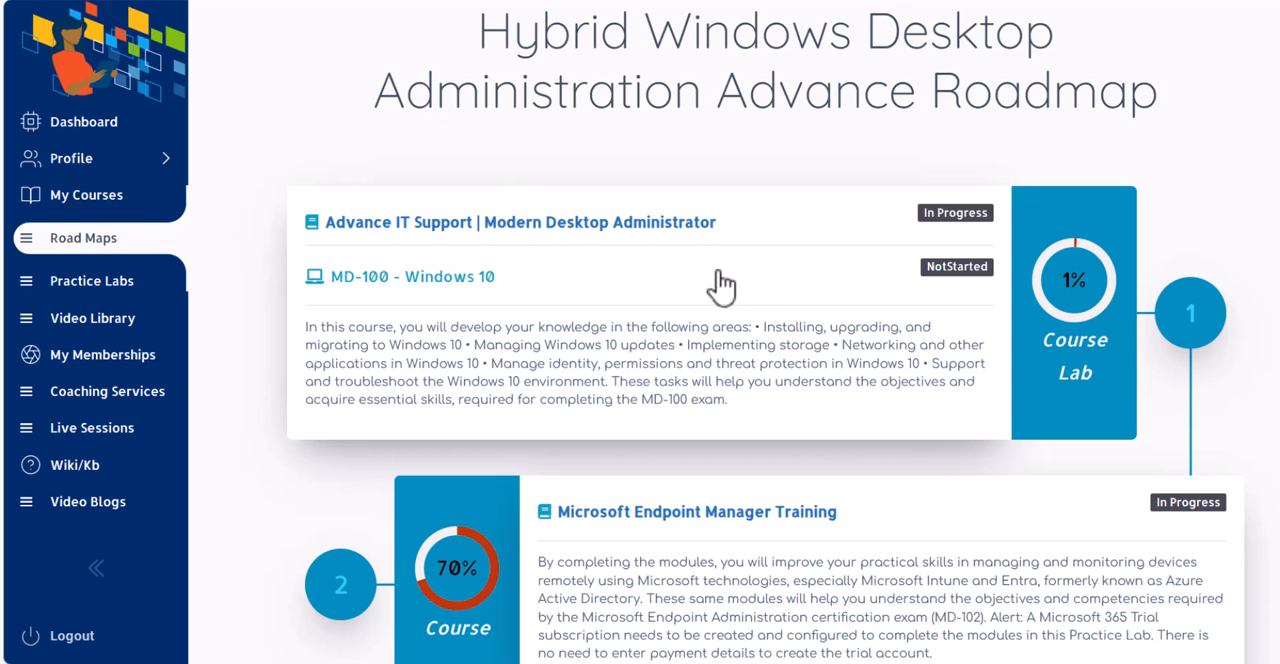
mouse_move(520, 292)
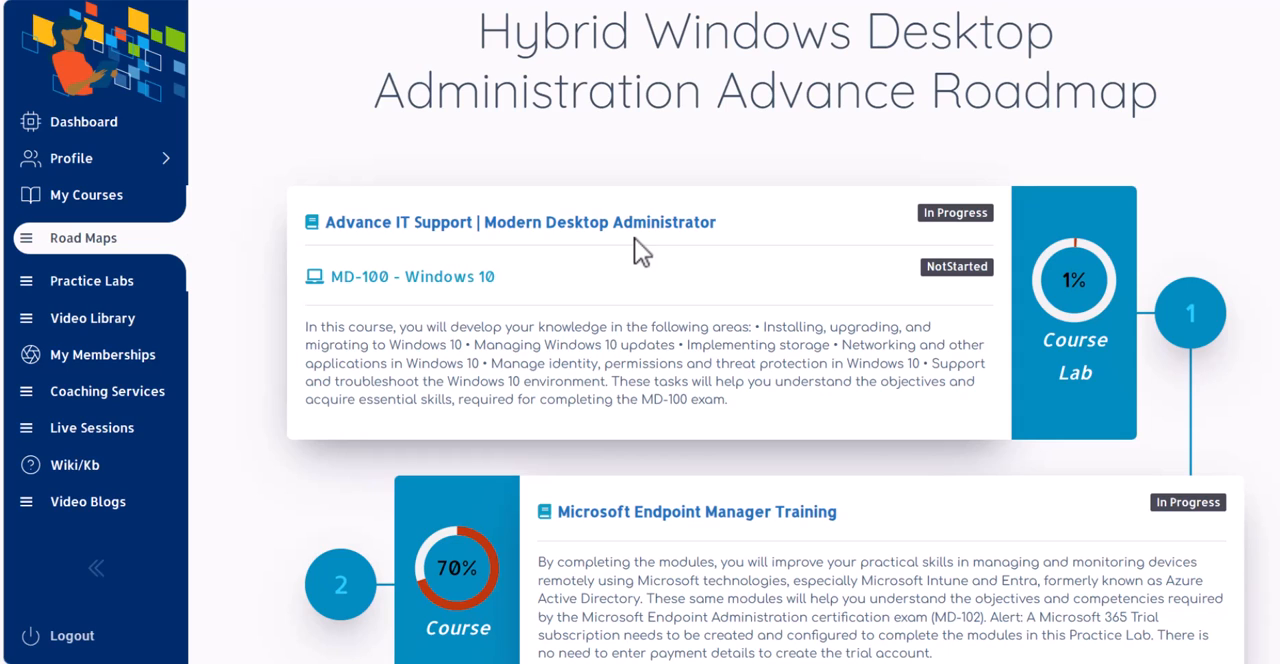
mouse_move(748, 240)
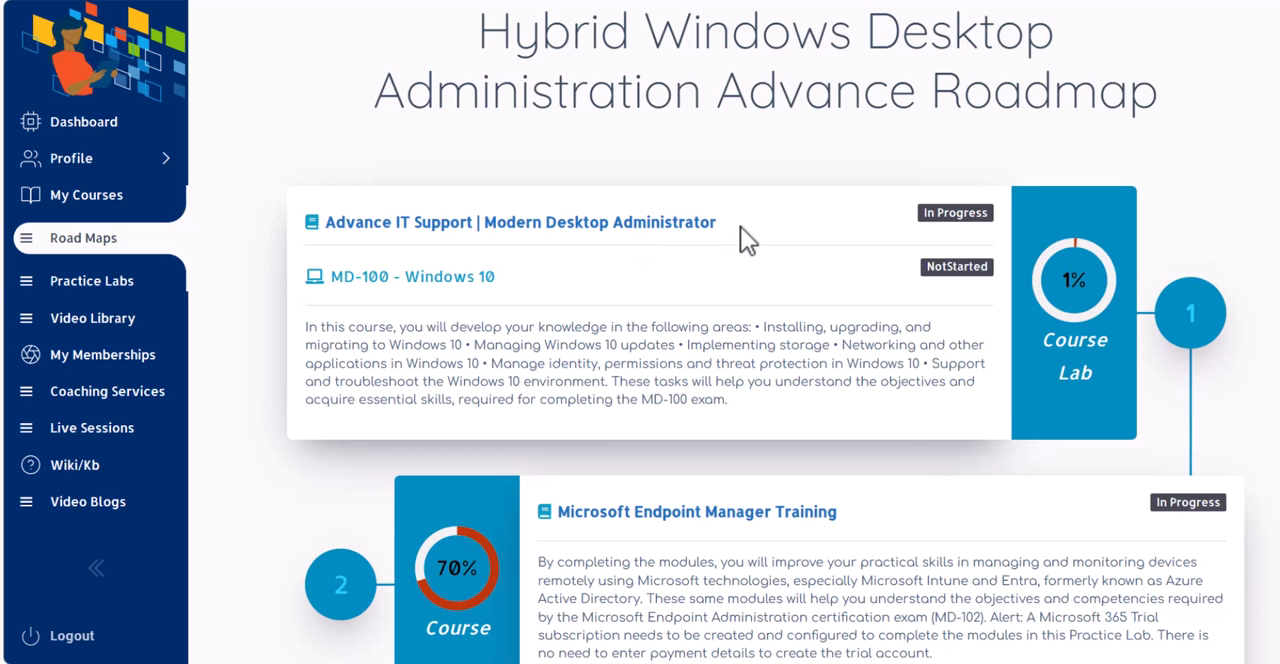
scroll(down, 3)
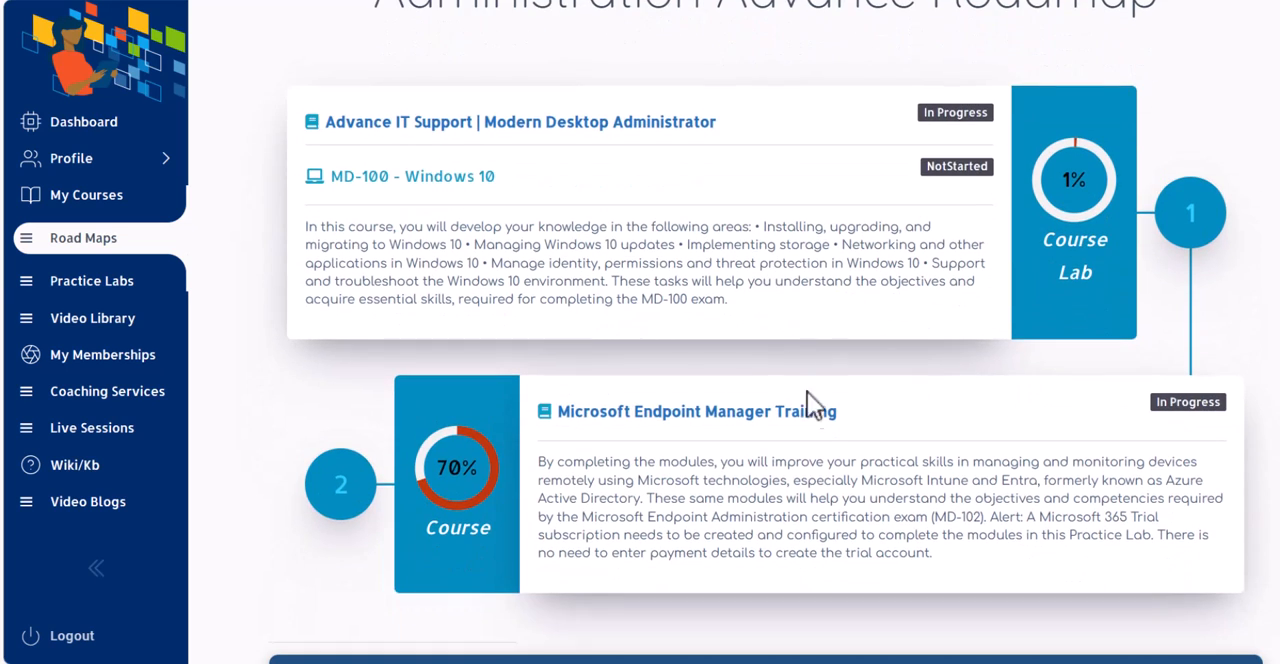
mouse_move(880, 324)
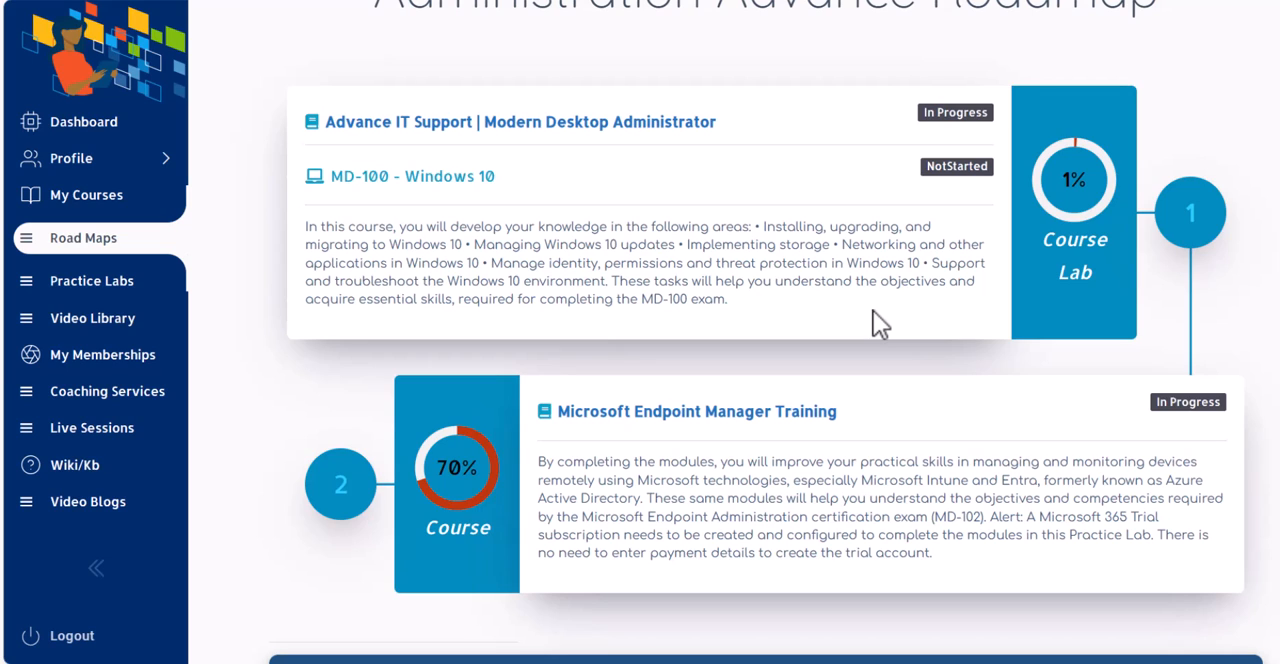
mouse_move(902, 464)
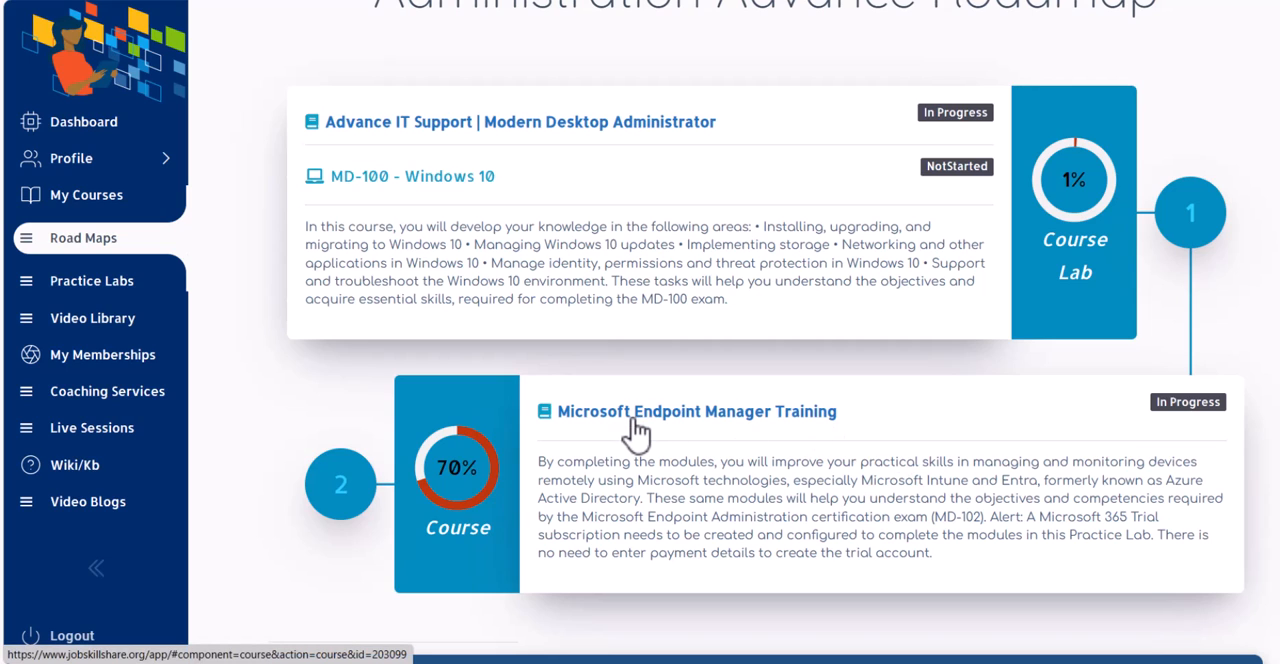
mouse_move(918, 376)
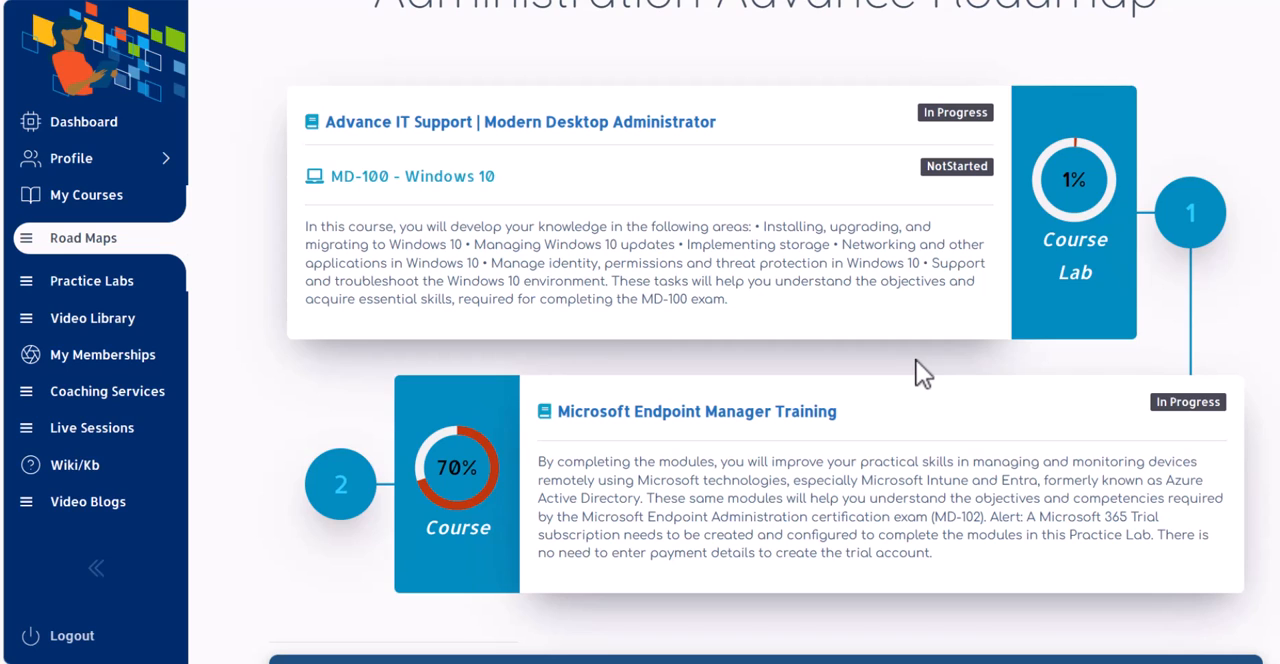
drag(636, 412, 836, 412)
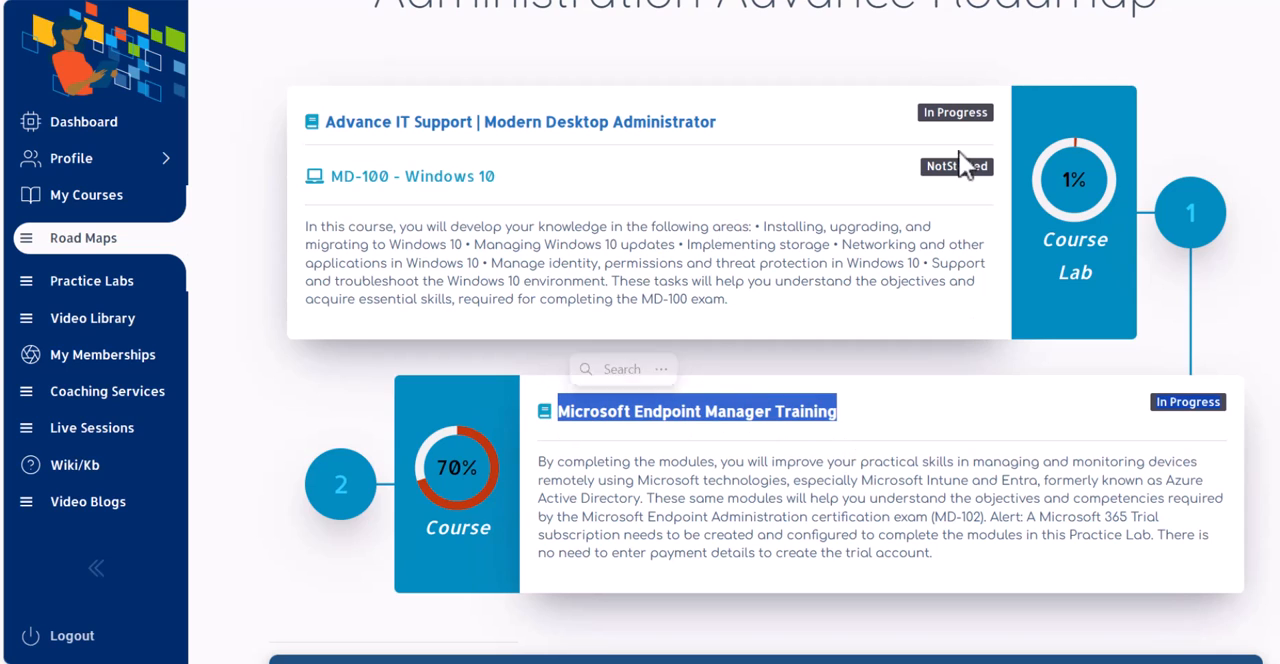
mouse_move(888, 40)
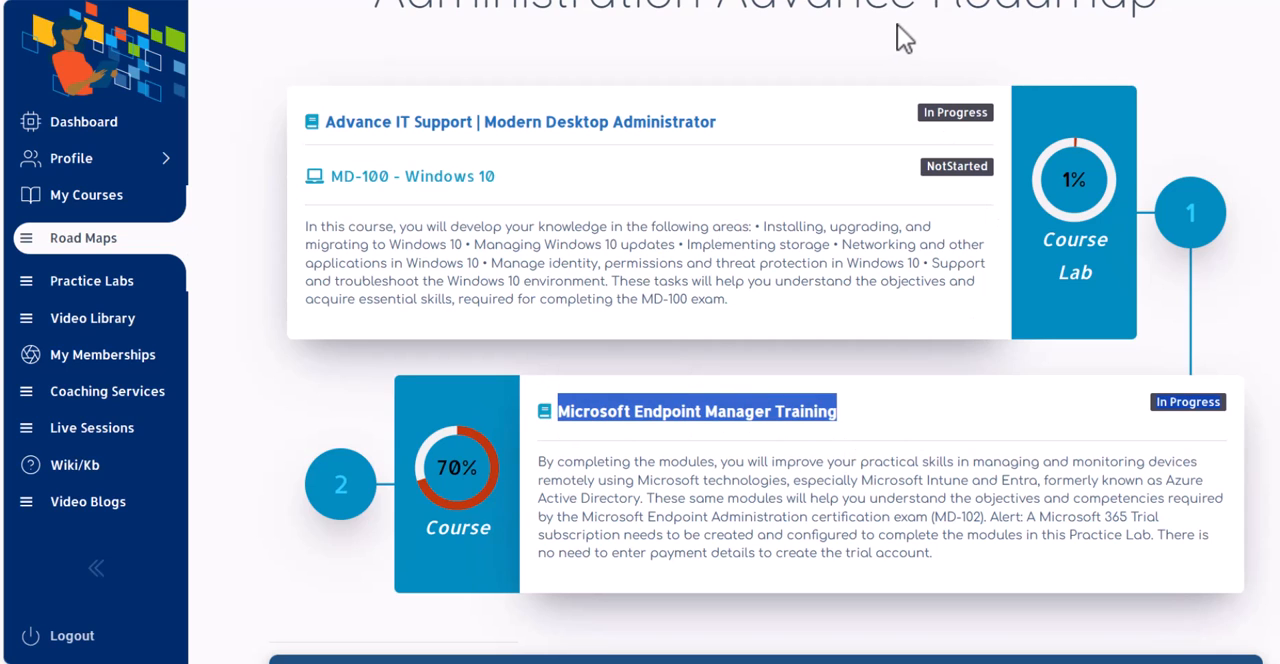
mouse_move(560, 420)
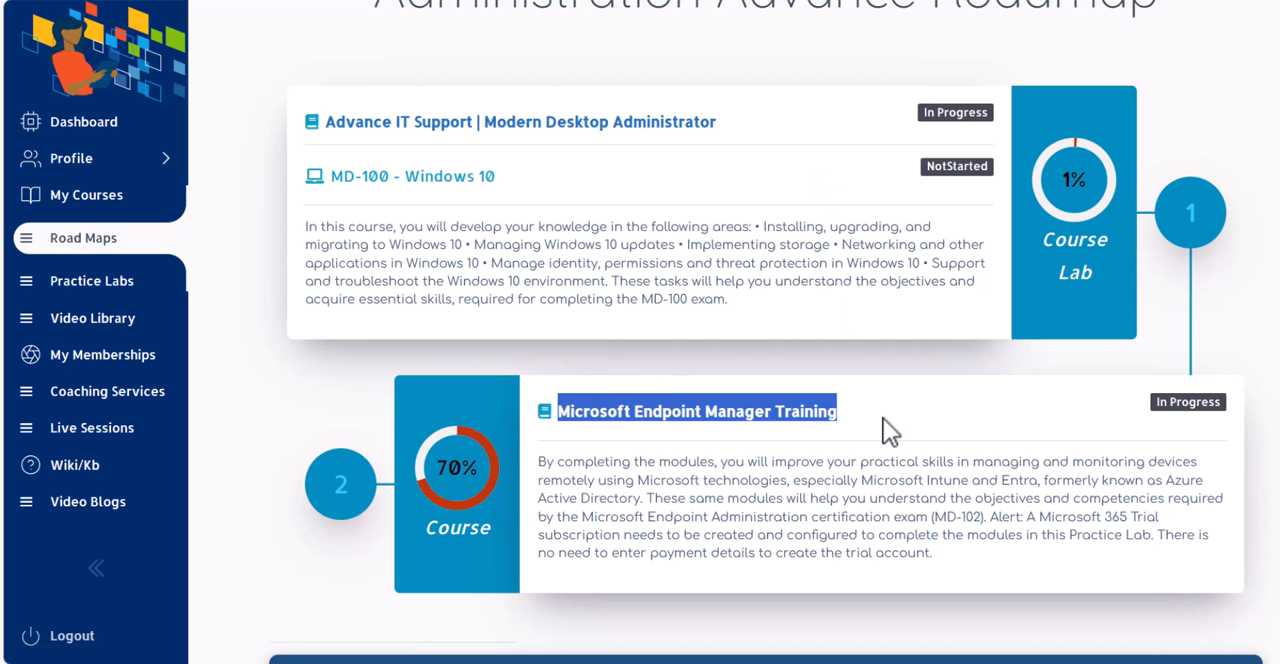
mouse_move(560, 410)
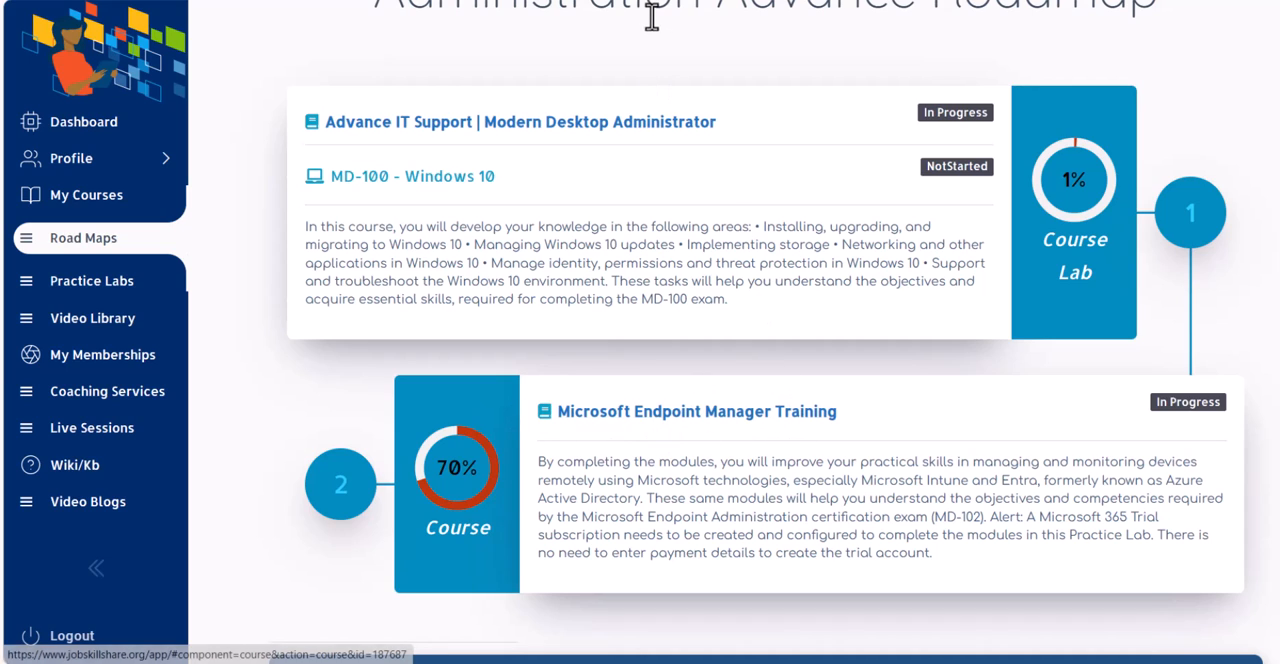
mouse_move(720, 180)
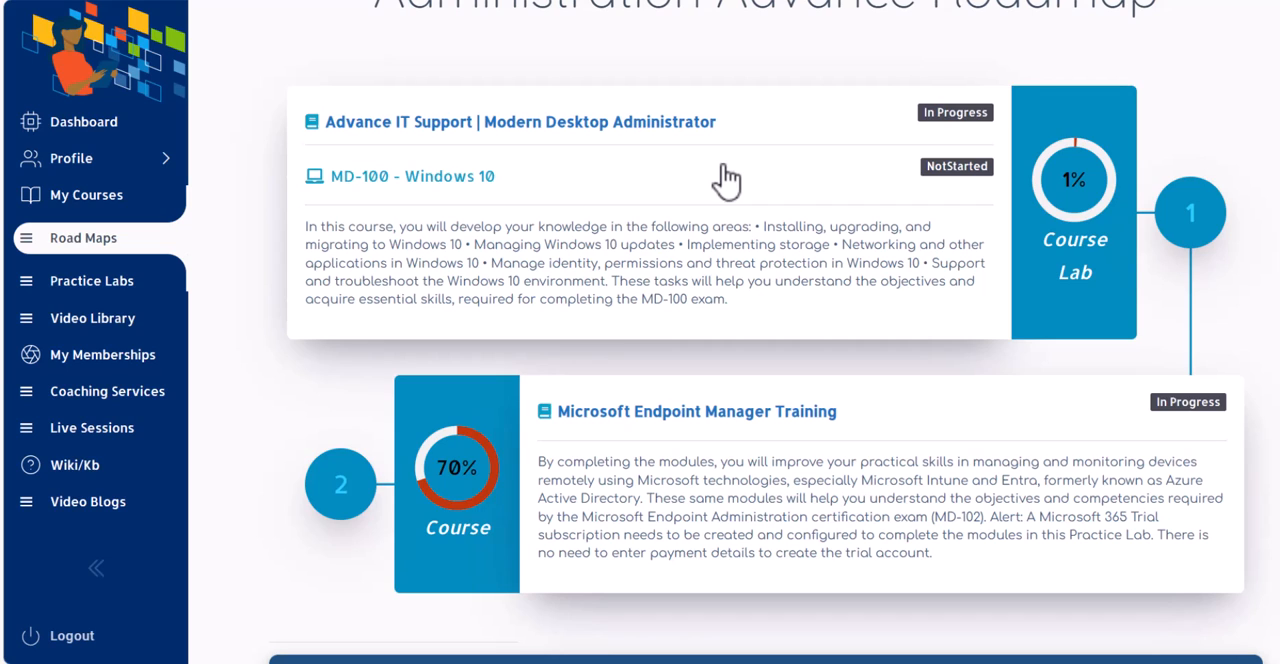
mouse_move(476, 338)
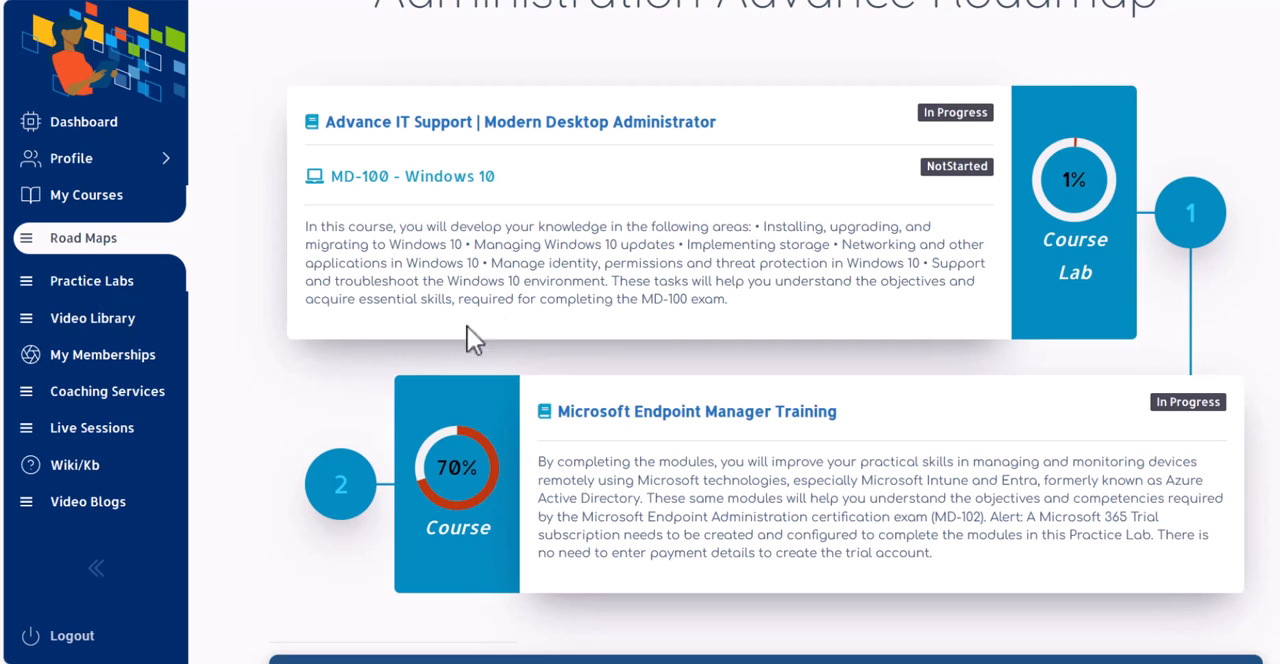
mouse_move(510, 328)
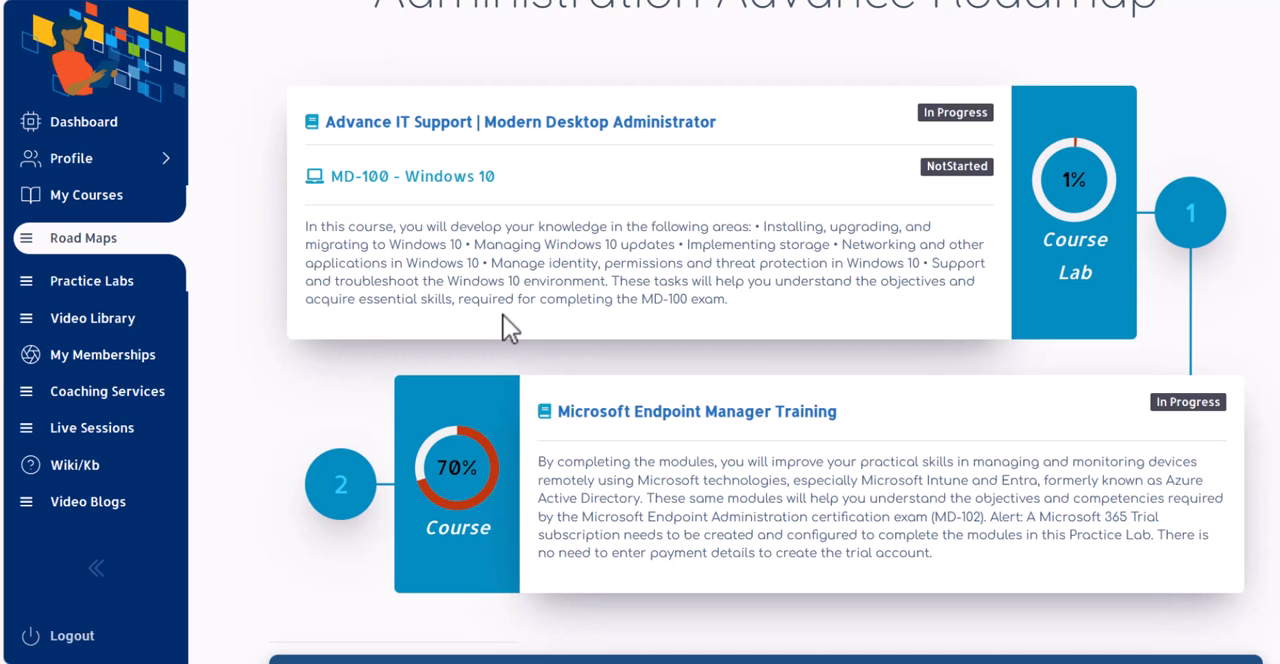
mouse_move(264, 452)
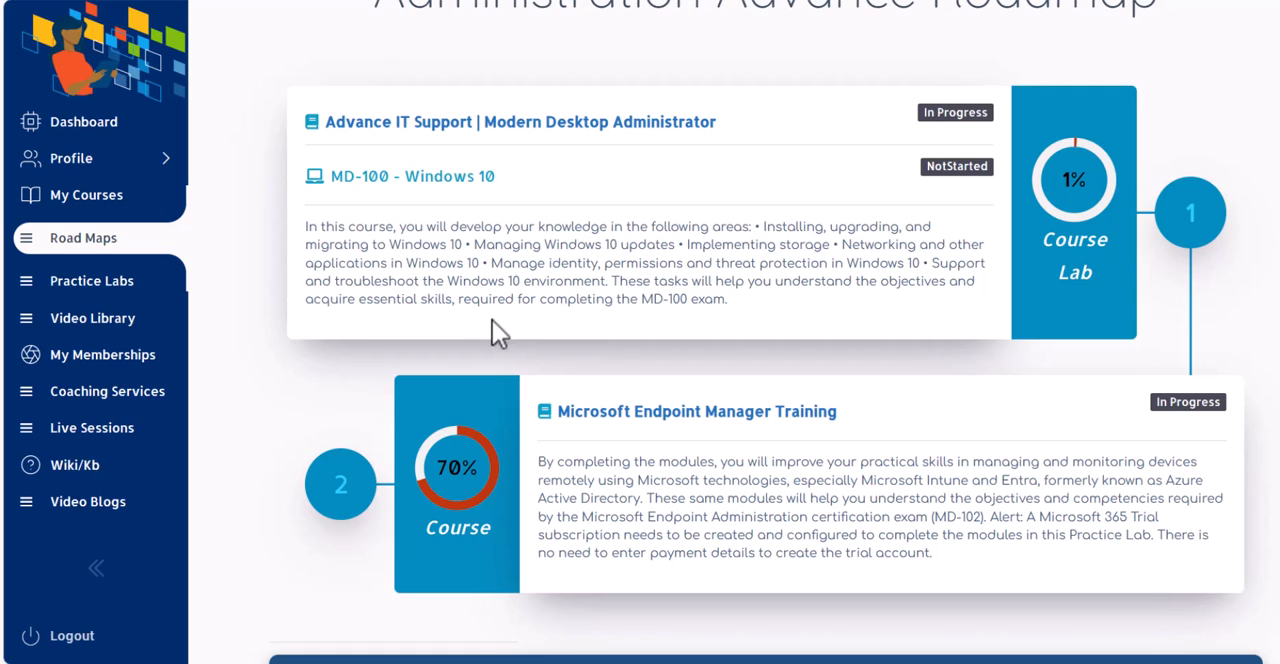
mouse_move(382, 442)
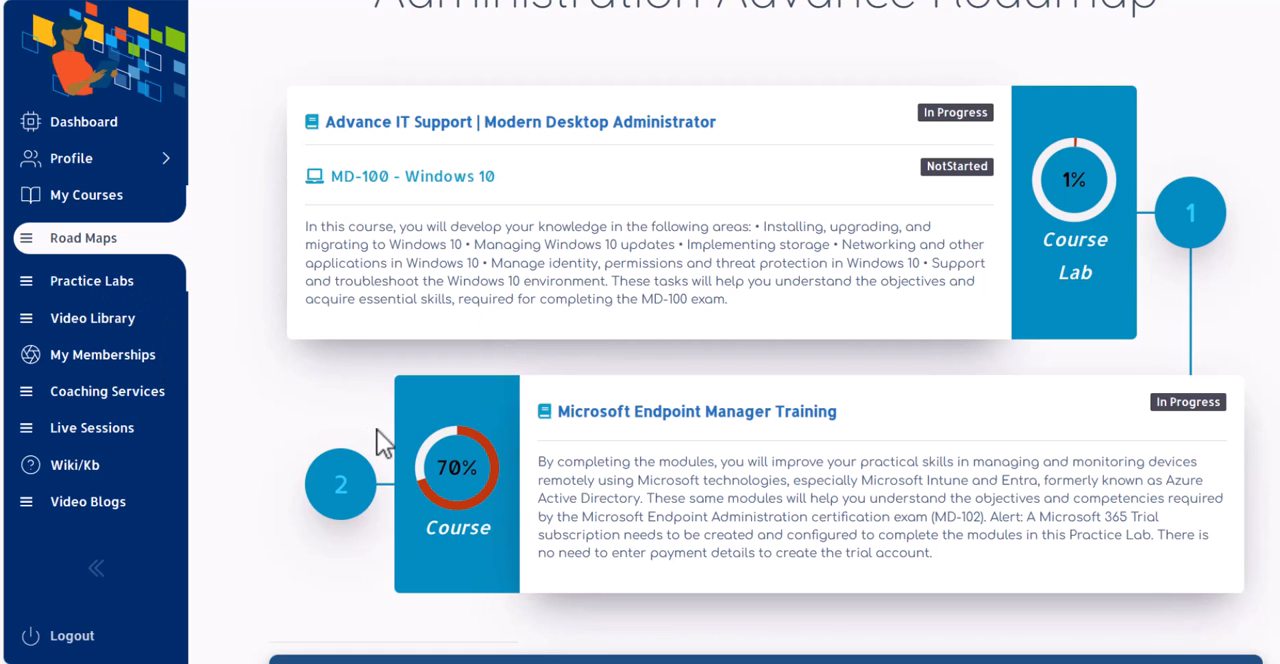
mouse_move(560, 160)
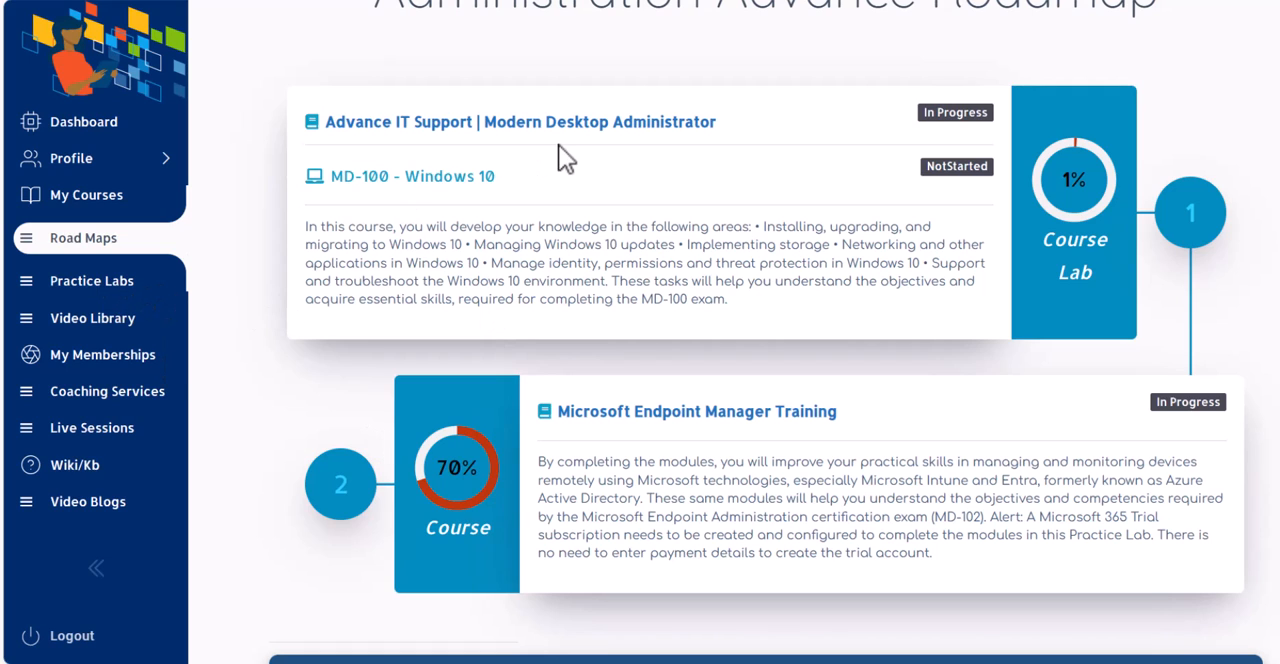
mouse_move(626, 80)
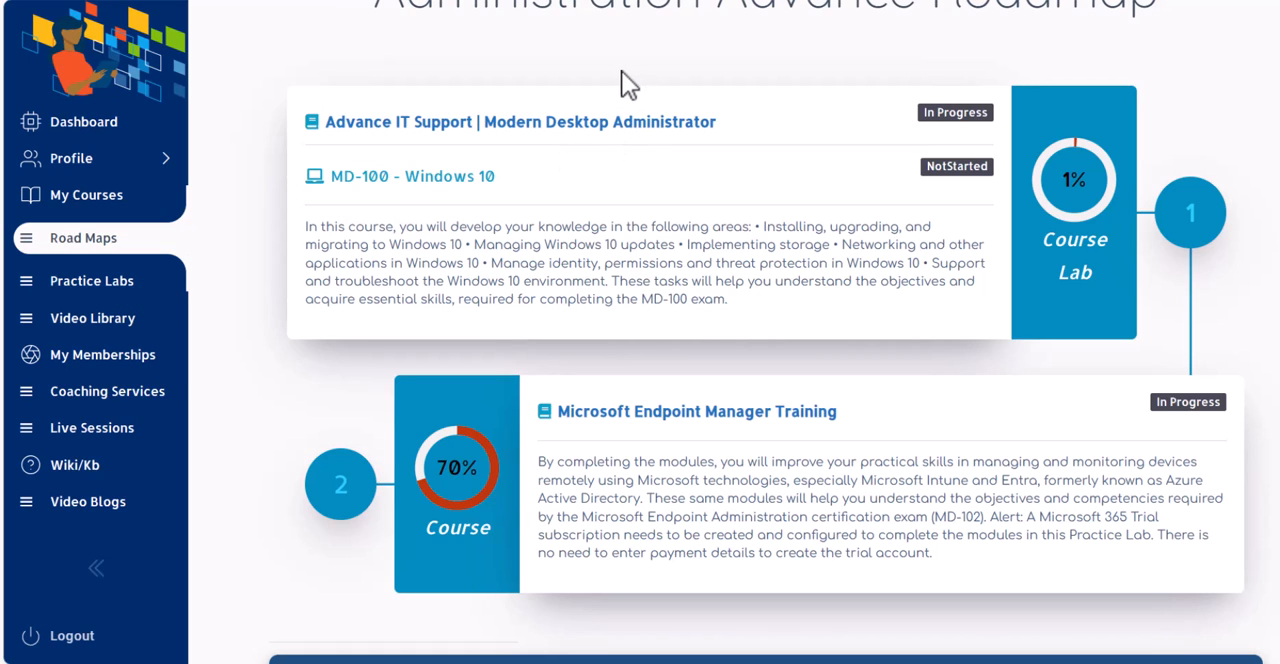